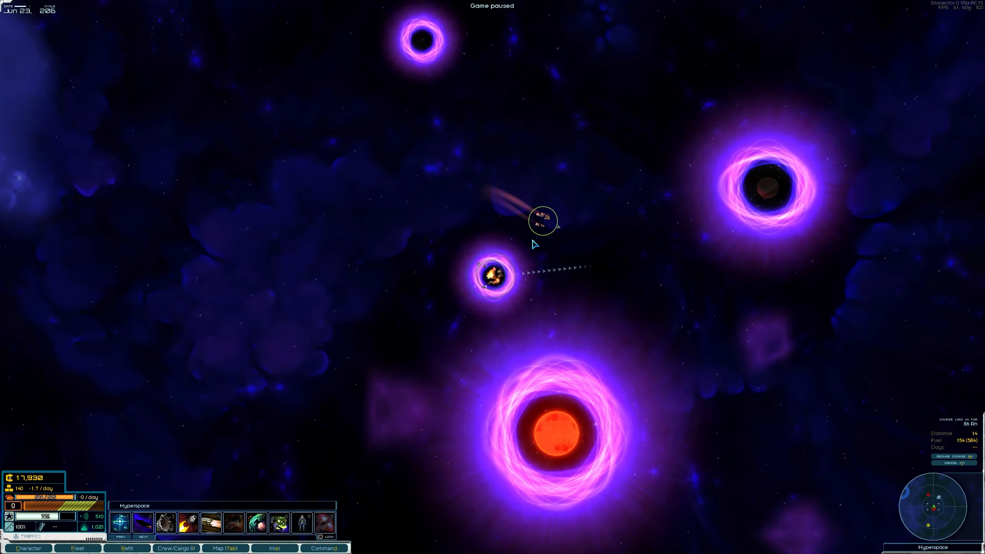
{"action": "mouse_move", "coordinate": [543, 217]}
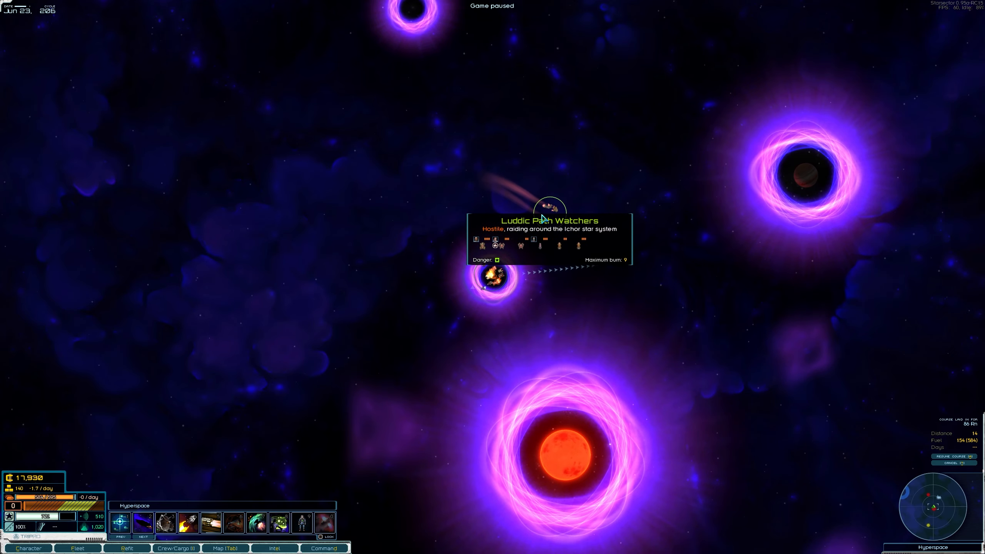
Step: Unpause time so the fleet sails toward the Luddic Path Watchers' battle near Ichor
{"action": "key", "text": "space"}
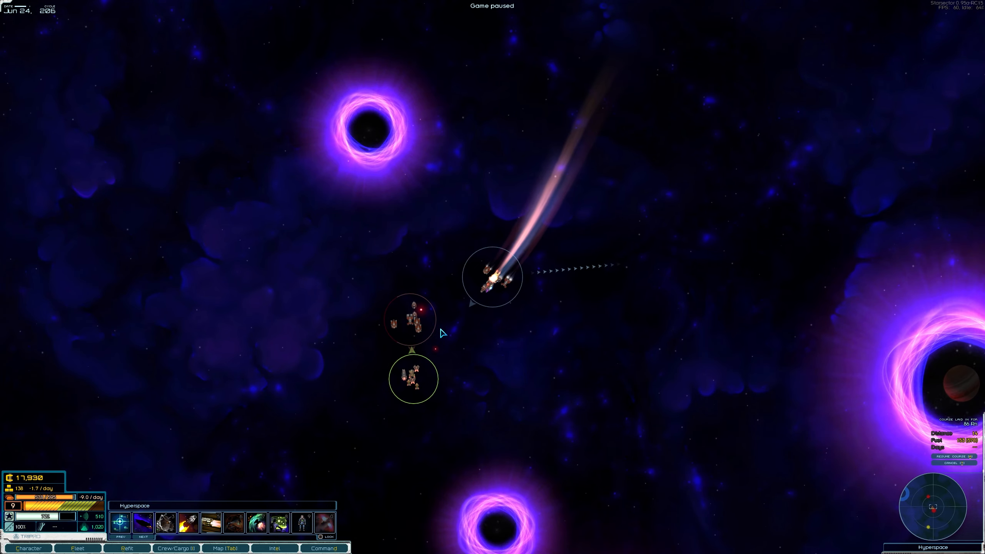
{"action": "mouse_move", "coordinate": [430, 378]}
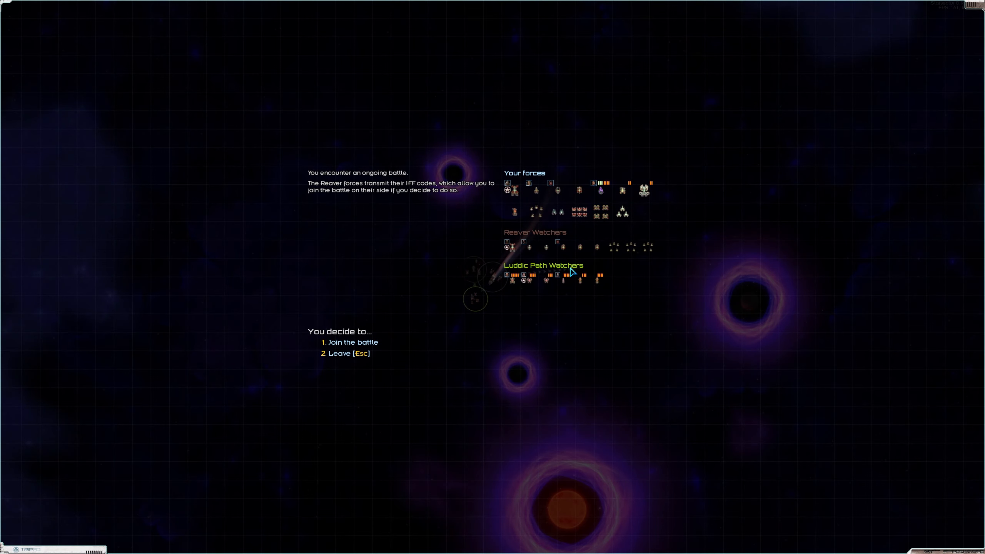
Step: Join the battle on the Reaver side and transfer command to launch the engagement
{"action": "left_click", "coordinate": [352, 342]}
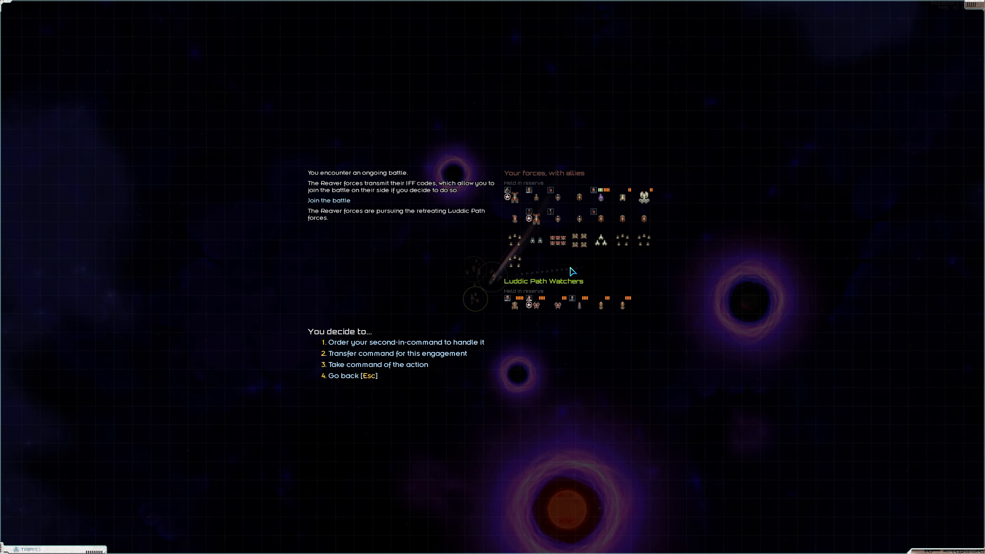
{"action": "mouse_move", "coordinate": [595, 279]}
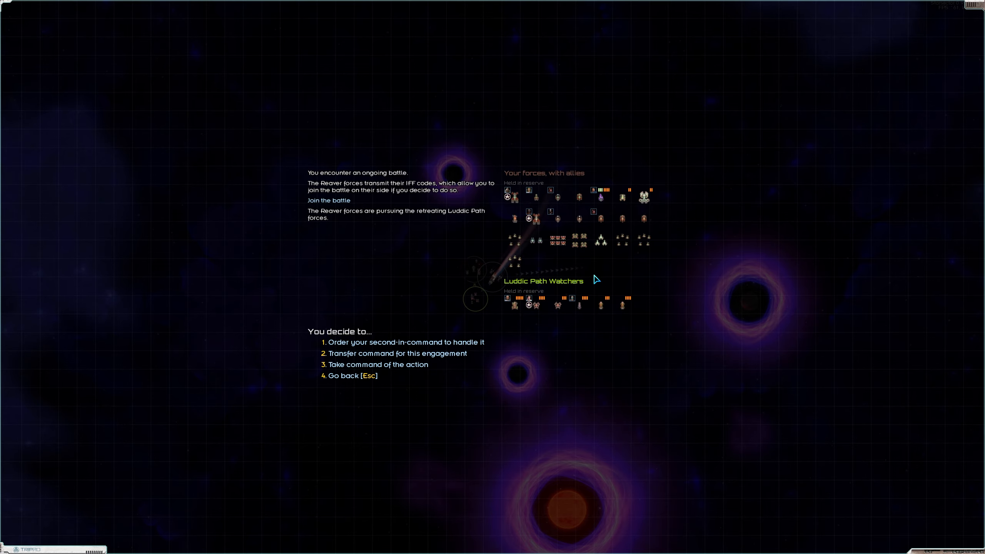
{"action": "mouse_move", "coordinate": [397, 353]}
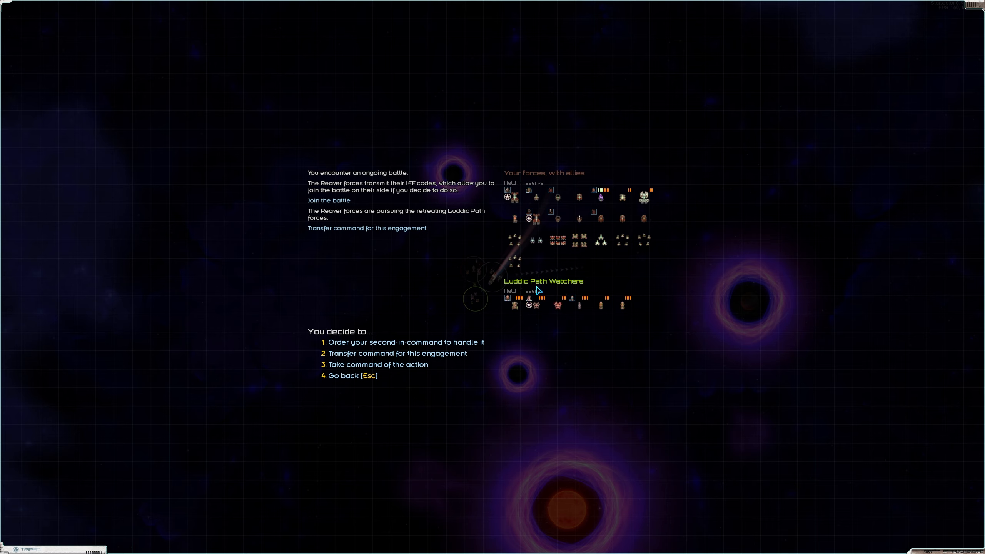
{"action": "left_click", "coordinate": [377, 365]}
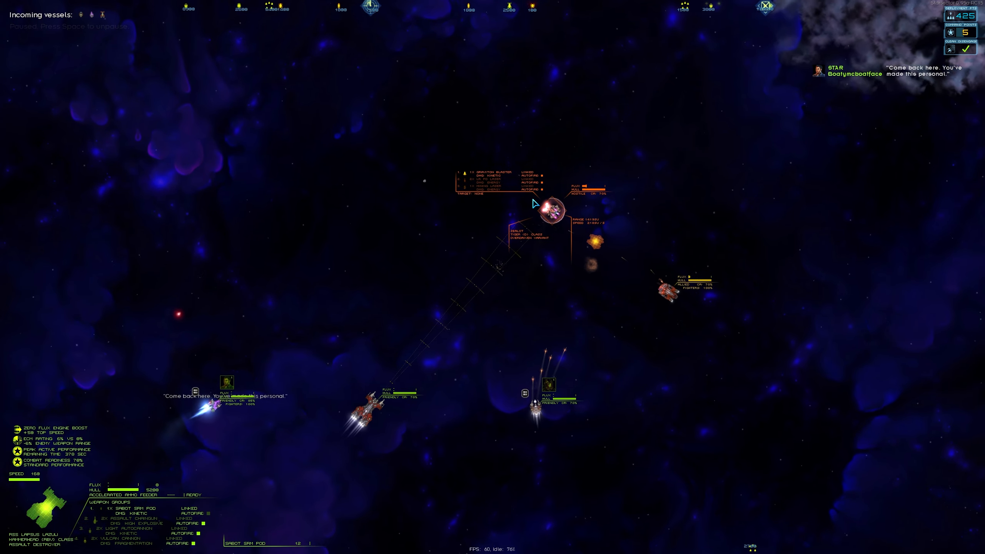
Step: Fight until the Luddic Path fleet is defeated, then request to end the won battle
{"action": "key", "text": "space"}
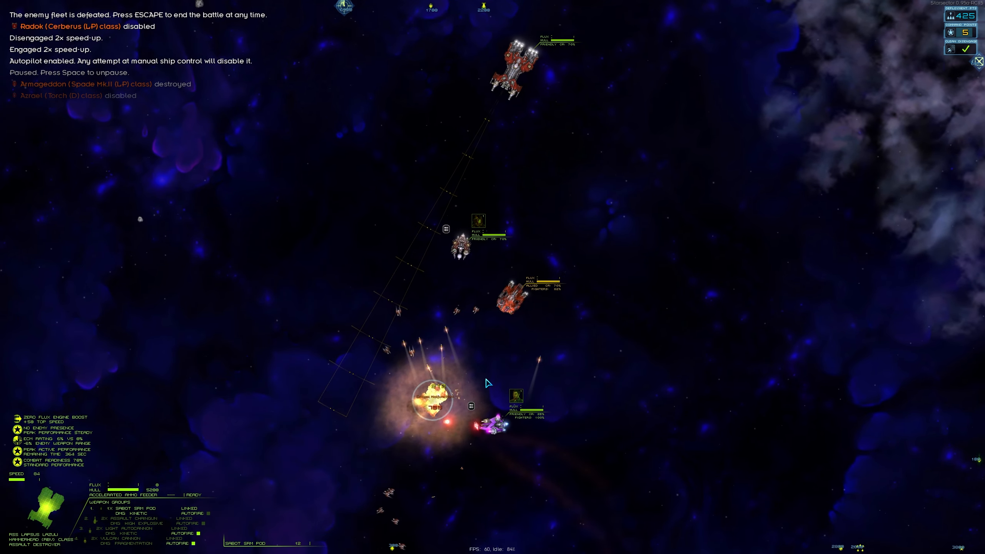
{"action": "key", "text": "Escape"}
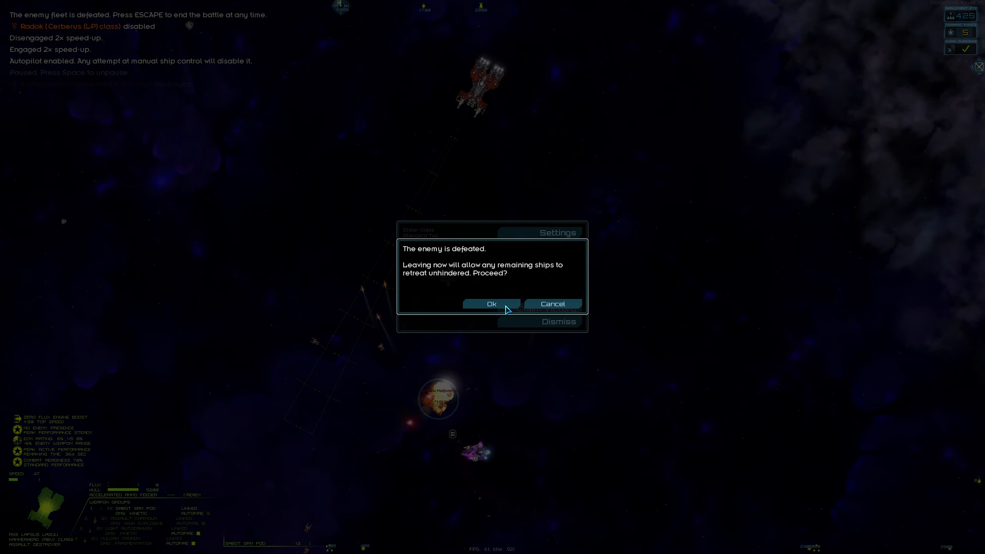
Step: Leave the battle, accept the salvaged loot, and review the Bounties intel
{"action": "left_click", "coordinate": [491, 304]}
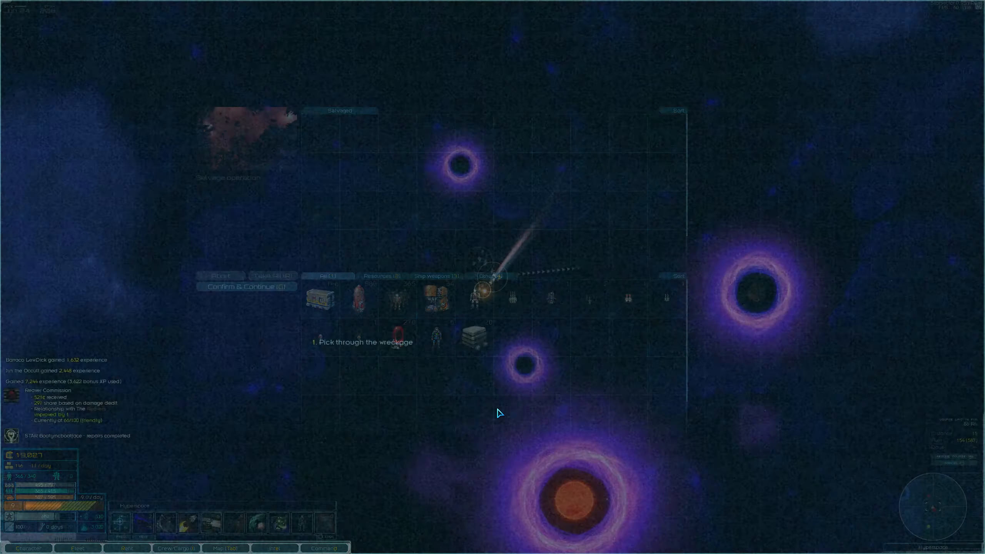
{"action": "left_click", "coordinate": [247, 286]}
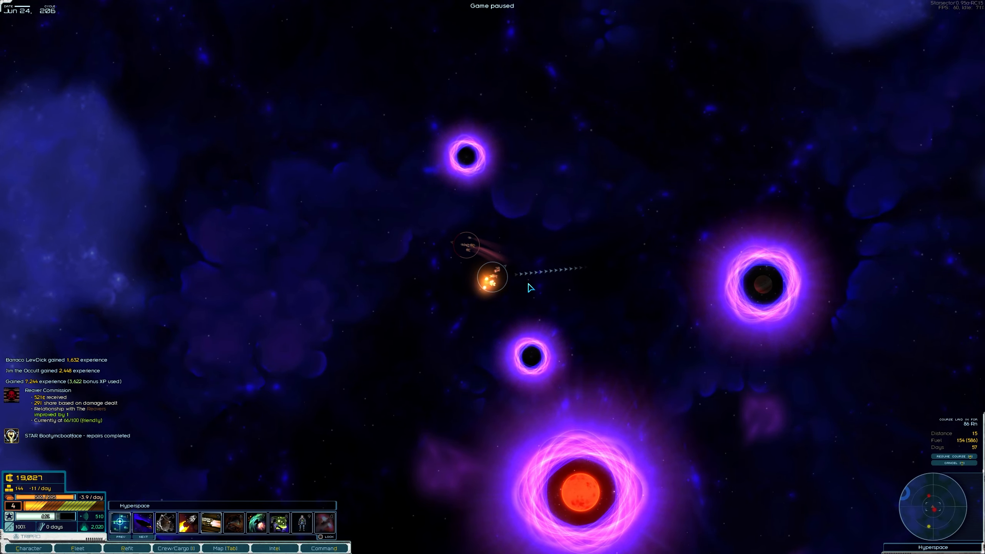
{"action": "left_click", "coordinate": [274, 548]}
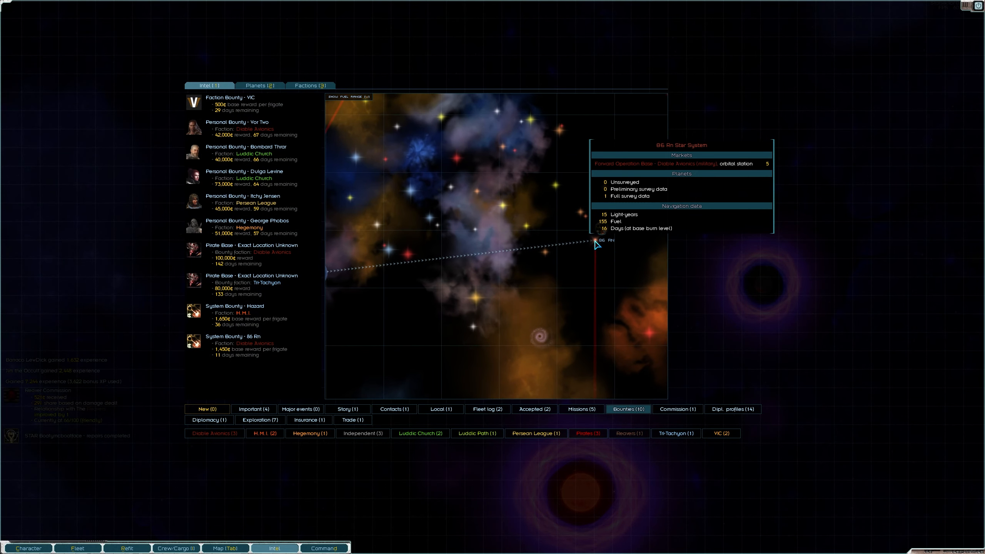
{"action": "mouse_move", "coordinate": [599, 227]}
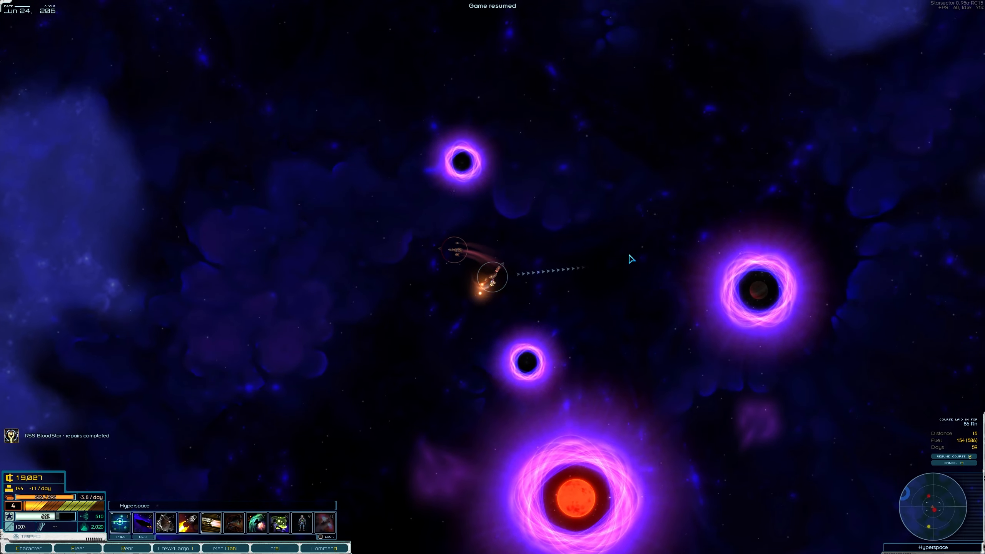
Step: Open the fleet overview to inspect each ship's commanding officer and repair status
{"action": "left_click", "coordinate": [78, 548]}
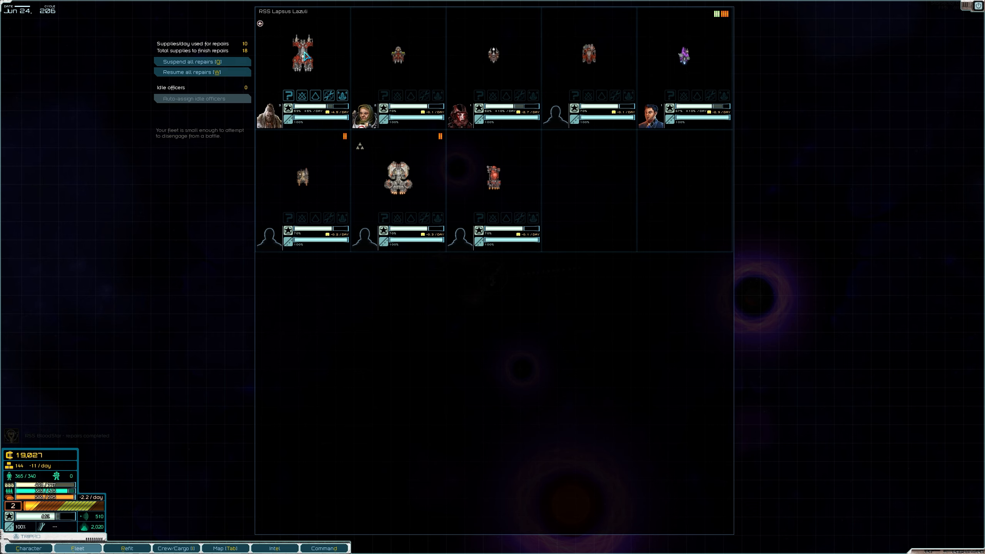
{"action": "mouse_move", "coordinate": [398, 63]}
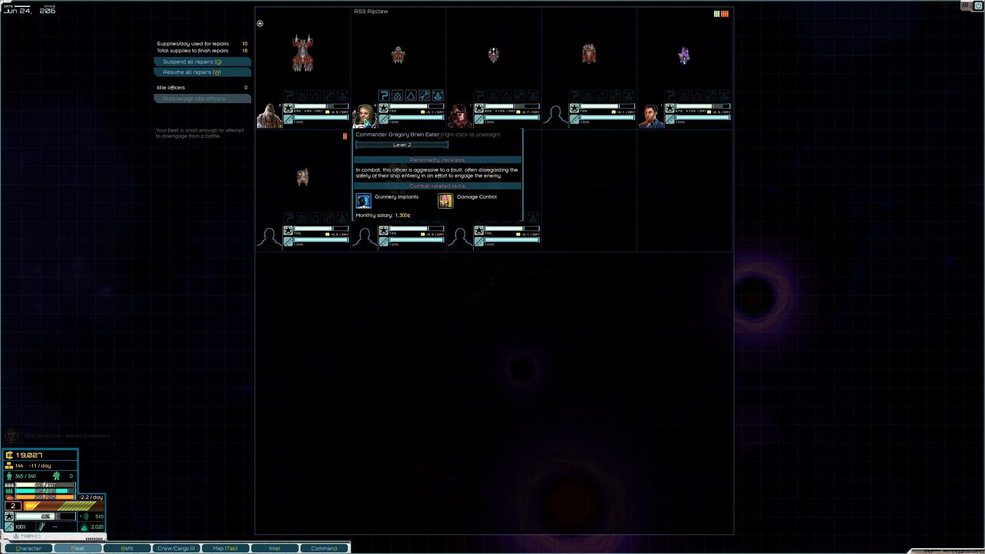
{"action": "mouse_move", "coordinate": [365, 121]}
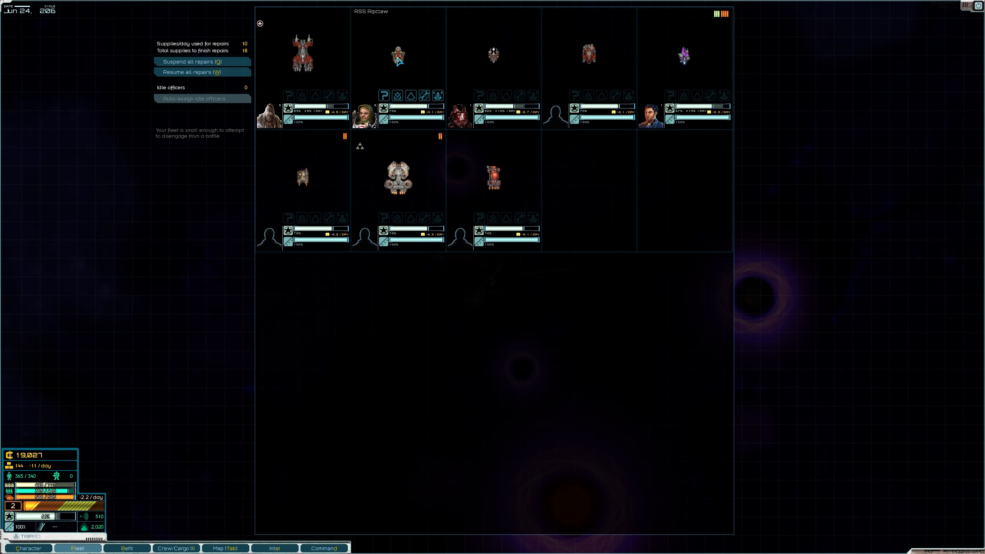
{"action": "mouse_move", "coordinate": [459, 117]}
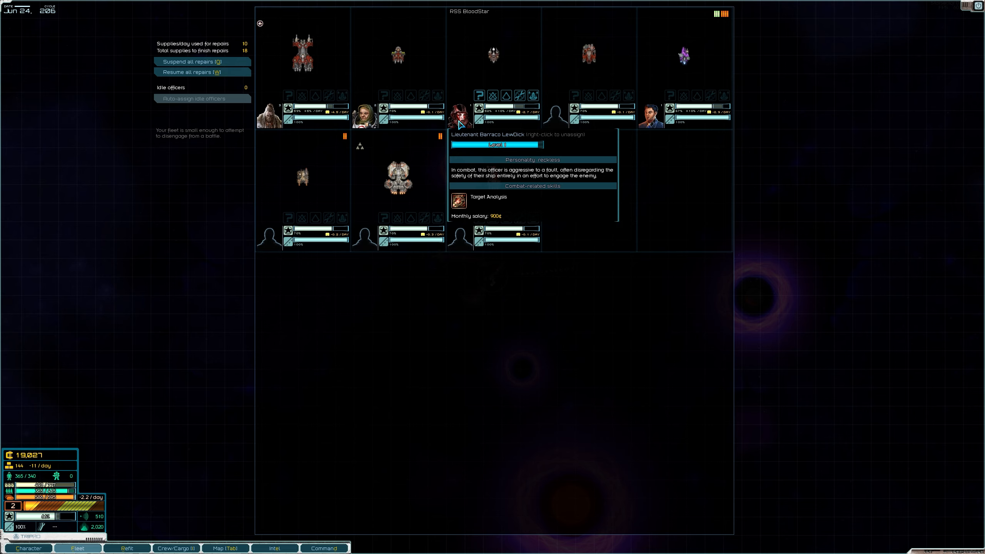
{"action": "mouse_move", "coordinate": [495, 56]}
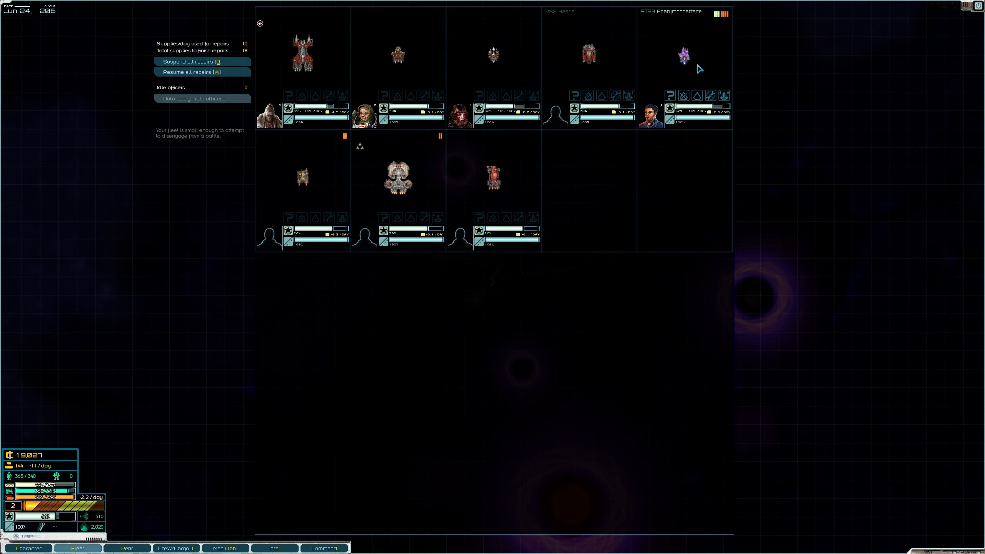
{"action": "mouse_move", "coordinate": [650, 117]}
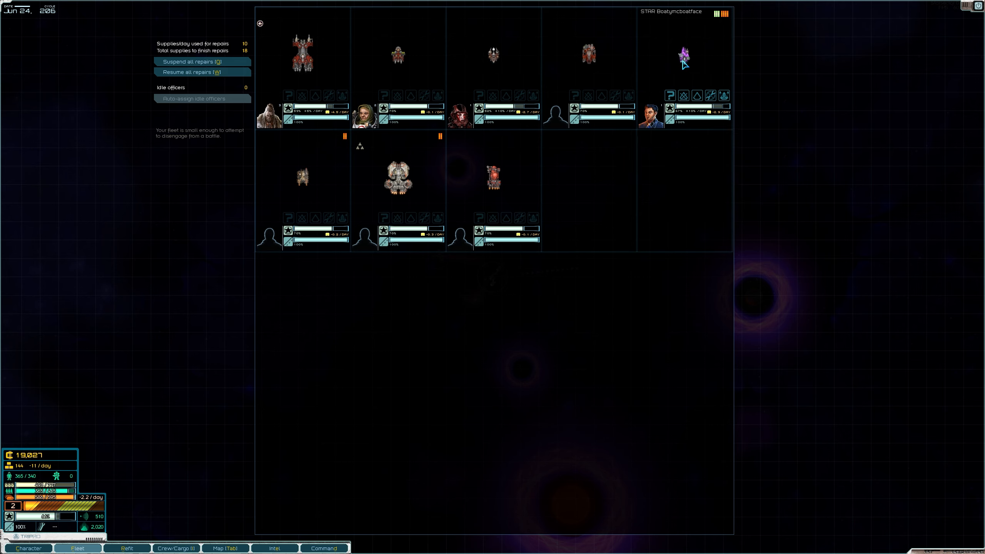
{"action": "mouse_move", "coordinate": [697, 55]}
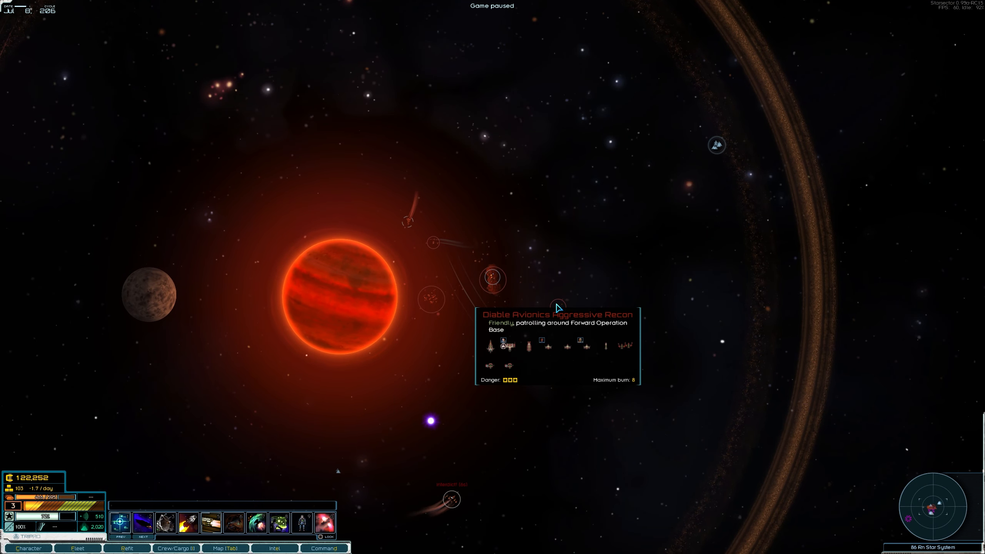
Step: Resume time and fly through the 86 Rh system to the derelict Wingman scrapship
{"action": "key", "text": "space"}
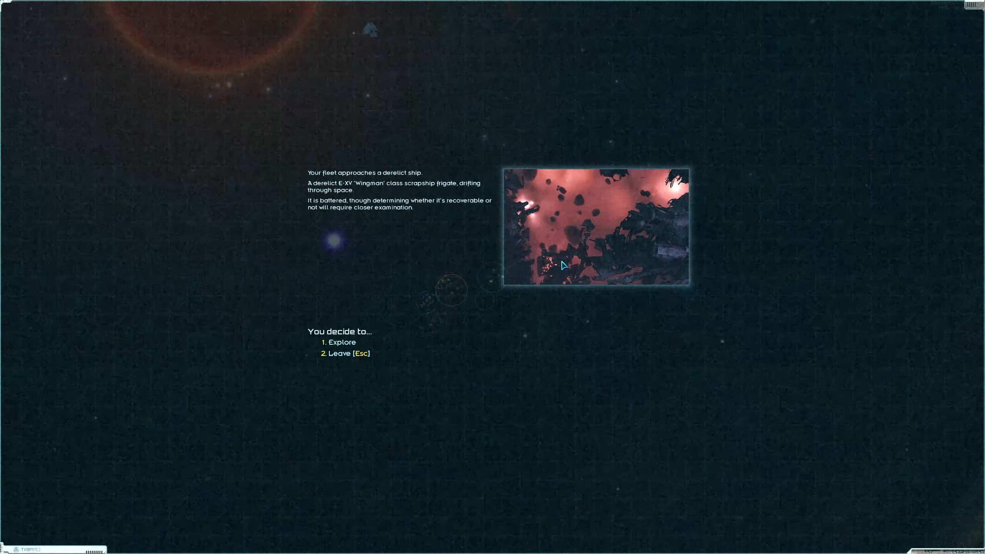
Step: Explore the derelict Wingman, decline recovering it, and take its salvage
{"action": "left_click", "coordinate": [343, 342]}
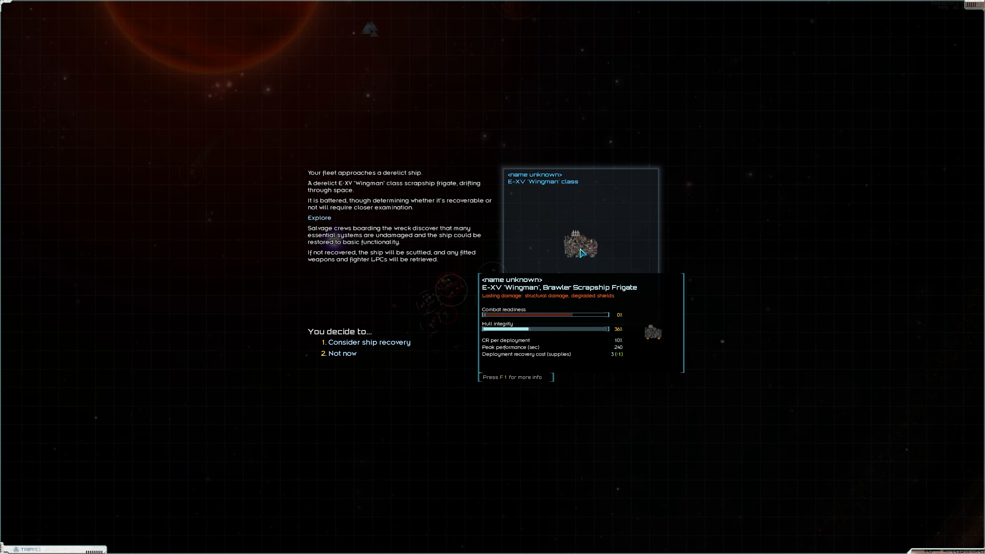
{"action": "left_click", "coordinate": [369, 342]}
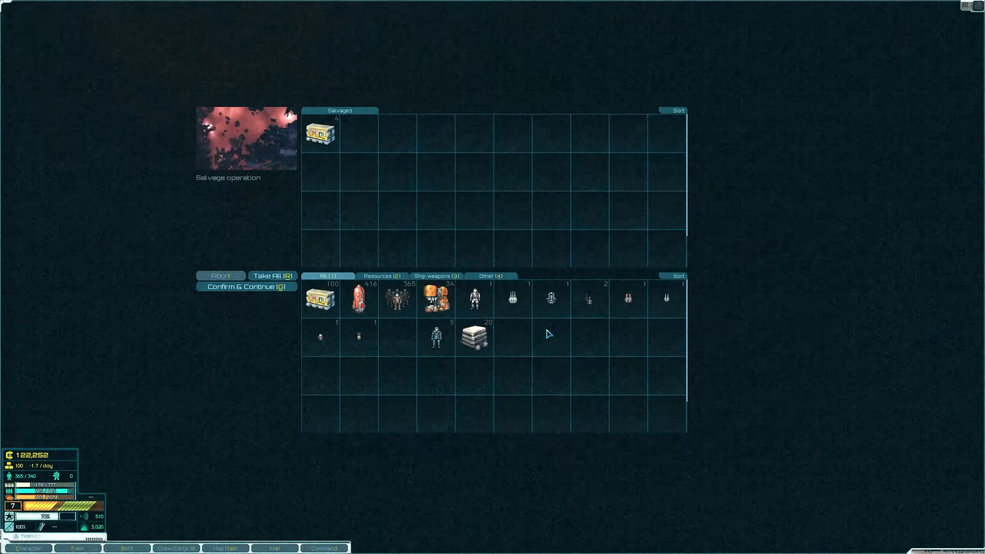
{"action": "left_click", "coordinate": [246, 287]}
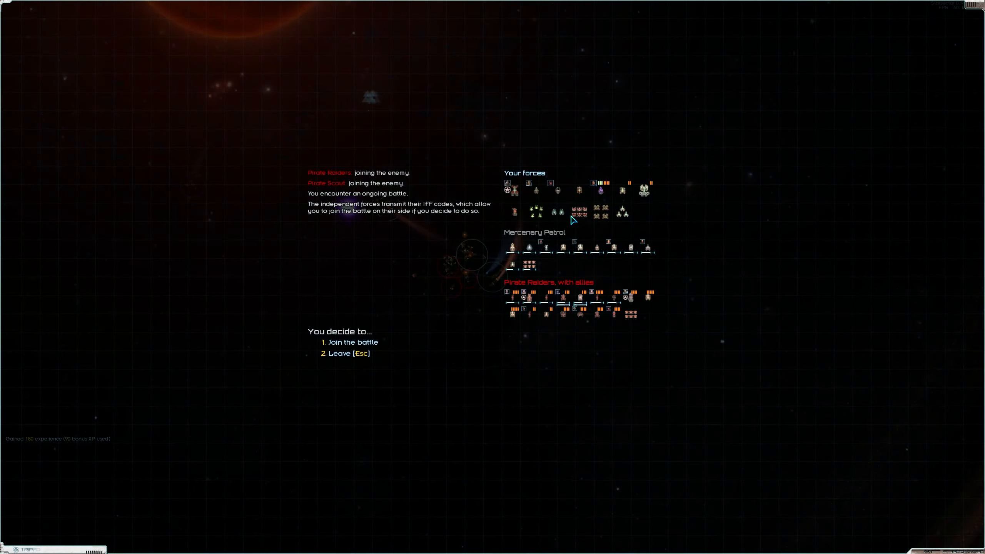
{"action": "mouse_move", "coordinate": [550, 260]}
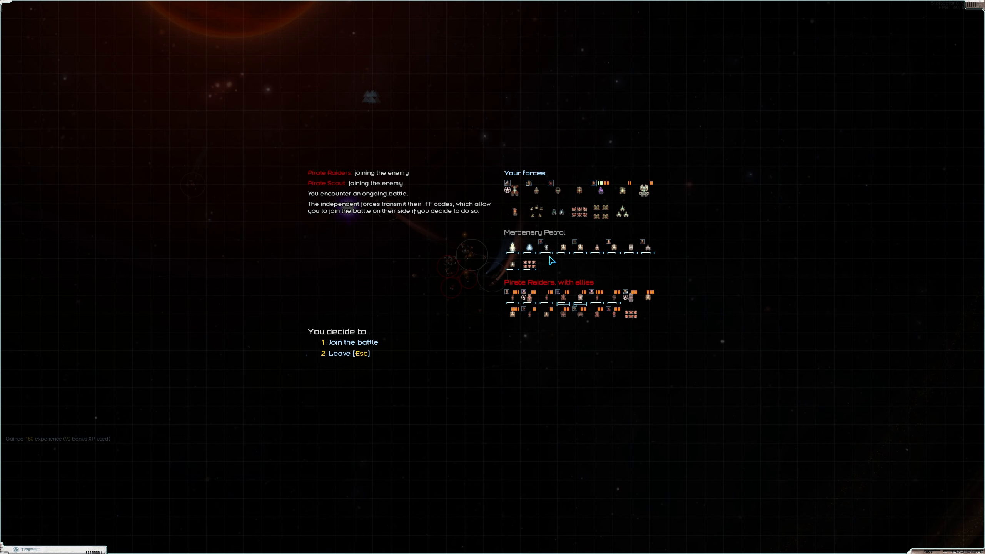
{"action": "mouse_move", "coordinate": [603, 366]}
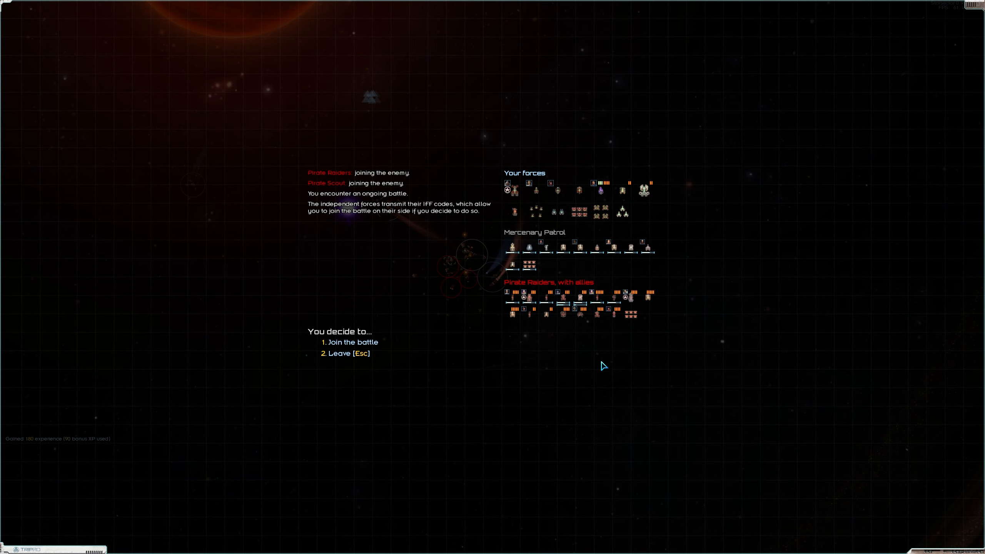
Step: Join the Mercenary Patrol against the Pirate Raiders and deploy the chosen ships
{"action": "left_click", "coordinate": [355, 341]}
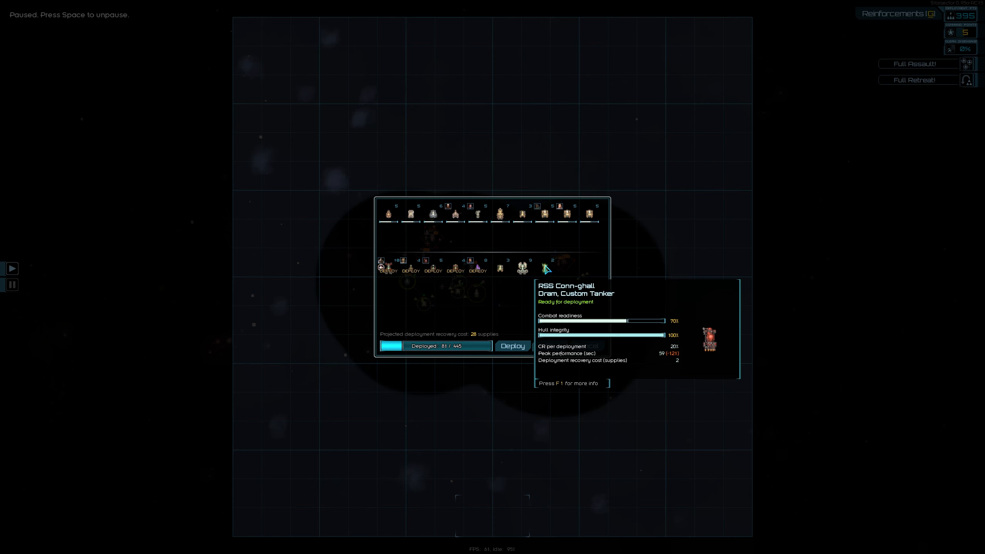
{"action": "left_click", "coordinate": [512, 345]}
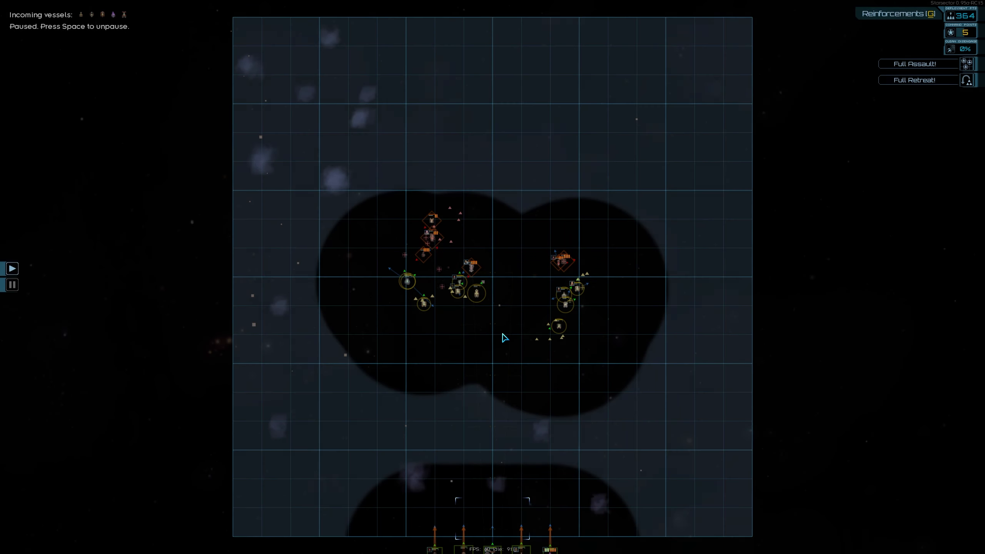
Step: Pilot the Hammerhead destroyer against the pirates, pausing to issue fleet orders
{"action": "left_click", "coordinate": [495, 186]}
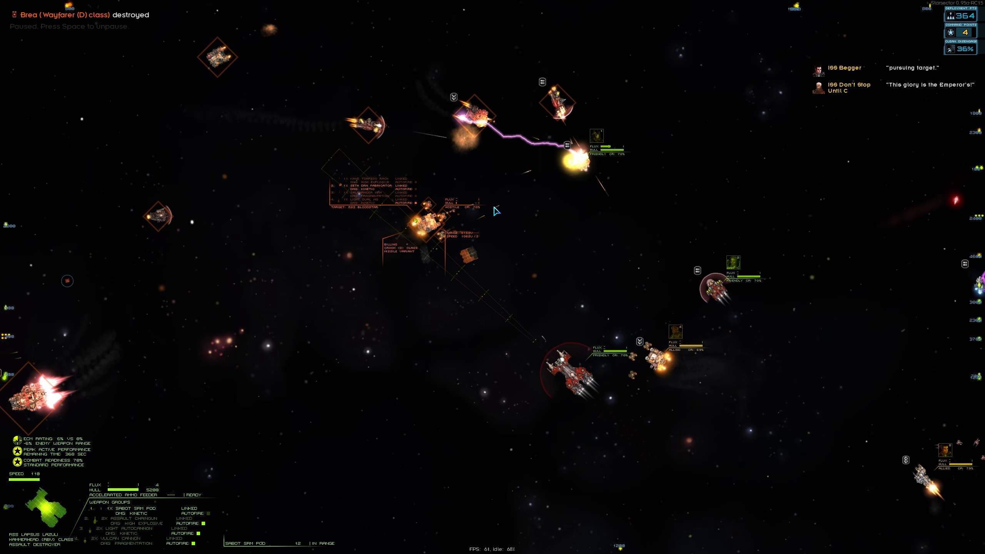
{"action": "key", "text": "space"}
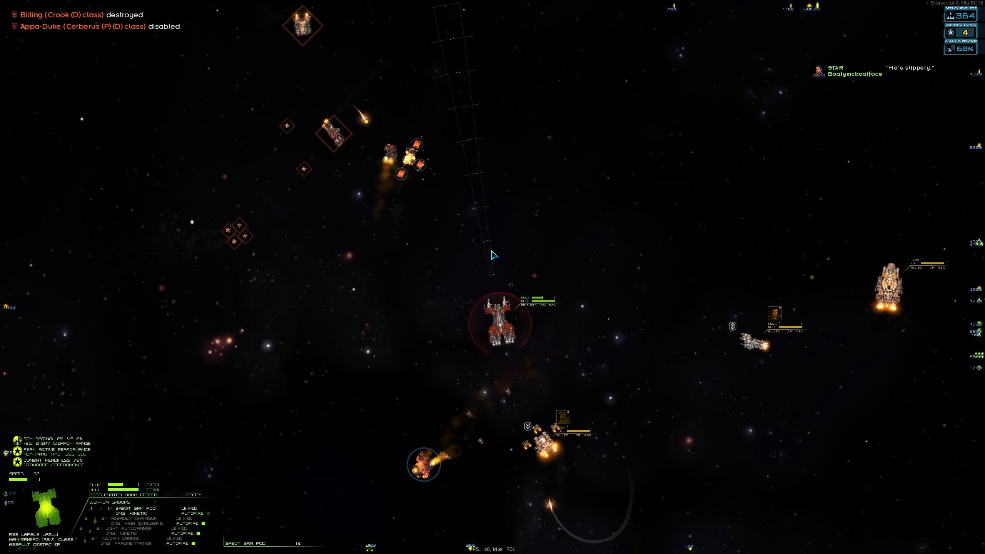
{"action": "key", "text": "space"}
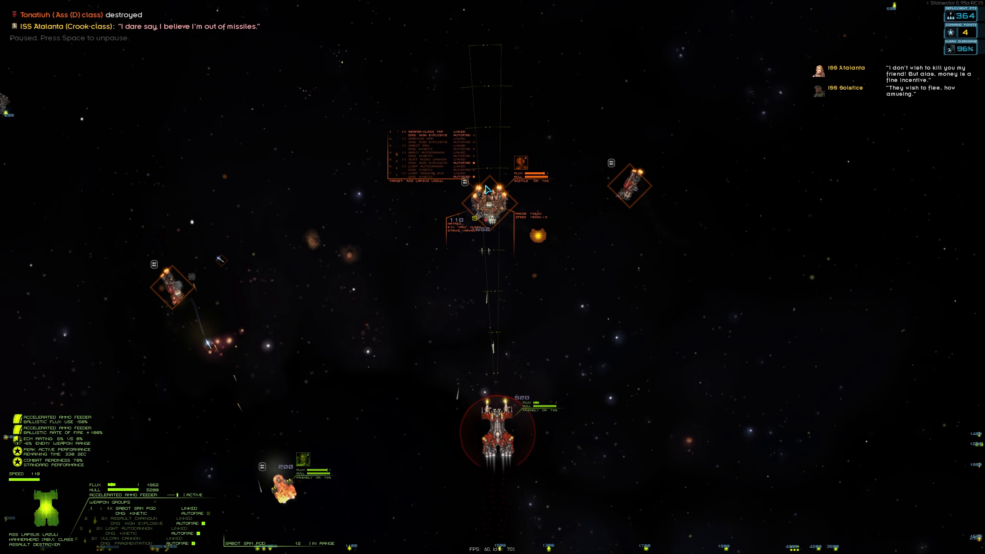
{"action": "key", "text": "space"}
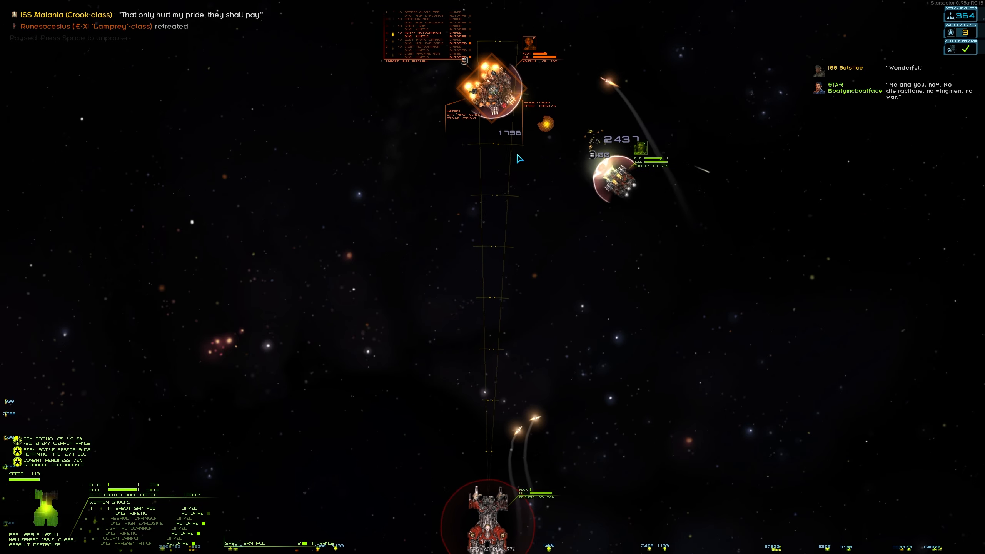
Step: Keep fighting with the flagship until the enemy fleet is declared defeated
{"action": "key", "text": "space"}
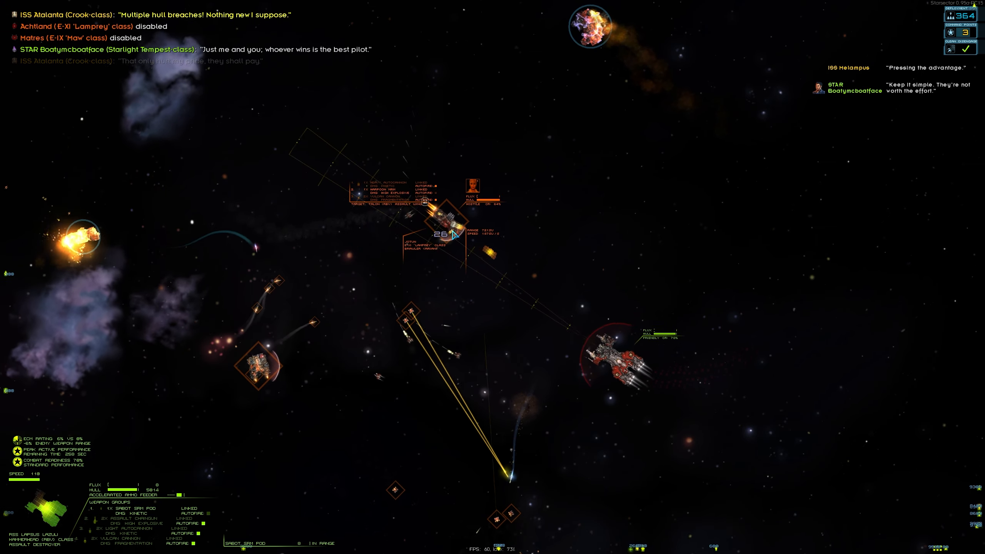
{"action": "key", "text": "space"}
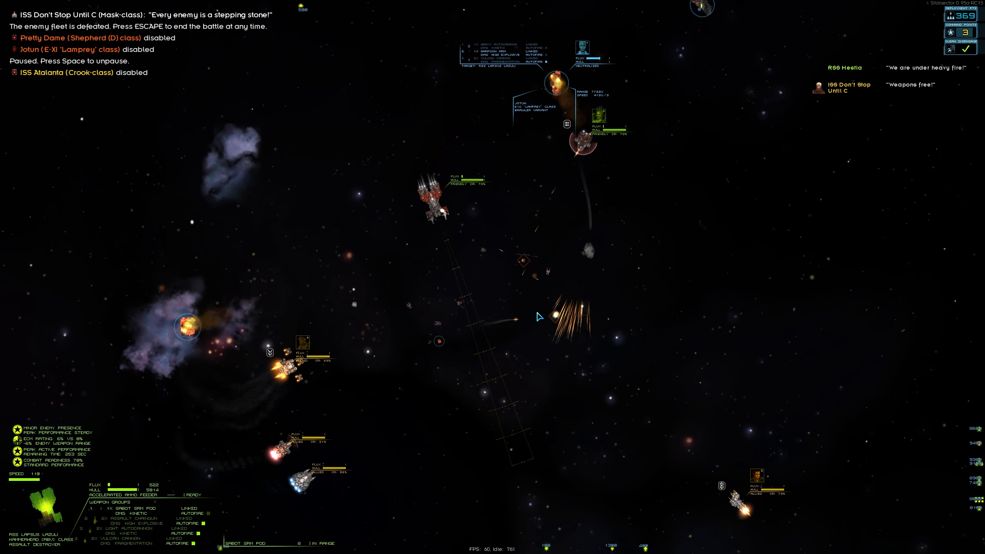
Step: End the battle, join the pursuit with the second-in-command handling it, and continue to salvage
{"action": "key", "text": "tab"}
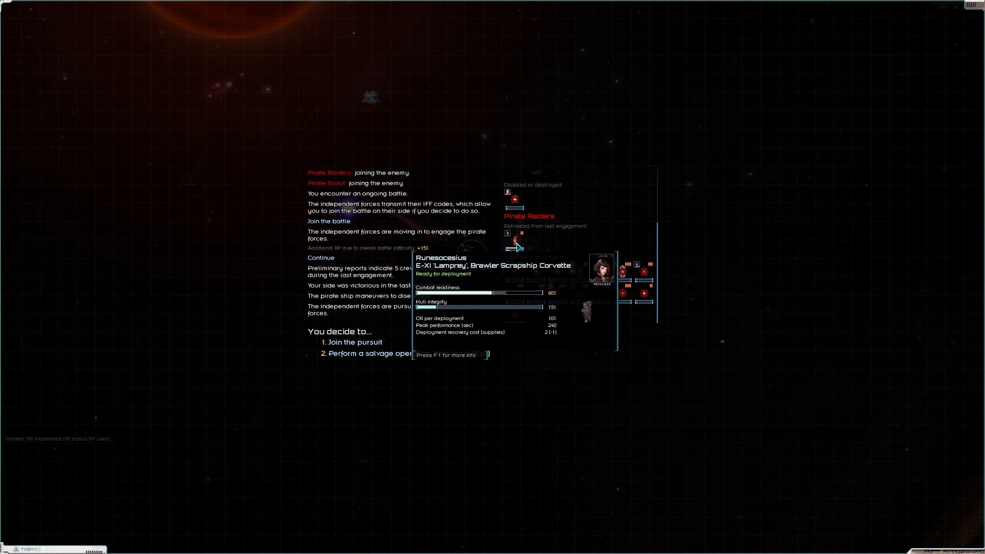
{"action": "left_click", "coordinate": [356, 342]}
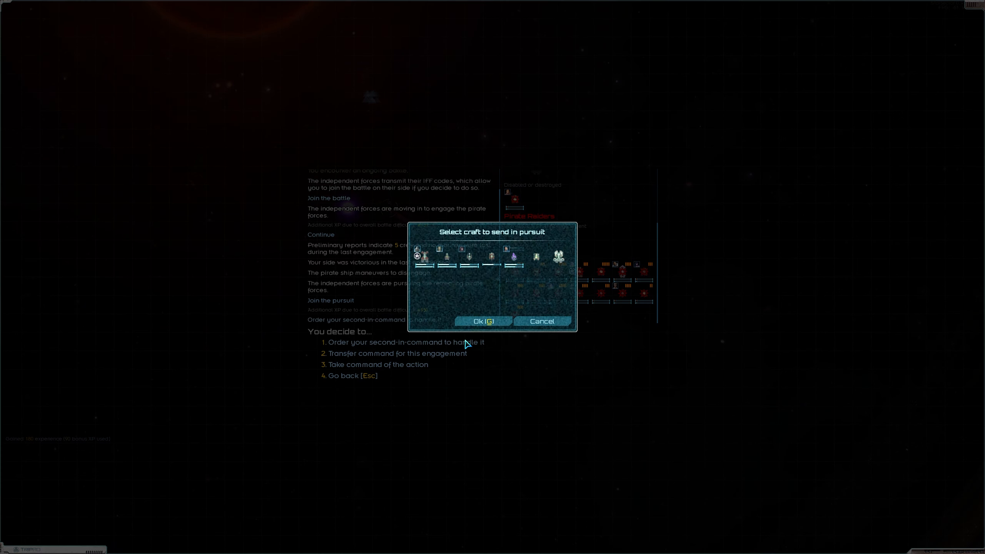
{"action": "left_click", "coordinate": [482, 321]}
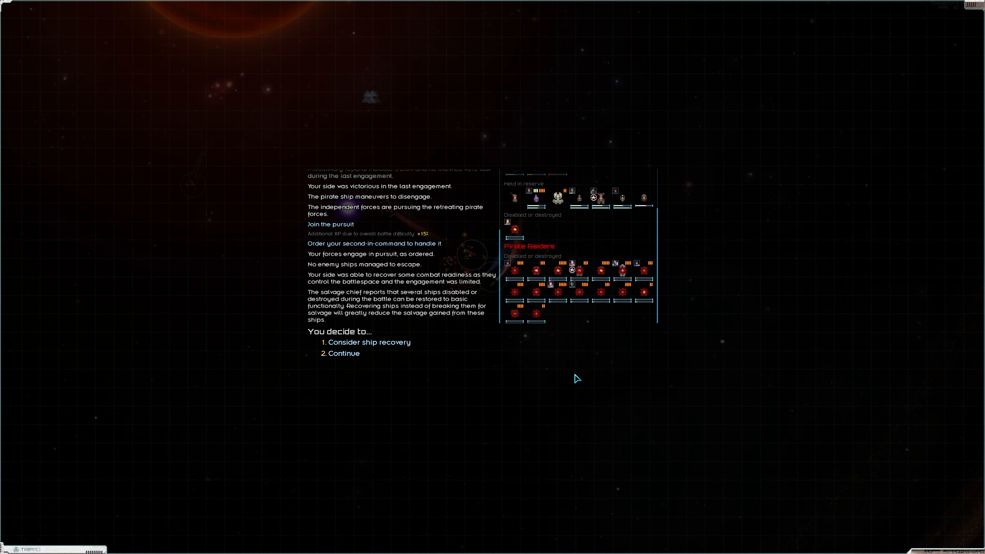
{"action": "left_click", "coordinate": [367, 341]}
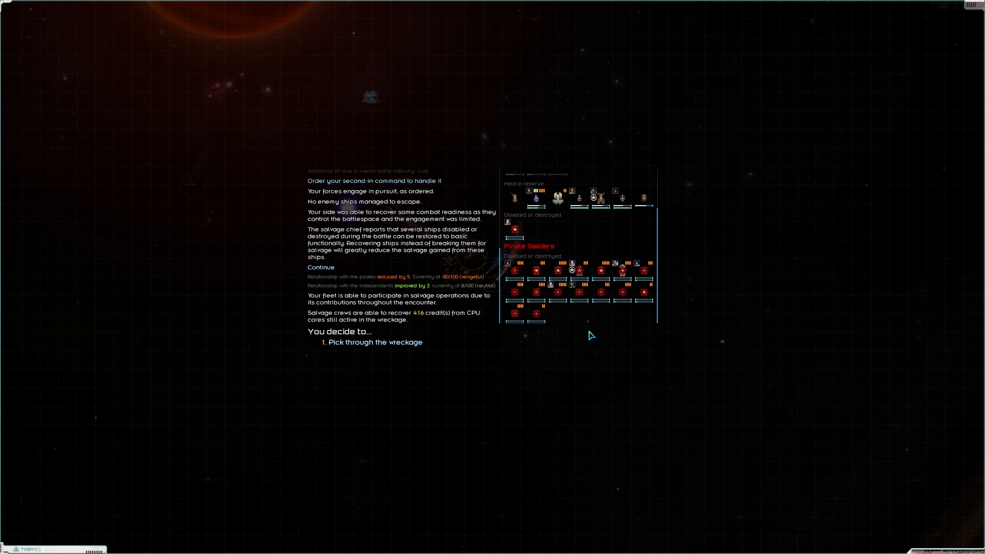
Step: Pick through the pirate wreckage and take all salvaged items into cargo
{"action": "left_click", "coordinate": [375, 342]}
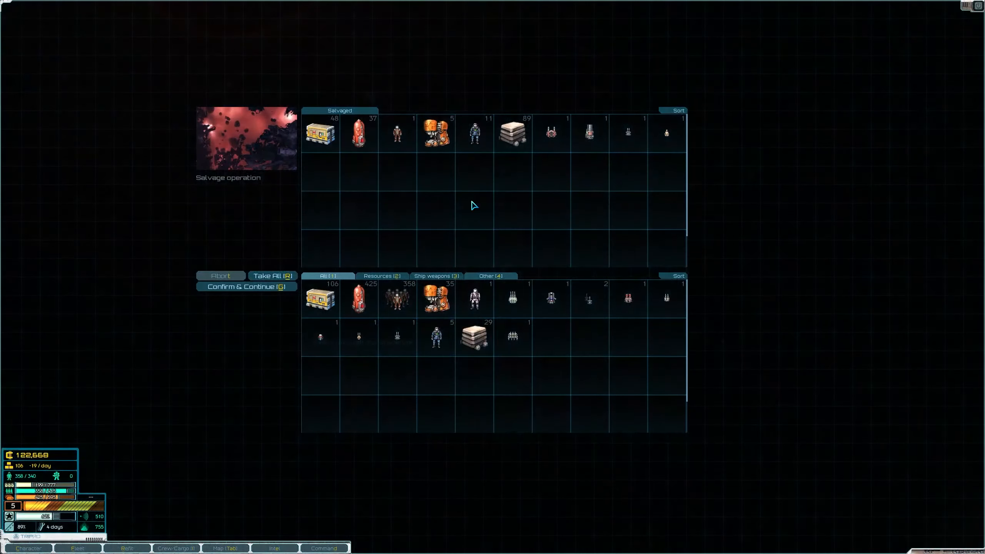
{"action": "mouse_move", "coordinate": [511, 190]}
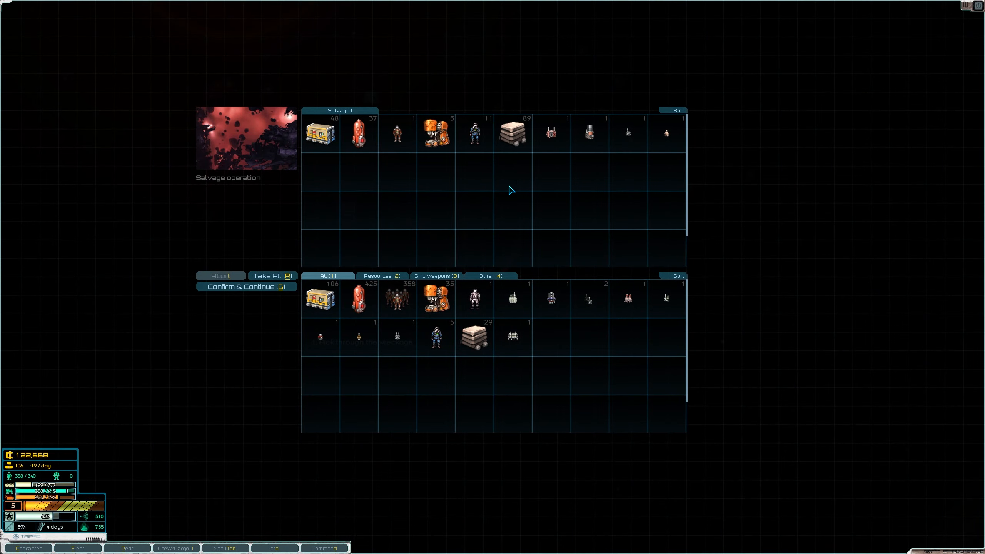
{"action": "left_click", "coordinate": [247, 287]}
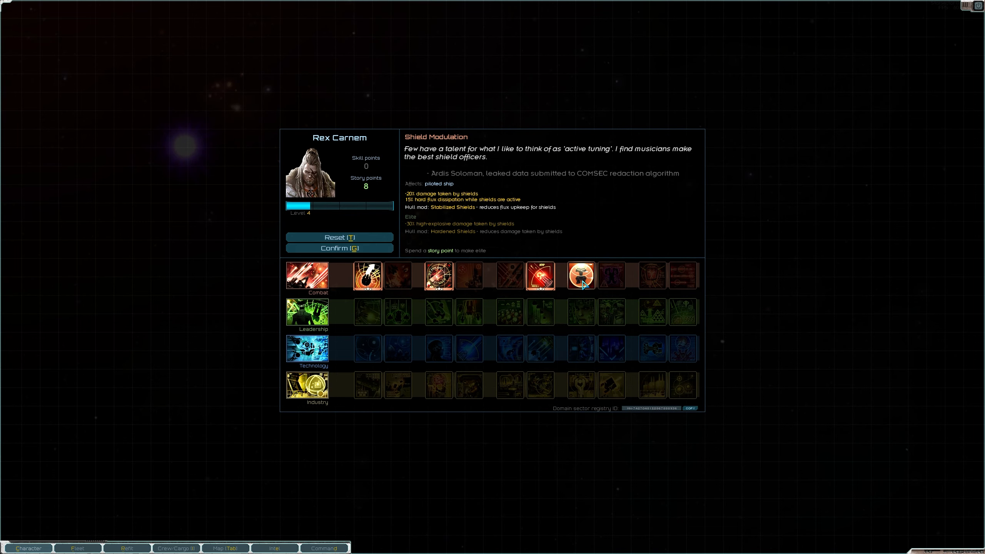
Step: Spend a story point to make Shield Modulation elite and confirm
{"action": "left_click", "coordinate": [581, 275]}
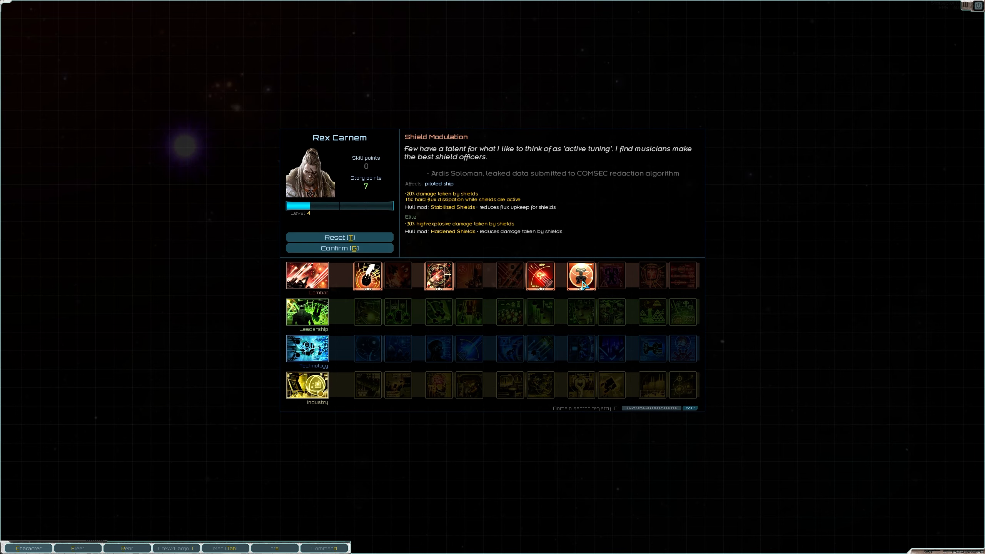
{"action": "left_click", "coordinate": [340, 247]}
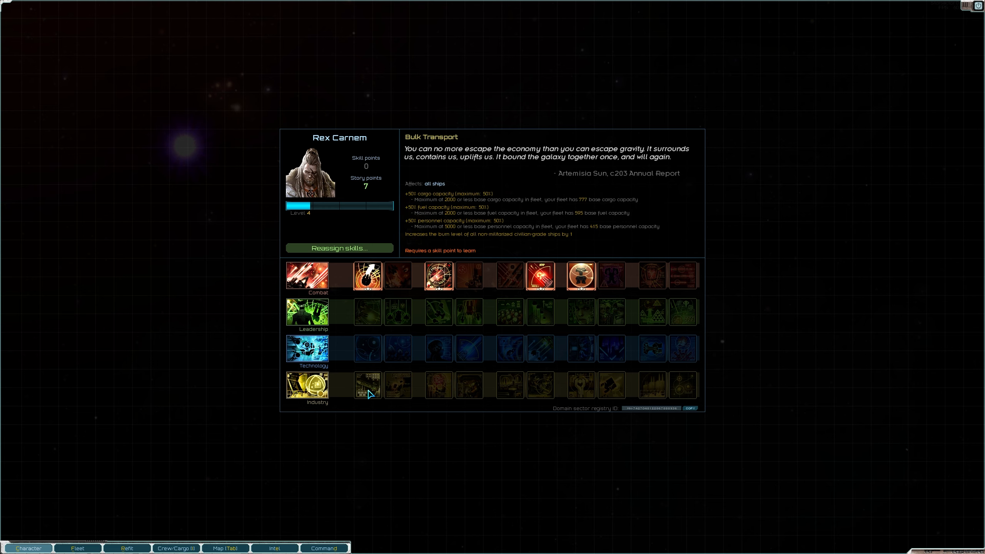
{"action": "mouse_move", "coordinate": [383, 405]}
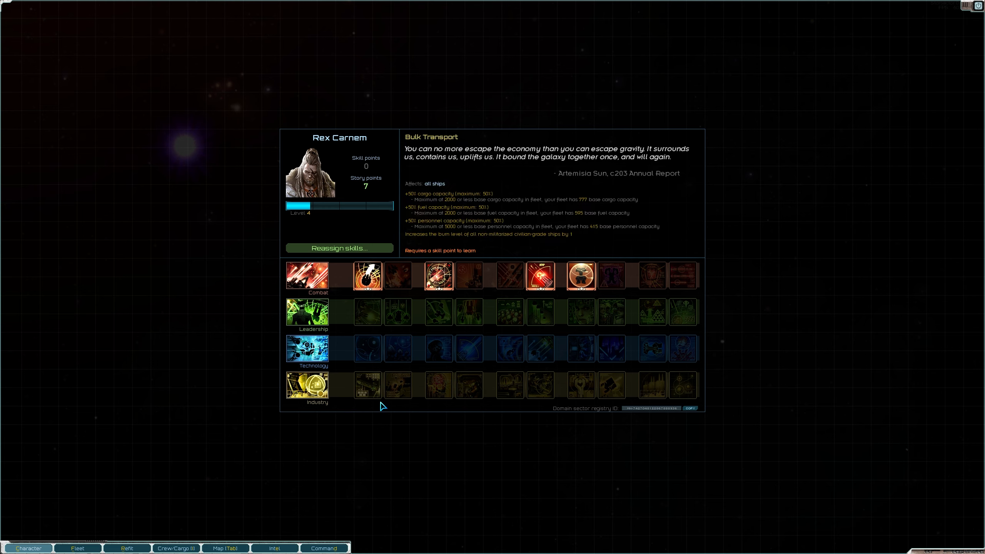
{"action": "mouse_move", "coordinate": [325, 397]}
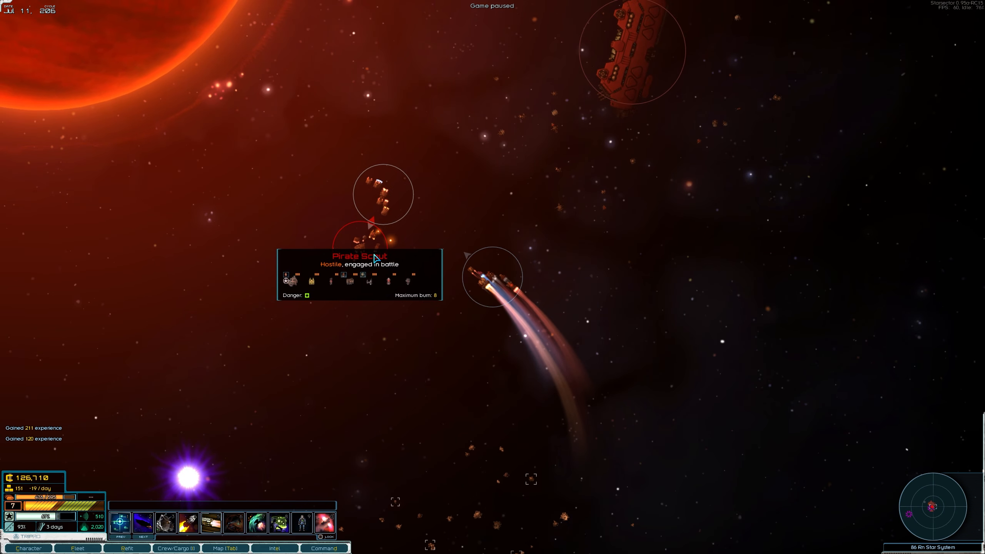
Step: Resume time, join the independents' battle against the pirate scouts and take personal command
{"action": "key", "text": "Space"}
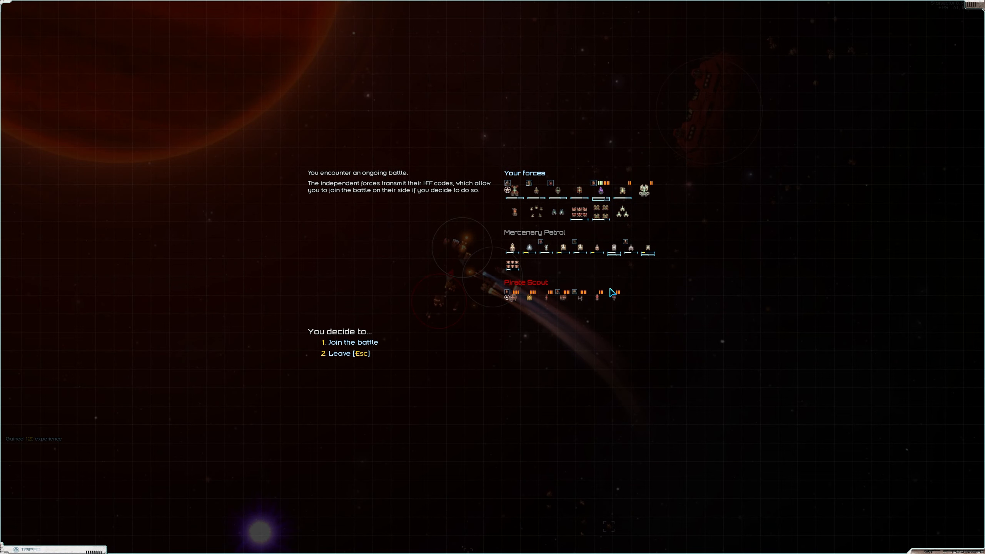
{"action": "left_click", "coordinate": [352, 342]}
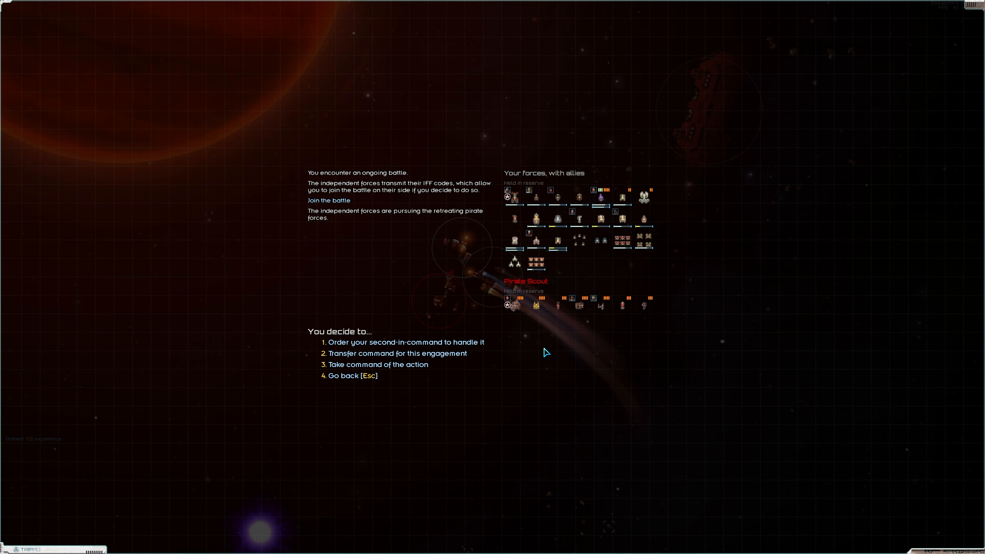
{"action": "left_click", "coordinate": [378, 365]}
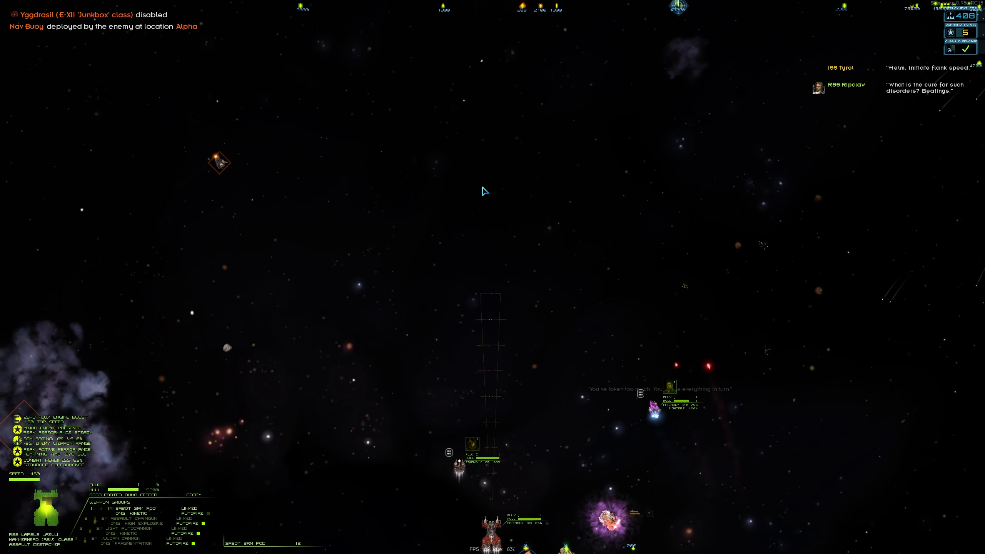
Step: Fly the flagship against the pirate scout ships until the battle ends
{"action": "key", "text": "space"}
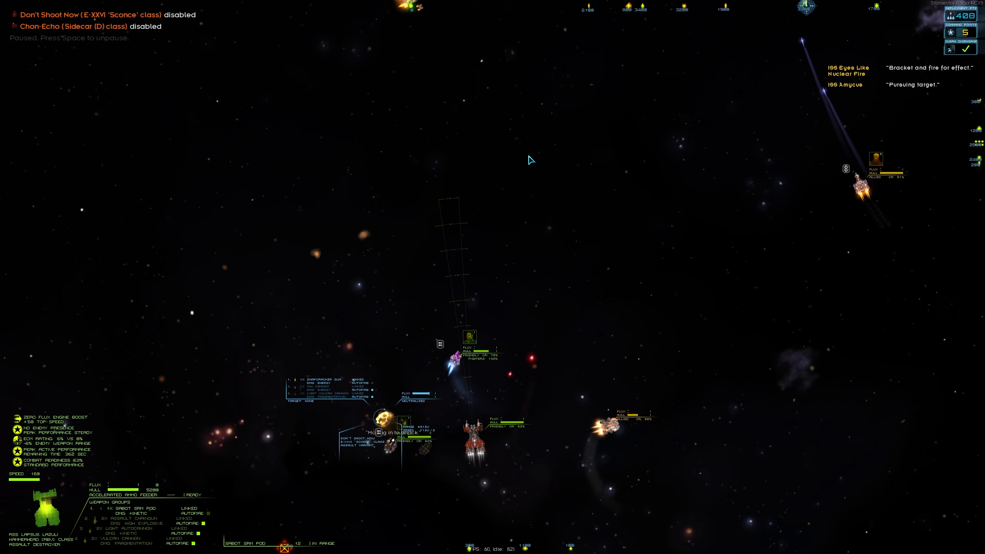
{"action": "key", "text": "space"}
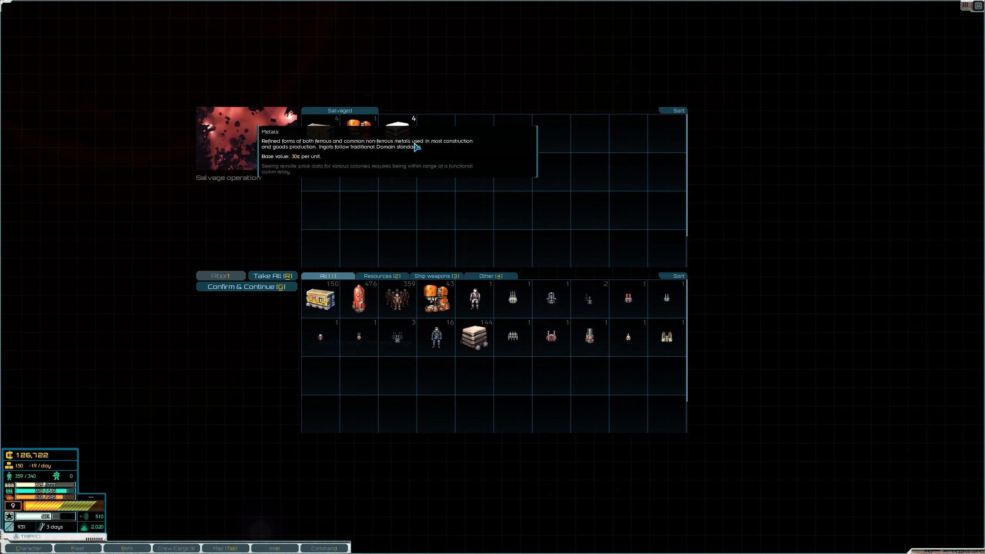
Step: Take all metals and loot salvaged from the pirate scout wreckage
{"action": "left_click", "coordinate": [247, 286]}
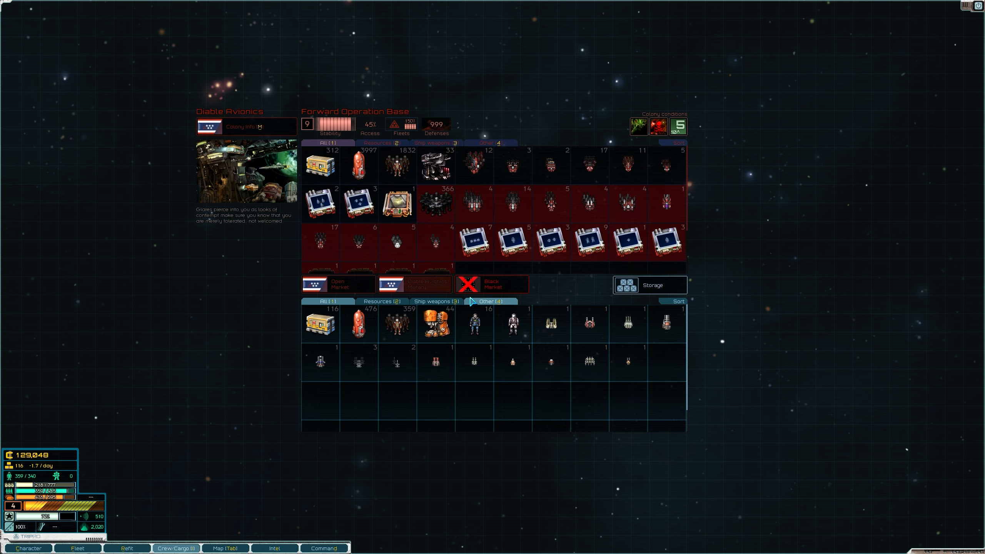
Step: Browse the station's ships for sale and buy the Fractus combat carrier
{"action": "left_click", "coordinate": [78, 548]}
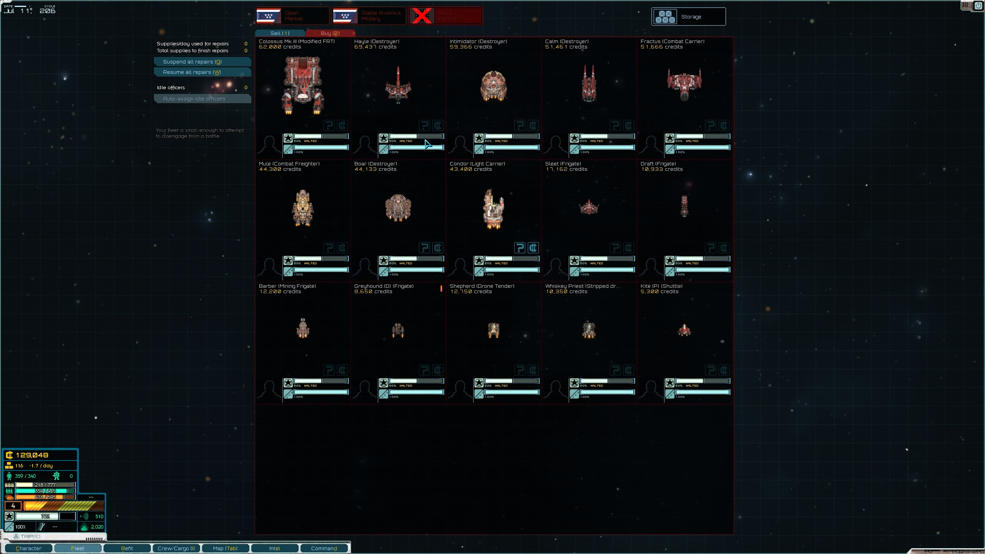
{"action": "mouse_move", "coordinate": [671, 134]}
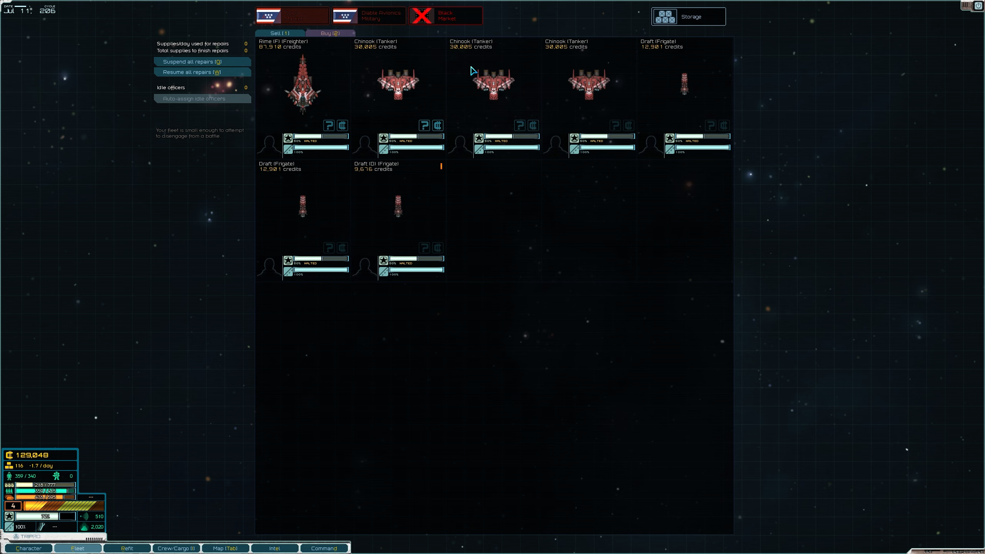
{"action": "left_click", "coordinate": [445, 15]}
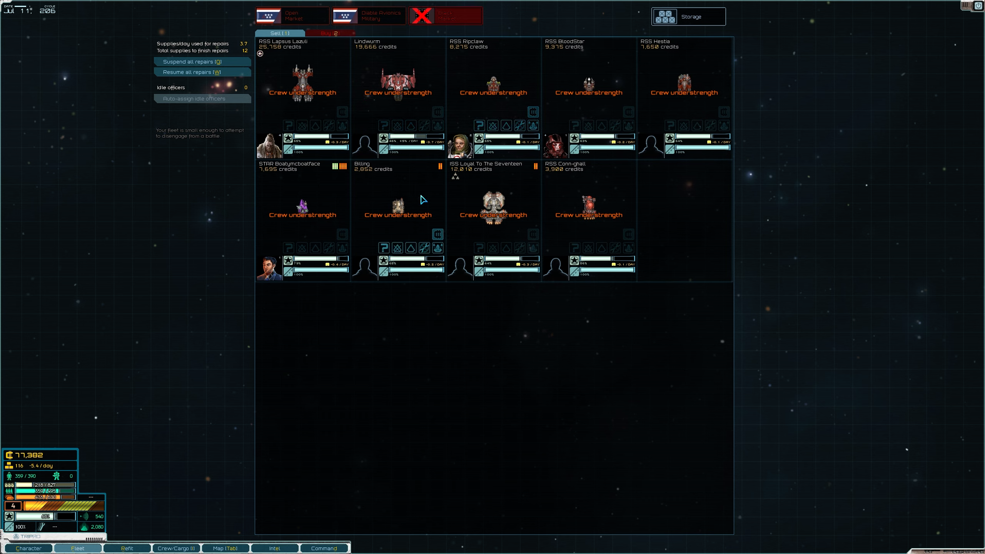
Step: Bring the newly bought Lindwurm Fractus-class carrier into the refit screen
{"action": "left_click", "coordinate": [127, 548]}
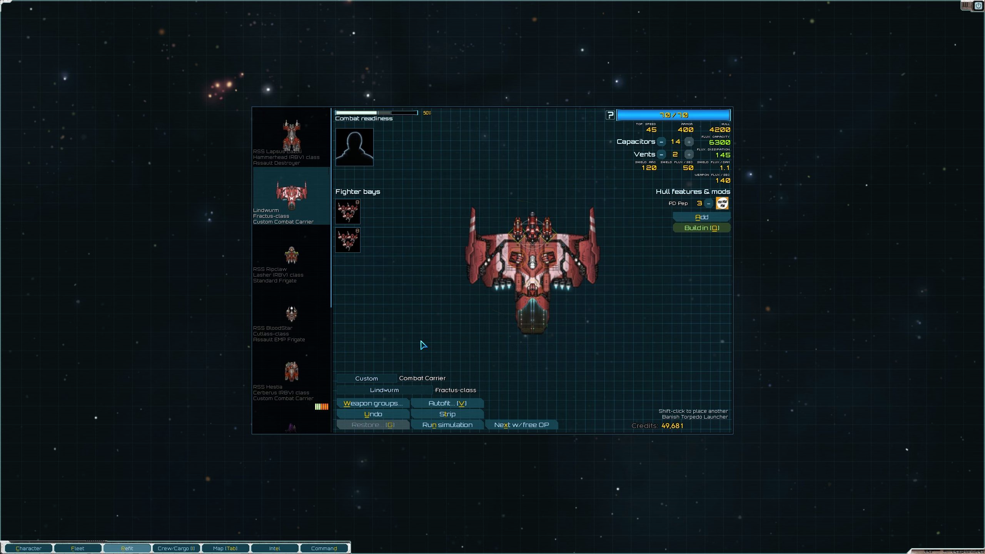
{"action": "mouse_move", "coordinate": [483, 198]}
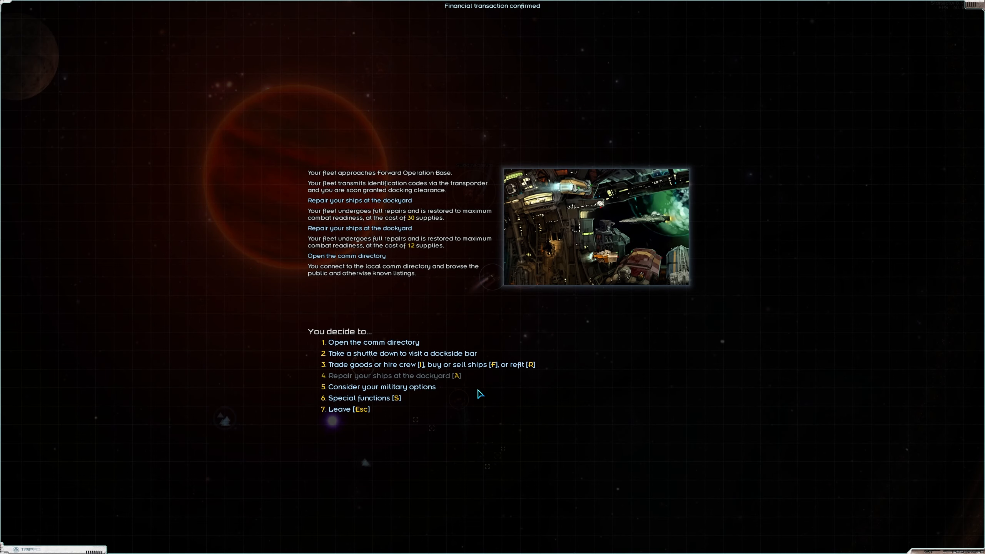
Step: Take a shuttle down to the station's dockside bar
{"action": "left_click", "coordinate": [401, 353]}
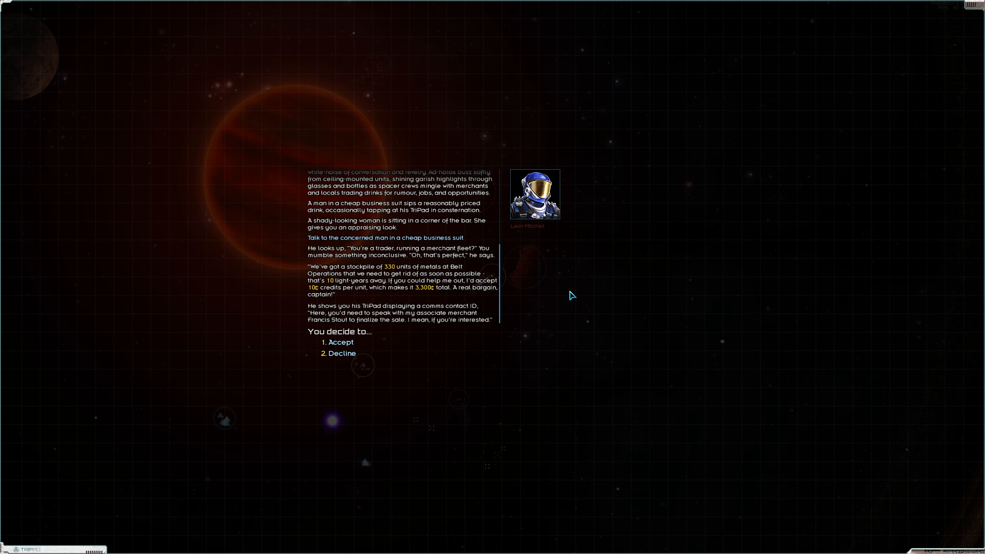
{"action": "mouse_move", "coordinate": [495, 379]}
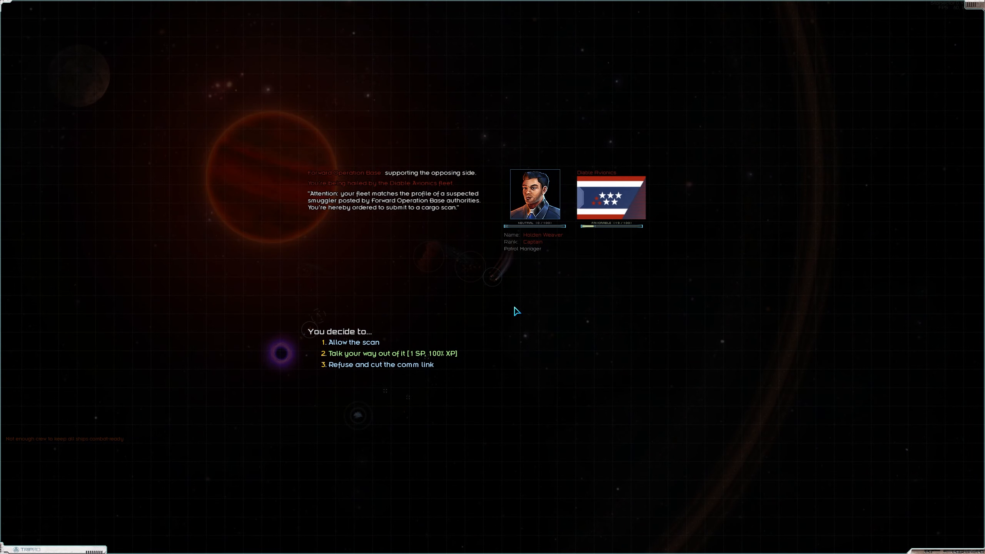
Step: Allow the patrol's cargo scan and comply with the boarding inspection
{"action": "left_click", "coordinate": [355, 342]}
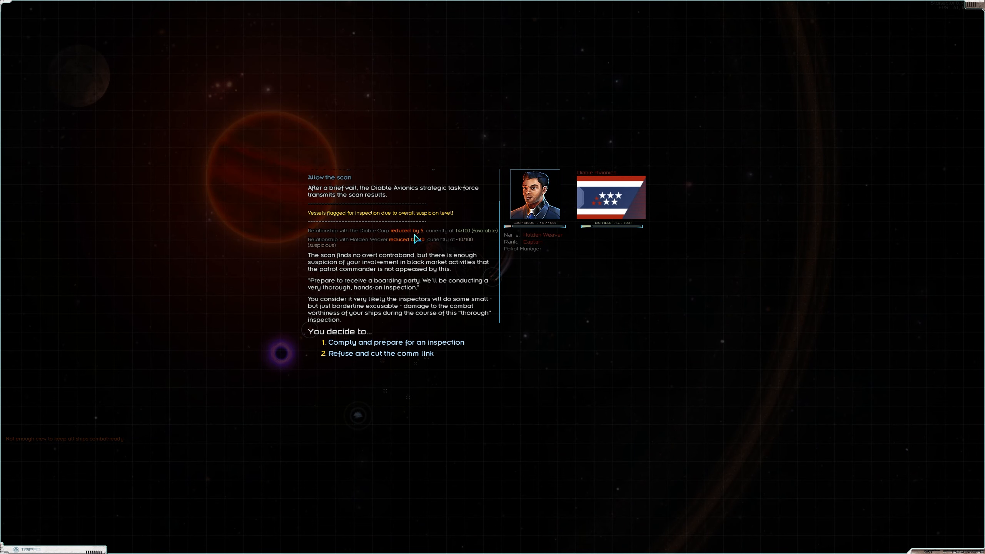
{"action": "mouse_move", "coordinate": [426, 364]}
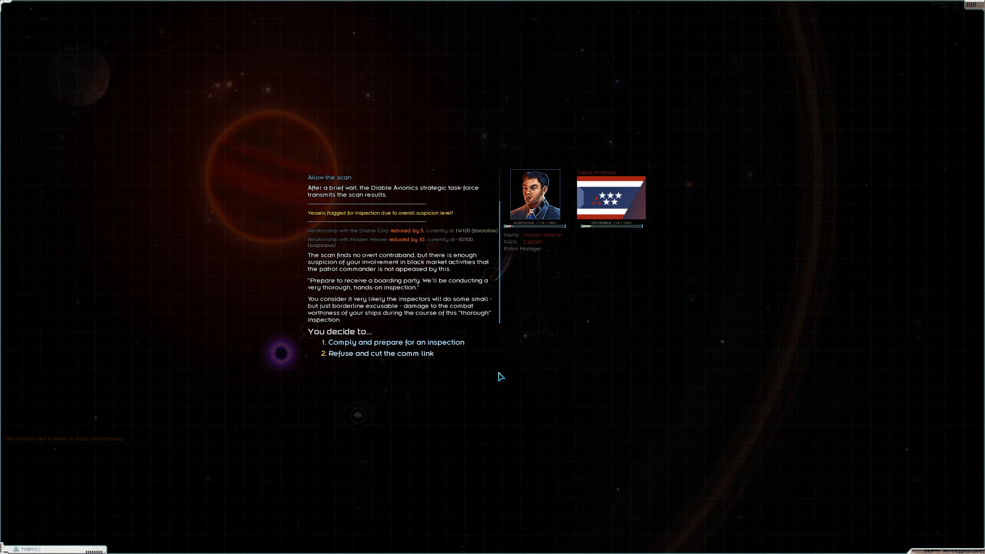
{"action": "left_click", "coordinate": [395, 341]}
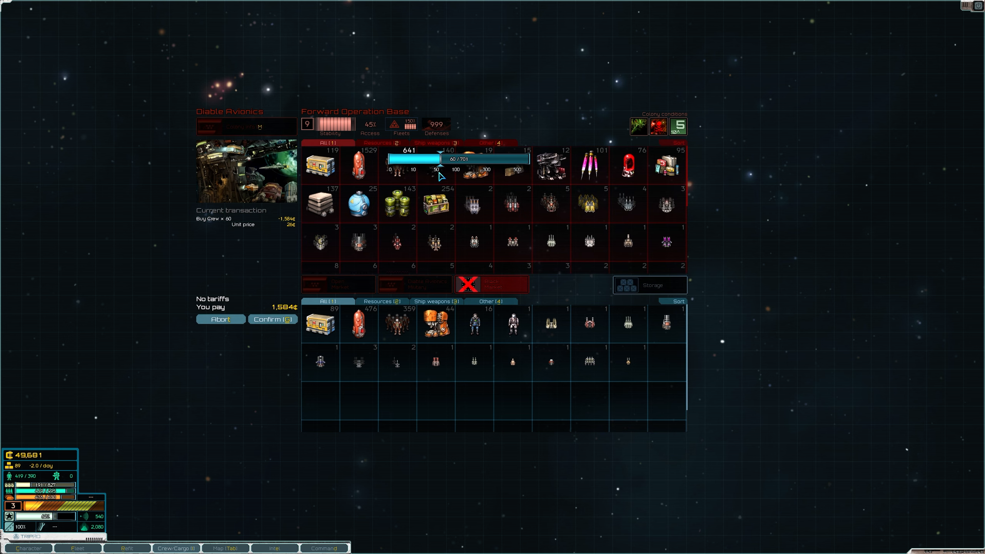
Step: Raise the crew quantity to 125 and confirm the purchase for 3,312 credits
{"action": "left_click_drag", "start_coordinate": [440, 161], "coordinate": [459, 161]}
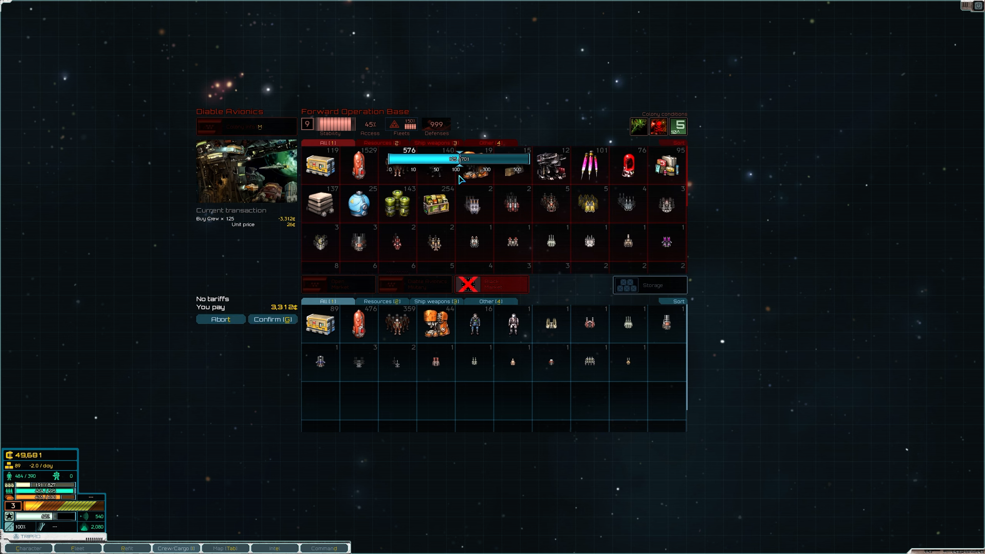
{"action": "left_click", "coordinate": [272, 319]}
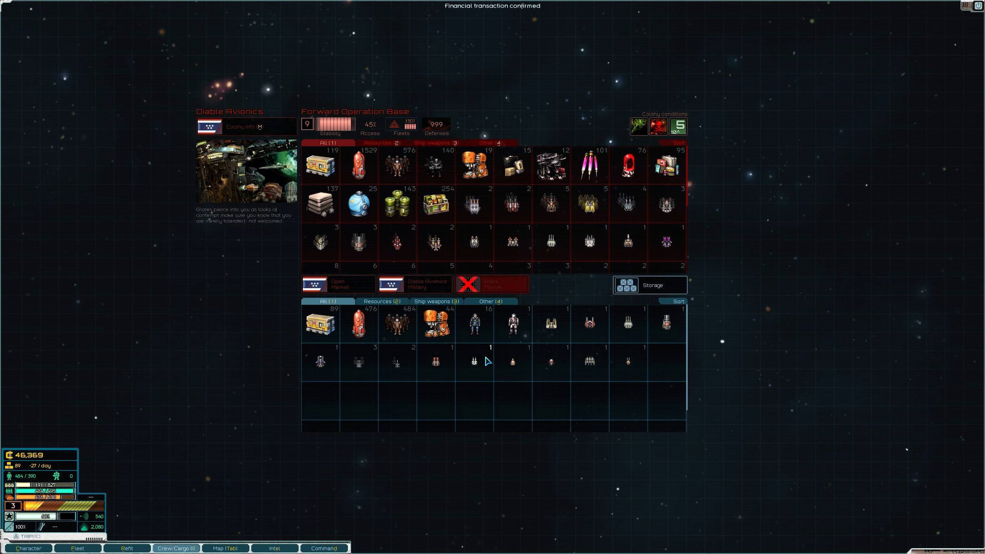
{"action": "mouse_move", "coordinate": [359, 165]}
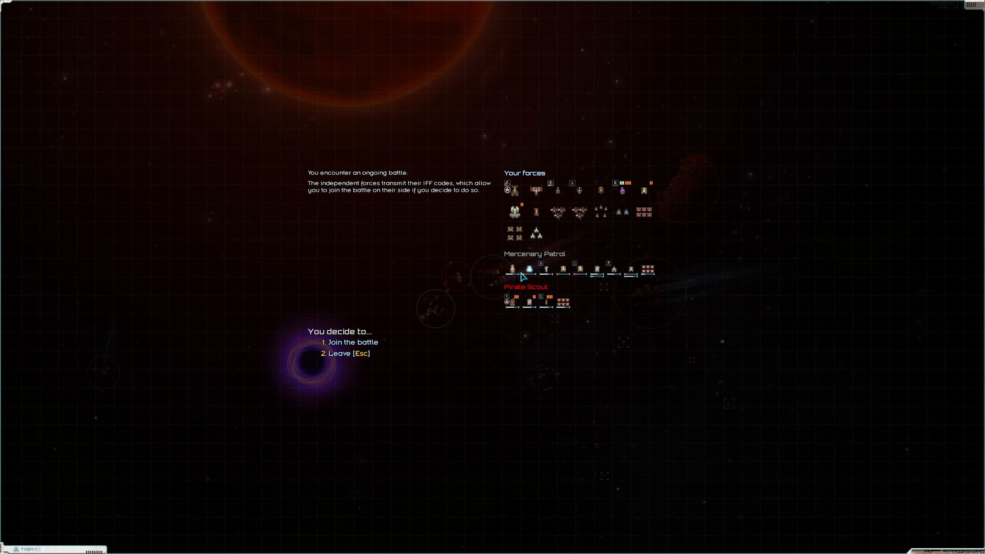
{"action": "mouse_move", "coordinate": [626, 343]}
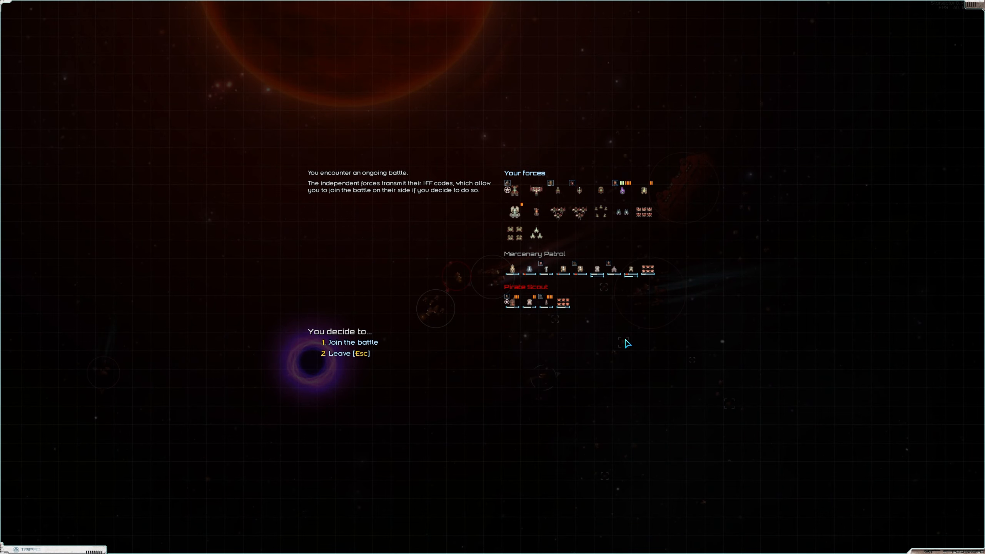
Step: Join the independents, make the Tempest frigate STAR Boatymcboatface flagship, and begin the engagement
{"action": "left_click", "coordinate": [351, 342]}
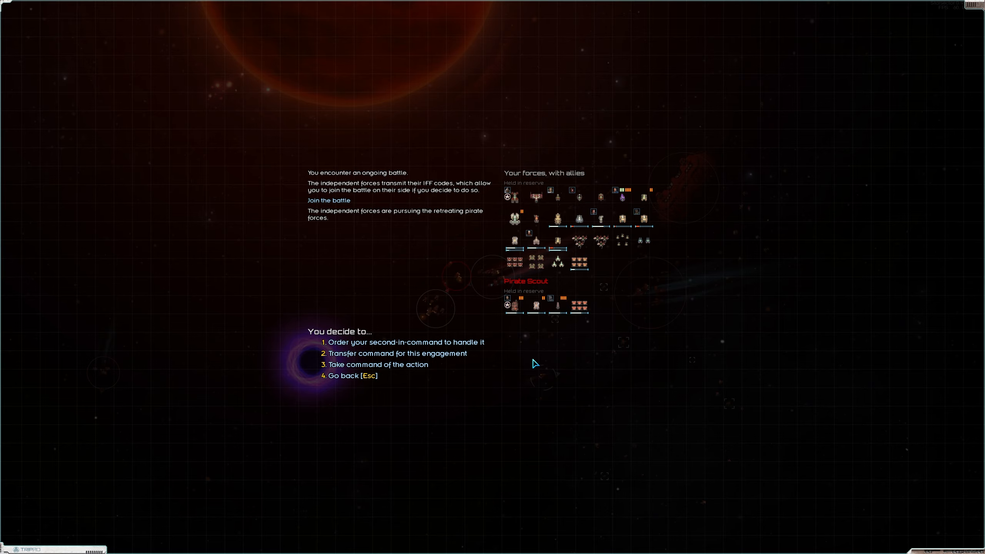
{"action": "left_click", "coordinate": [397, 354]}
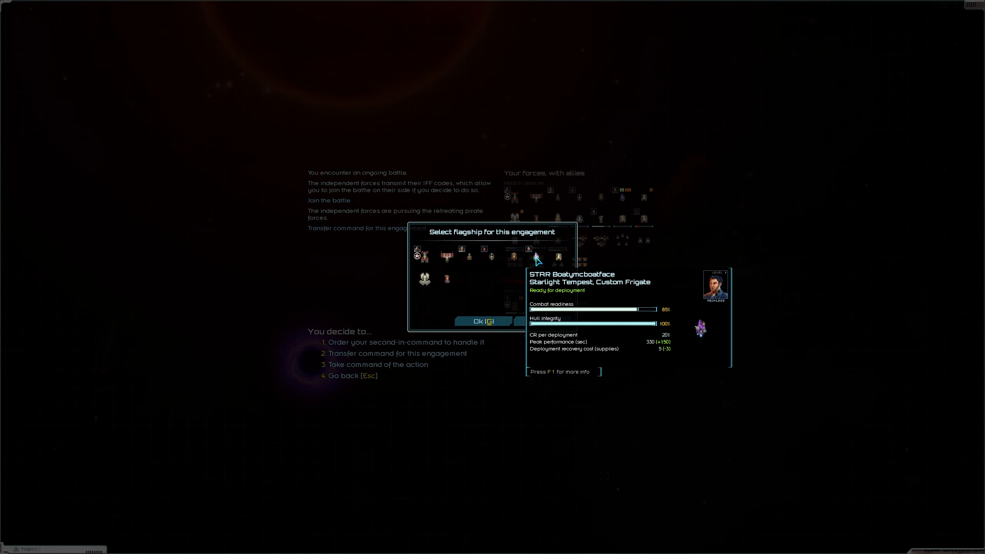
{"action": "left_click", "coordinate": [483, 321]}
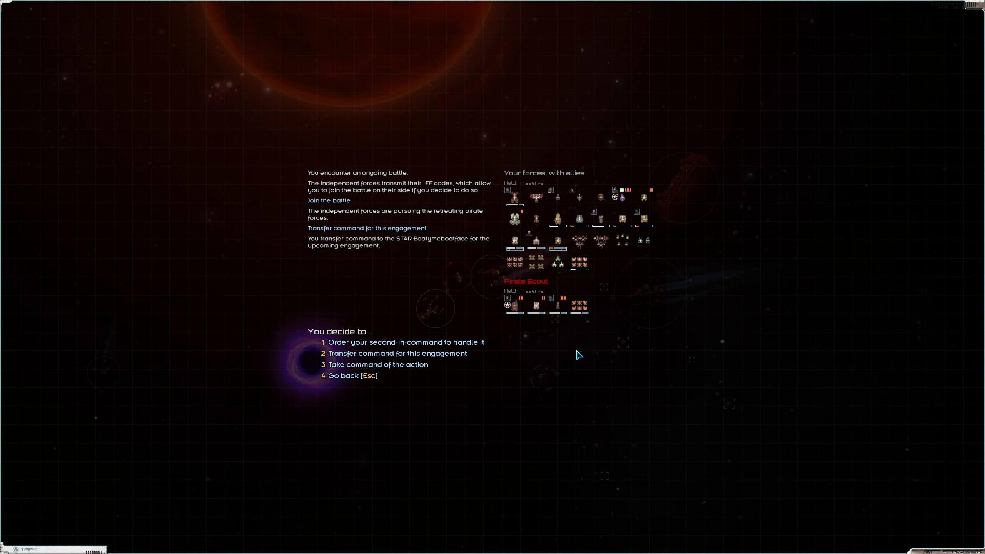
{"action": "left_click", "coordinate": [377, 364]}
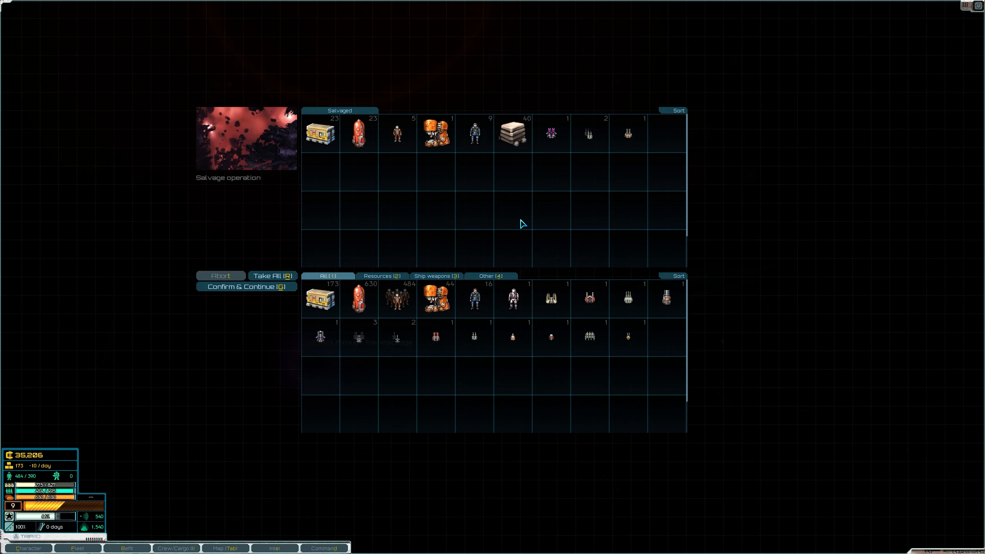
Step: Take all salvaged fuel, crew, metals and weapons into cargo and finish the salvage
{"action": "left_click", "coordinate": [272, 275]}
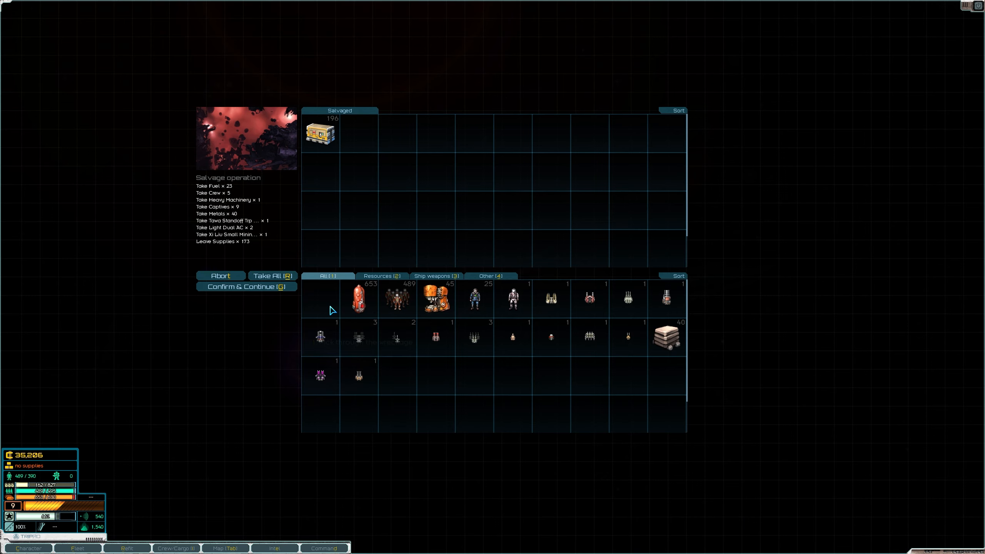
{"action": "left_click", "coordinate": [245, 287]}
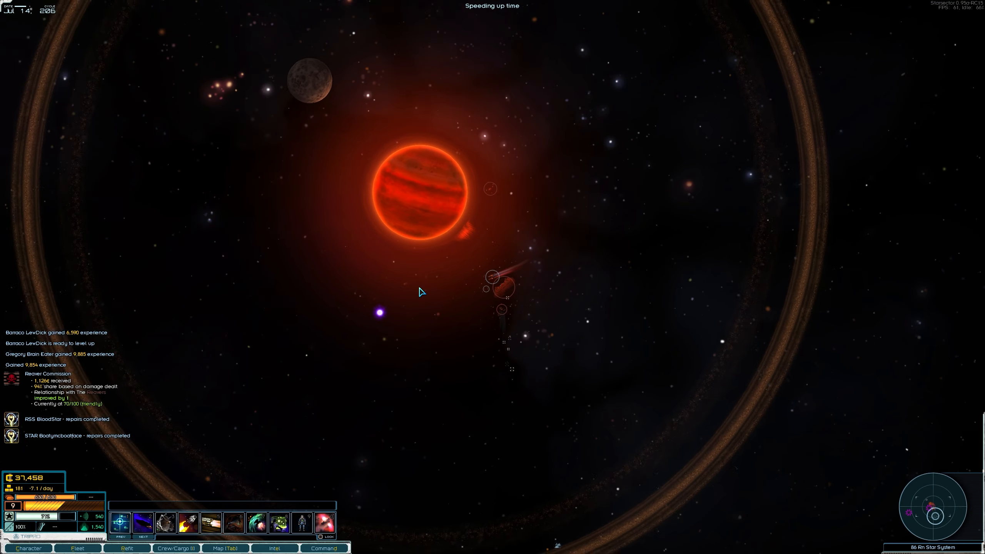
Step: Send the fleet toward another point in the star system
{"action": "left_click", "coordinate": [224, 548]}
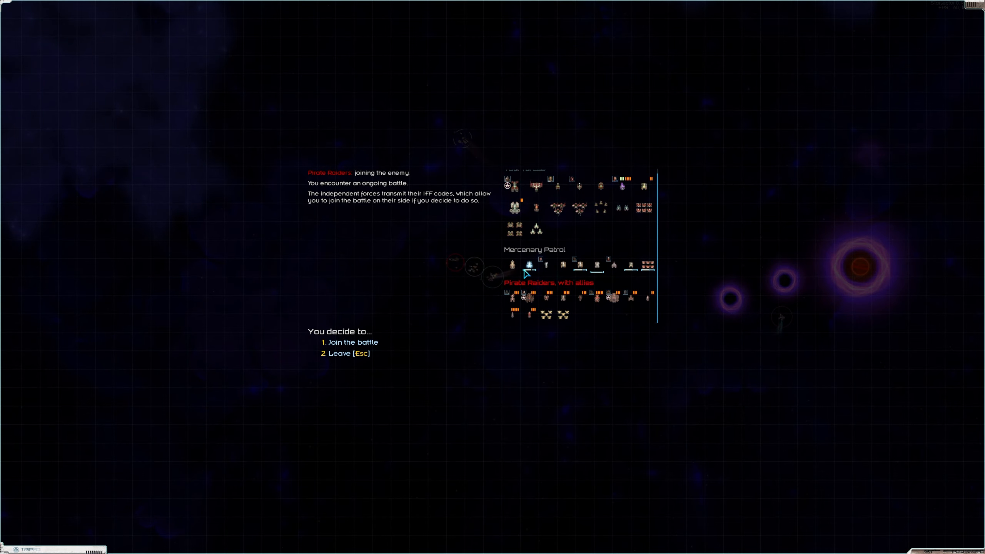
Step: Join the battle on the Mercenary Patrol's side against the Pirate Raiders
{"action": "left_click", "coordinate": [351, 342]}
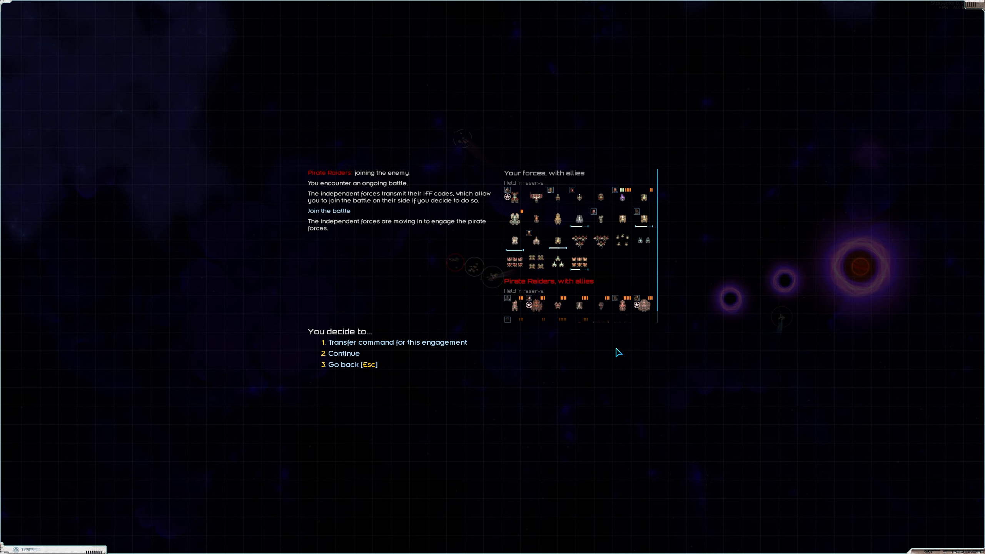
{"action": "mouse_move", "coordinate": [531, 290]}
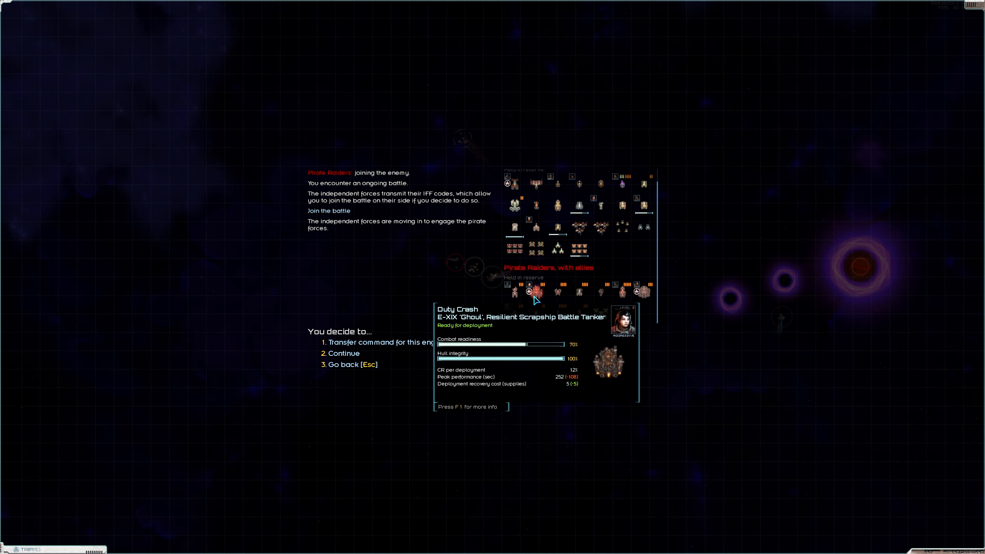
{"action": "mouse_move", "coordinate": [564, 354]}
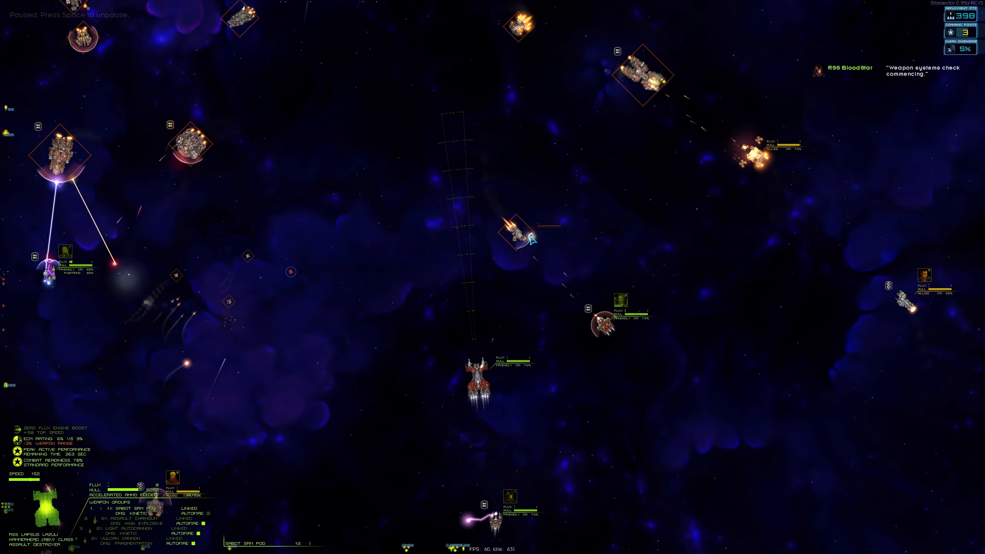
Step: Resume the battle, use the accelerated ammo feeder against the raiders, and end it after their defeat
{"action": "key", "text": "space"}
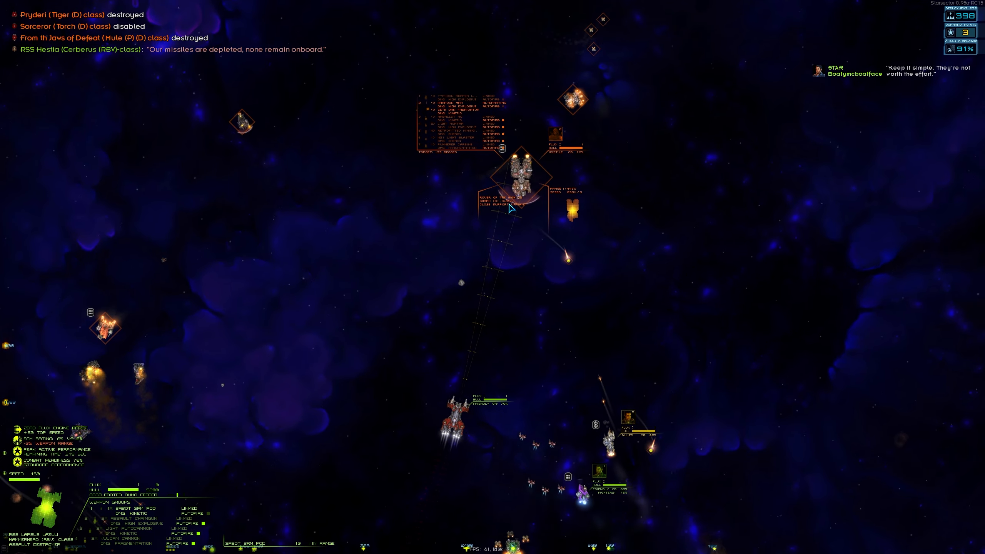
{"action": "key", "text": "space"}
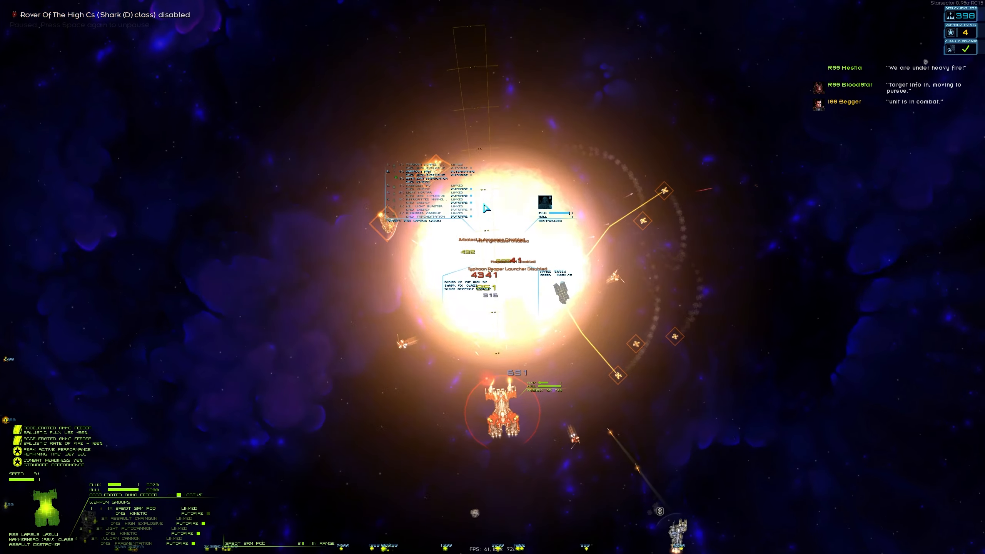
{"action": "key", "text": "space"}
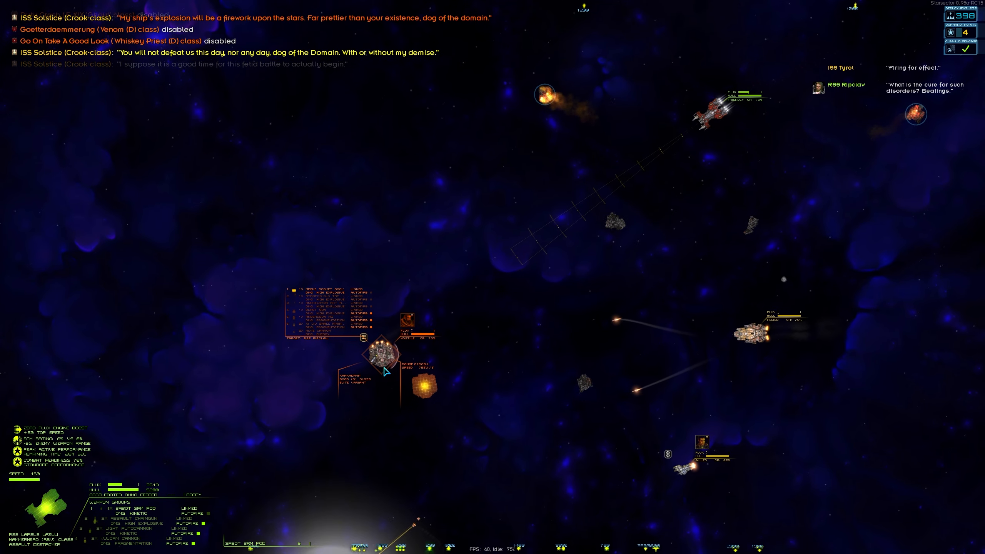
{"action": "key", "text": "space"}
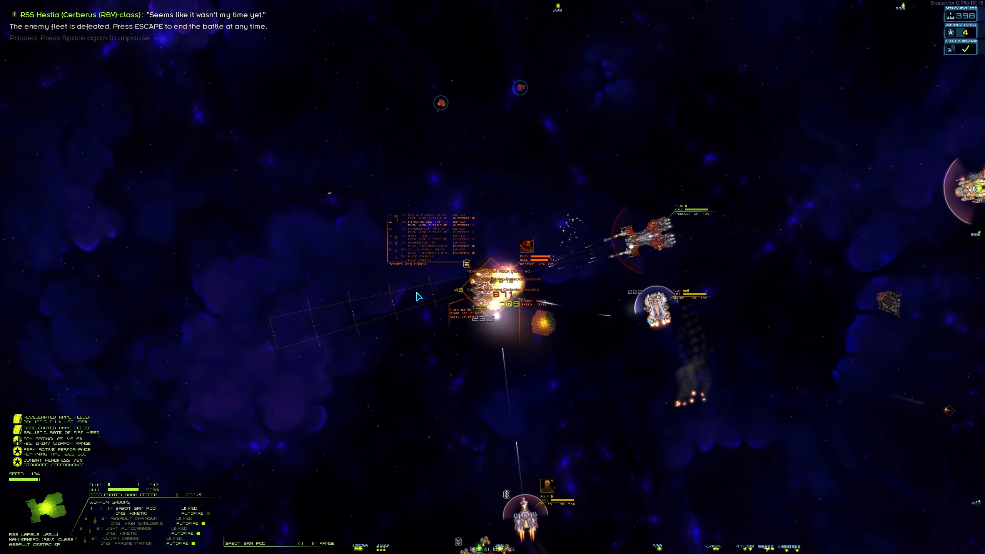
{"action": "key", "text": "space"}
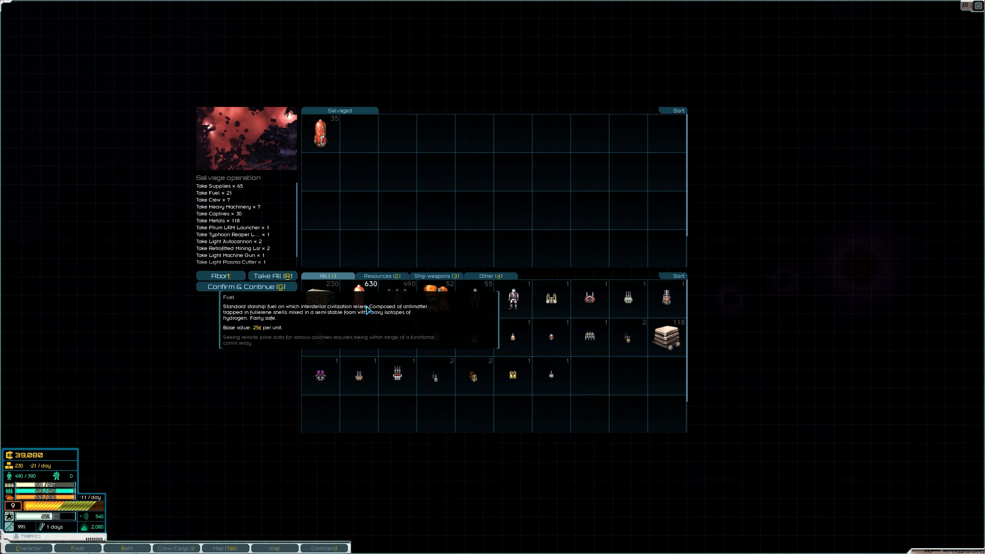
{"action": "mouse_move", "coordinate": [415, 364]}
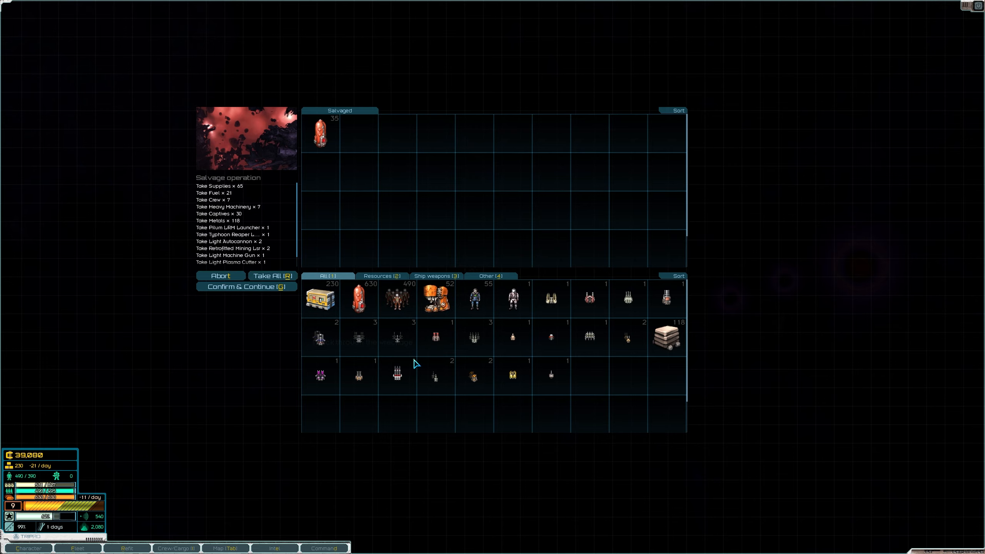
Step: Confirm the salvage of supplies, metals, captives and weapons and continue
{"action": "left_click", "coordinate": [247, 286]}
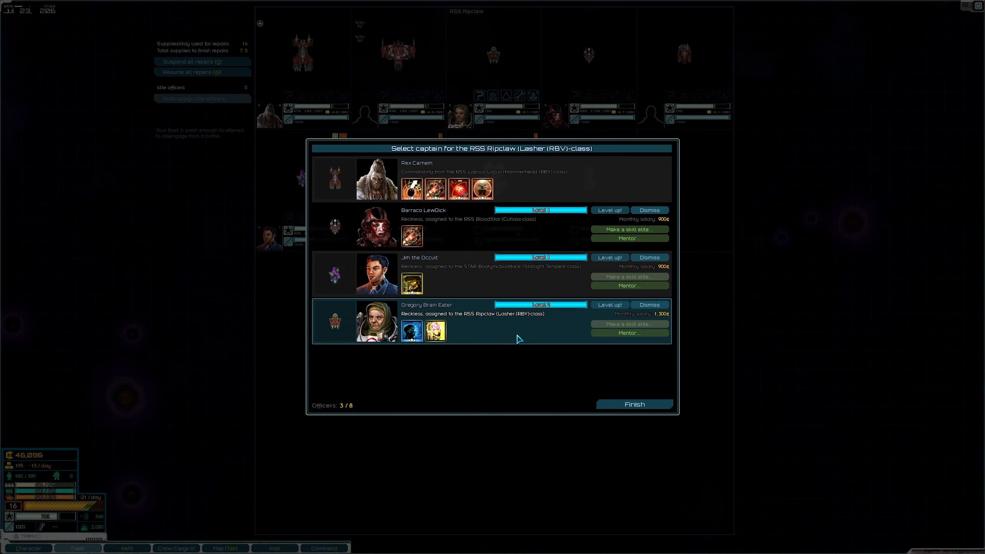
Step: Level up the officers, teaching Reliability Engineering and giving the Ripclaw's captain Target Analysis
{"action": "left_click", "coordinate": [608, 209]}
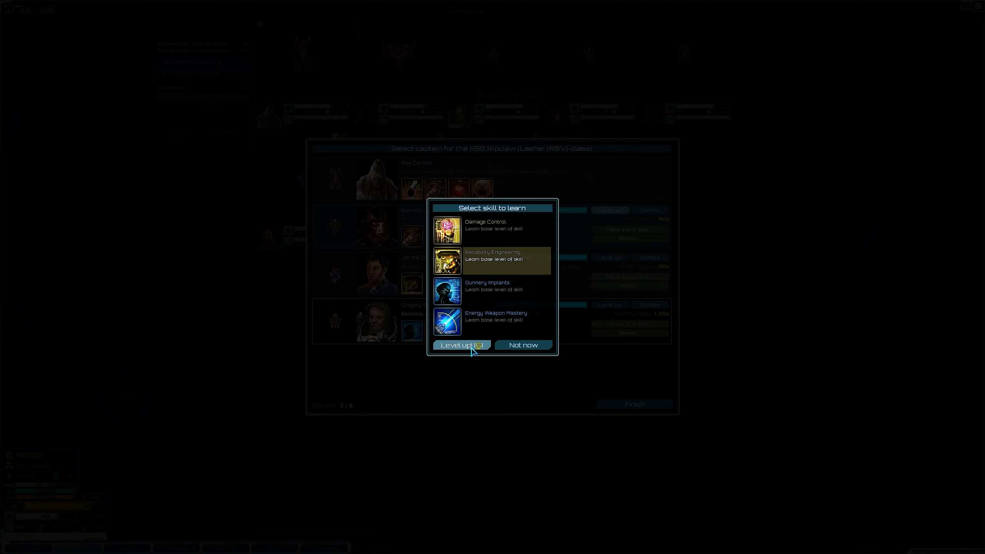
{"action": "left_click", "coordinate": [461, 345]}
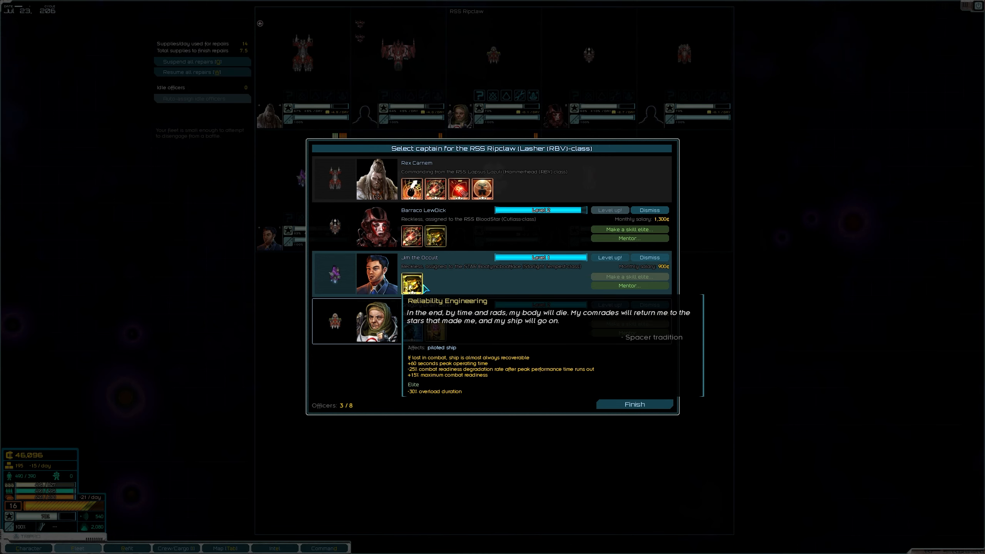
{"action": "left_click", "coordinate": [608, 257]}
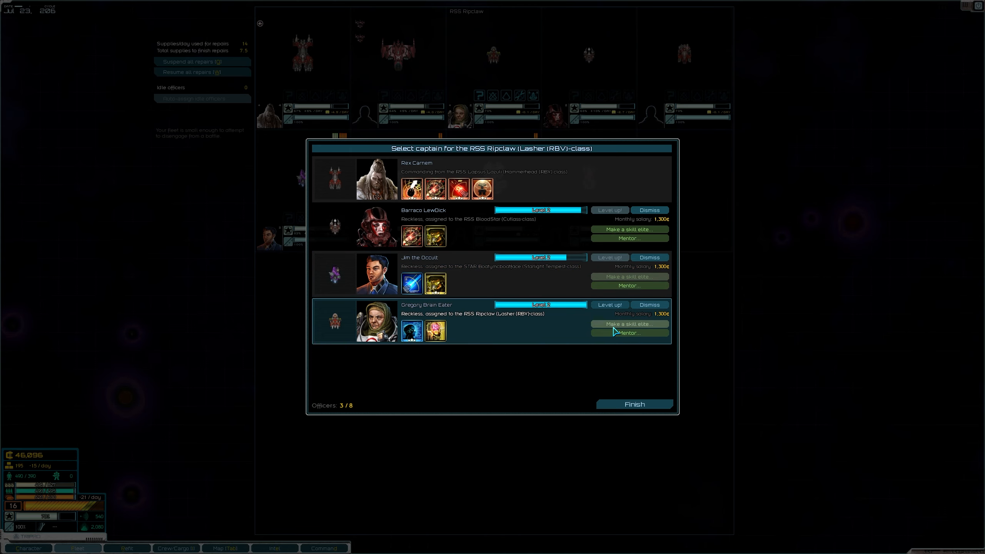
{"action": "left_click", "coordinate": [608, 305]}
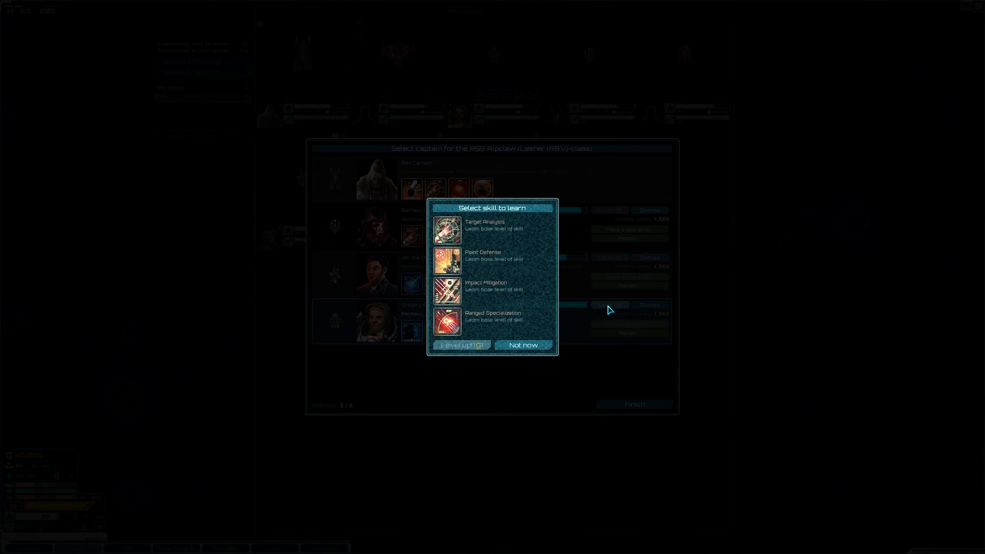
{"action": "mouse_move", "coordinate": [509, 229]}
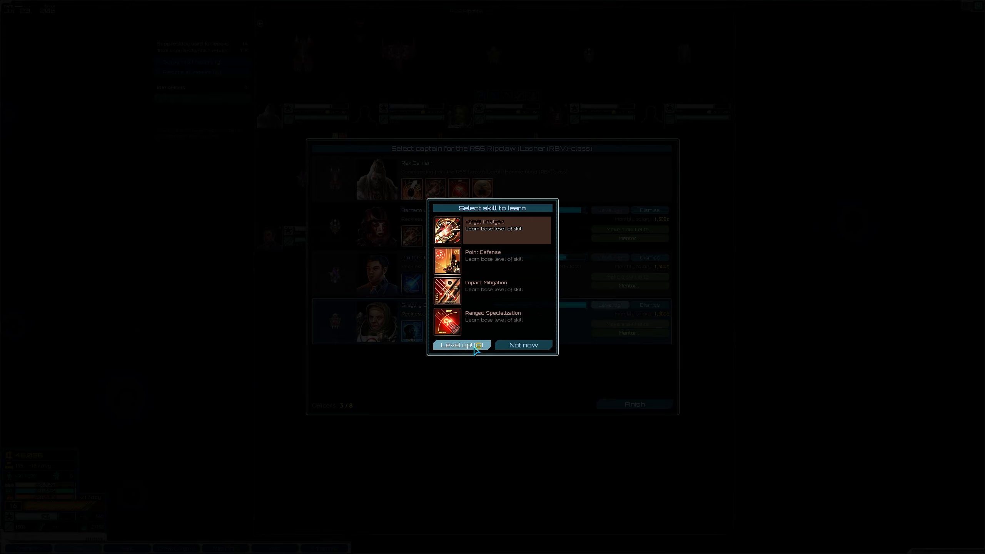
{"action": "left_click", "coordinate": [460, 345]}
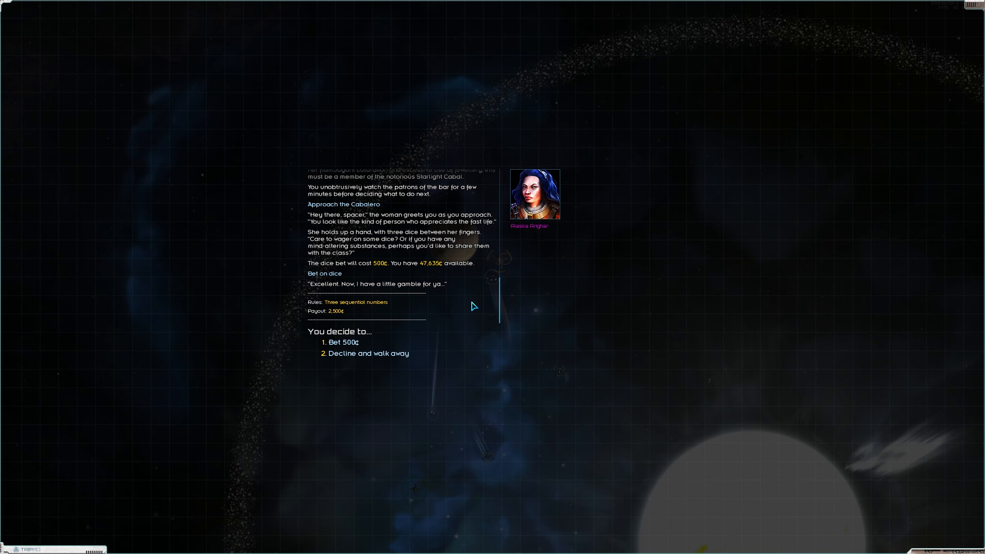
{"action": "mouse_move", "coordinate": [545, 359]}
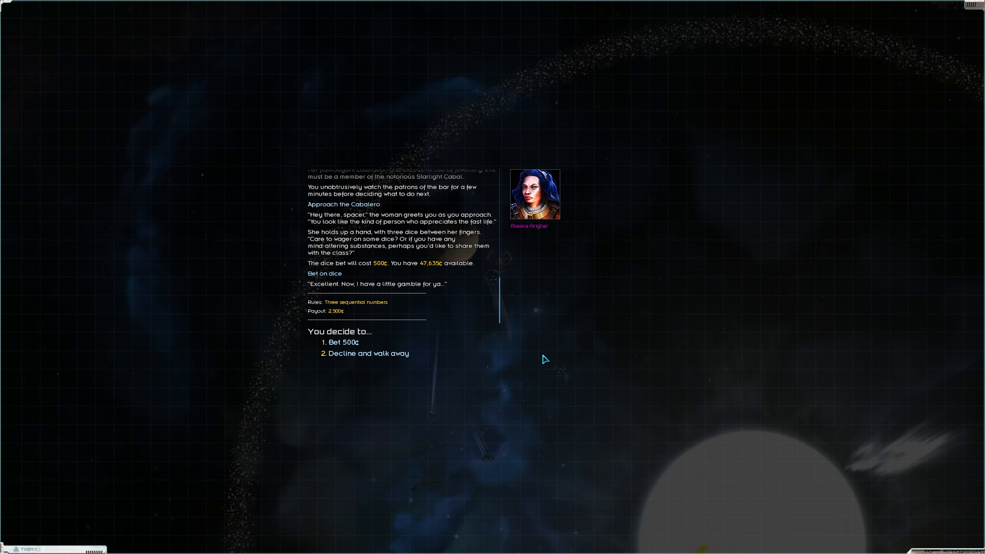
{"action": "mouse_move", "coordinate": [336, 308]}
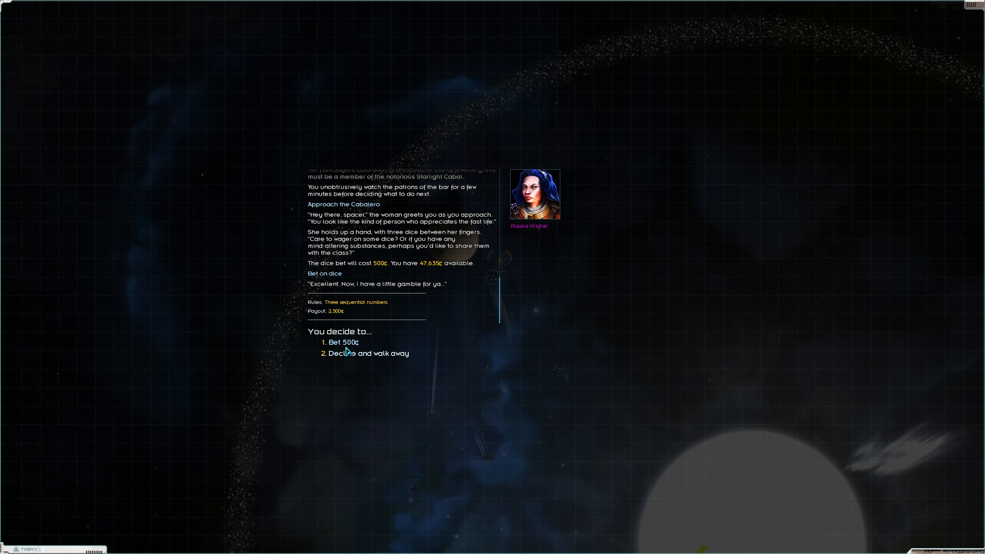
{"action": "mouse_move", "coordinate": [439, 434]}
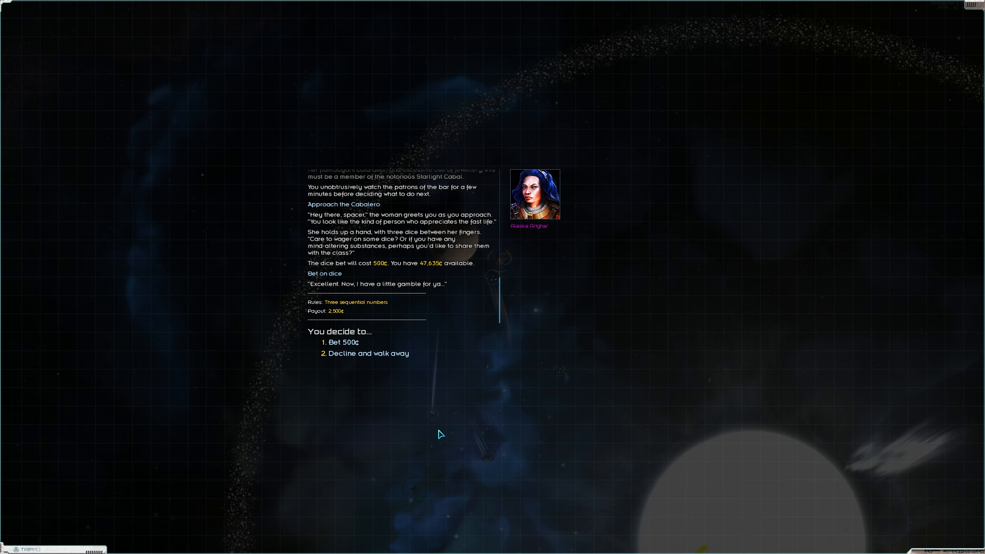
Step: Place the 500-credit dice bet with the Cabalero, lose it, and leave the table
{"action": "left_click", "coordinate": [344, 342]}
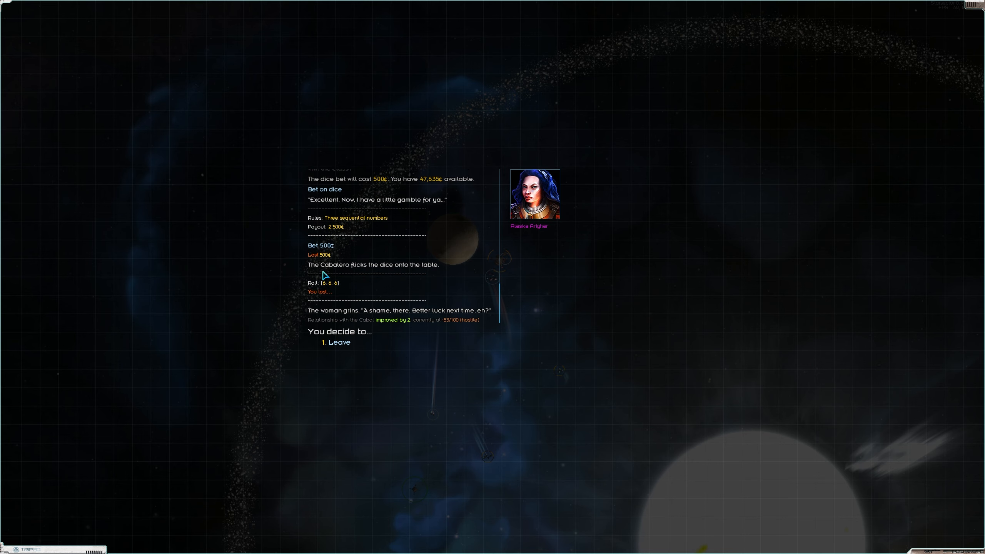
{"action": "mouse_move", "coordinate": [363, 330]}
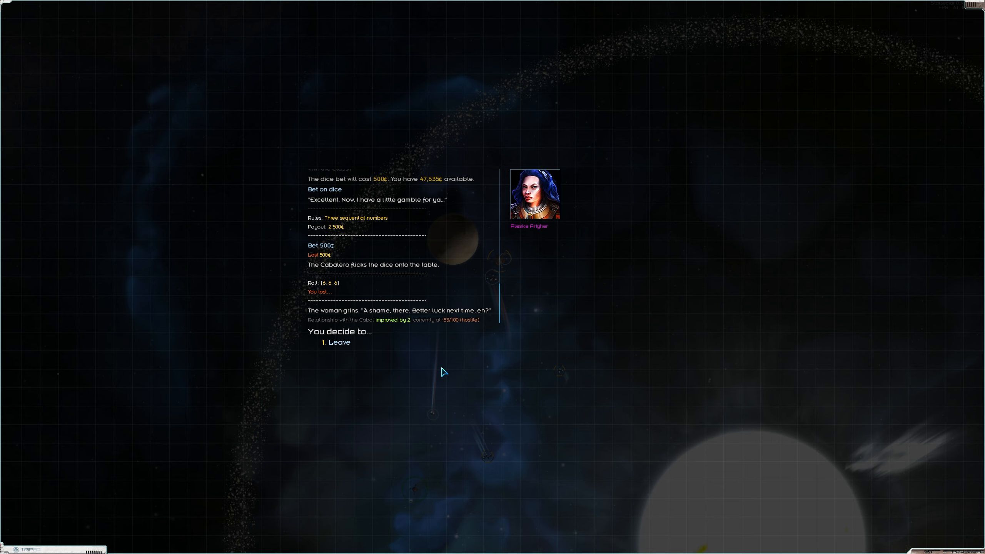
{"action": "left_click", "coordinate": [337, 342]}
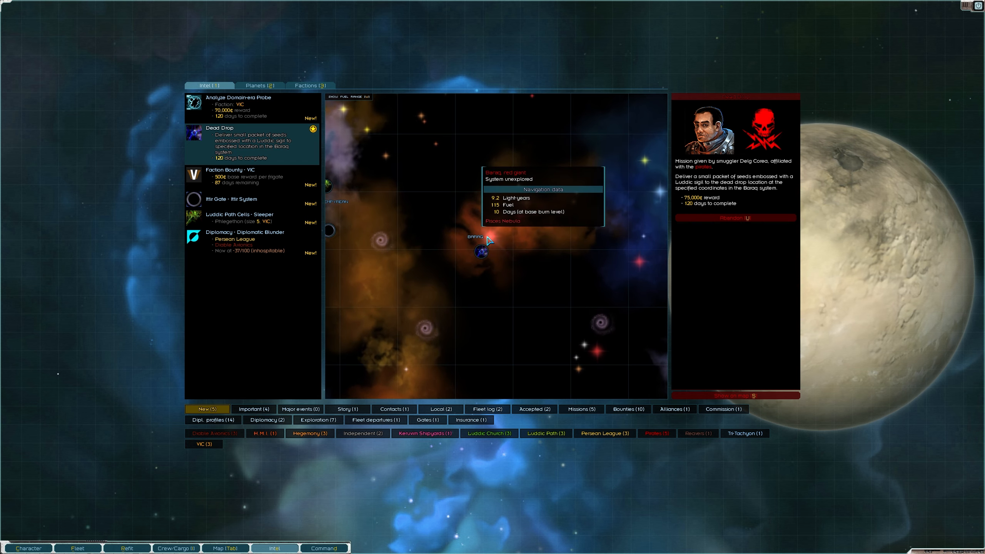
Step: Plot a course to the Baraq system for the Dead Drop mission
{"action": "left_click", "coordinate": [487, 258]}
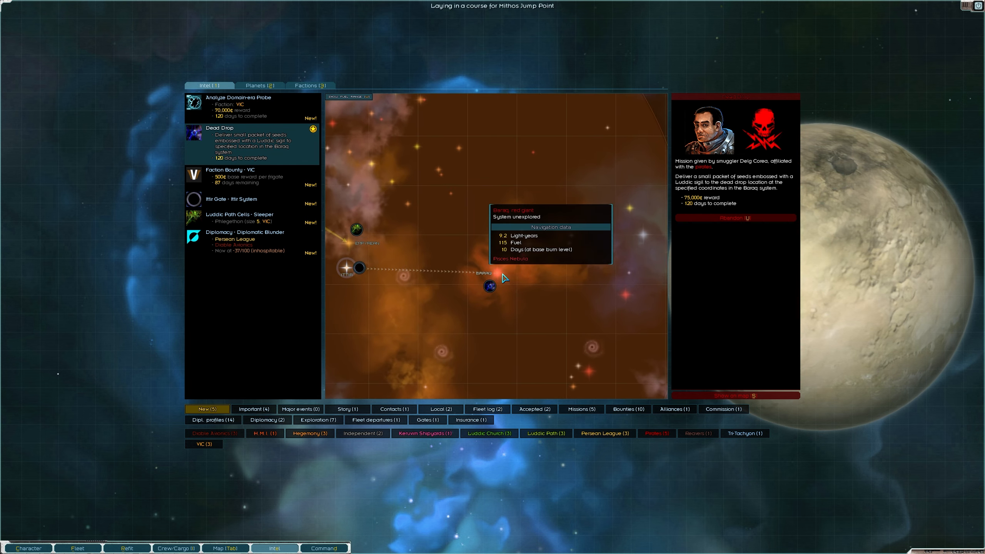
{"action": "mouse_move", "coordinate": [669, 218]}
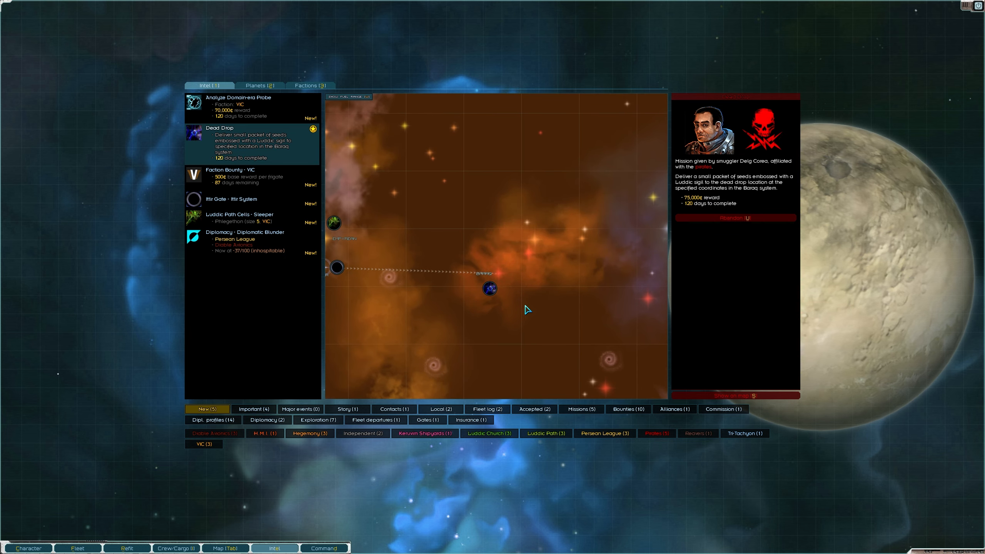
{"action": "mouse_move", "coordinate": [483, 271]}
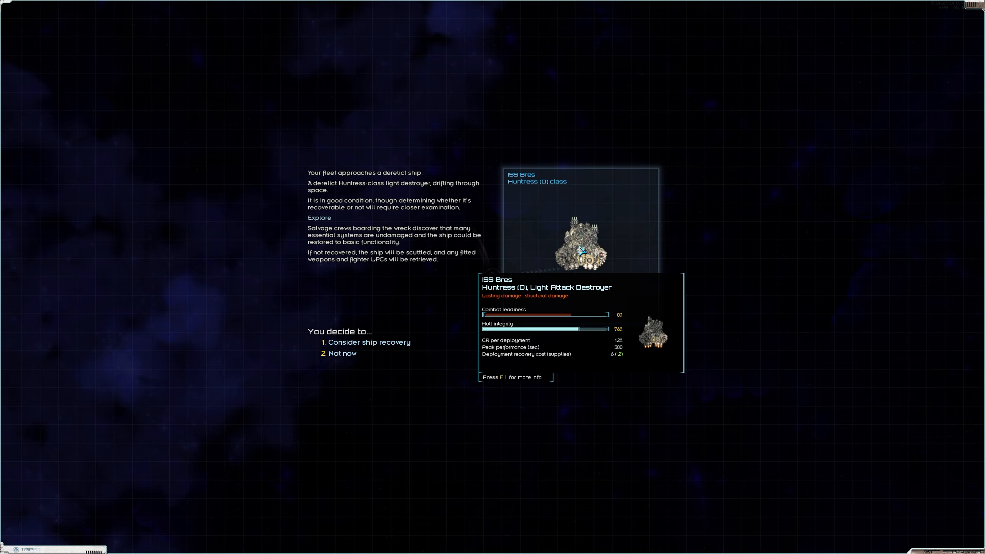
Step: Consider recovery of the derelict Huntress-class ISS Bres and recover it into the fleet
{"action": "left_click", "coordinate": [365, 342]}
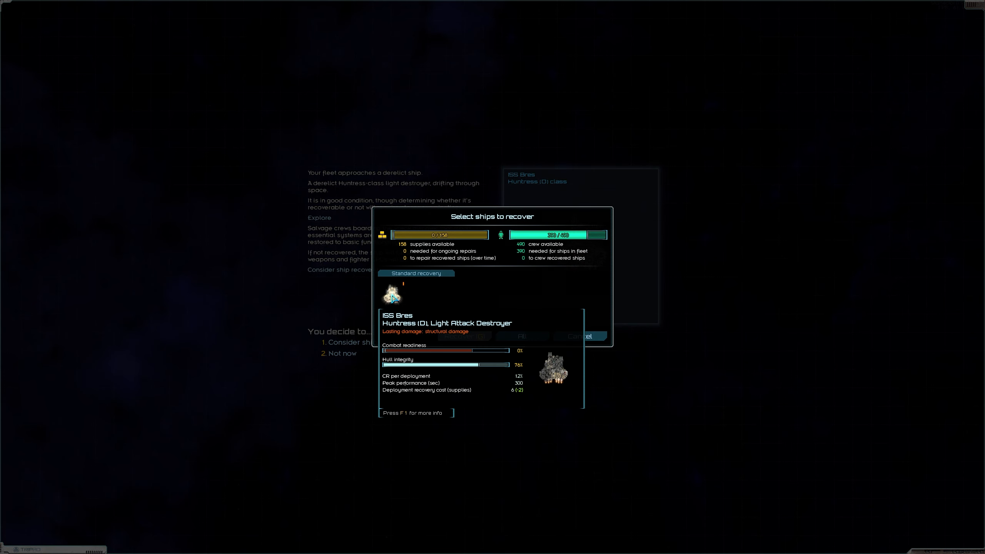
{"action": "key", "text": "f1"}
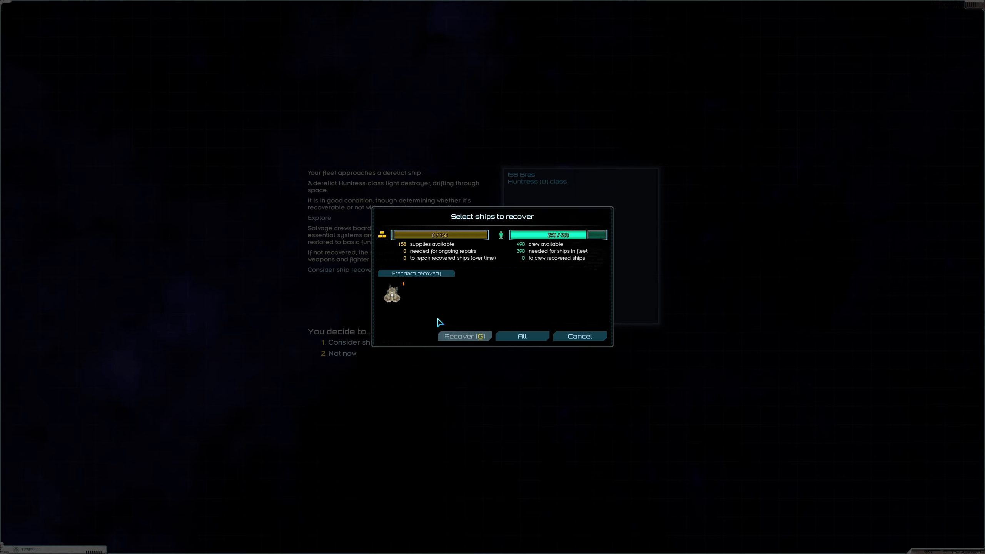
{"action": "left_click", "coordinate": [391, 294]}
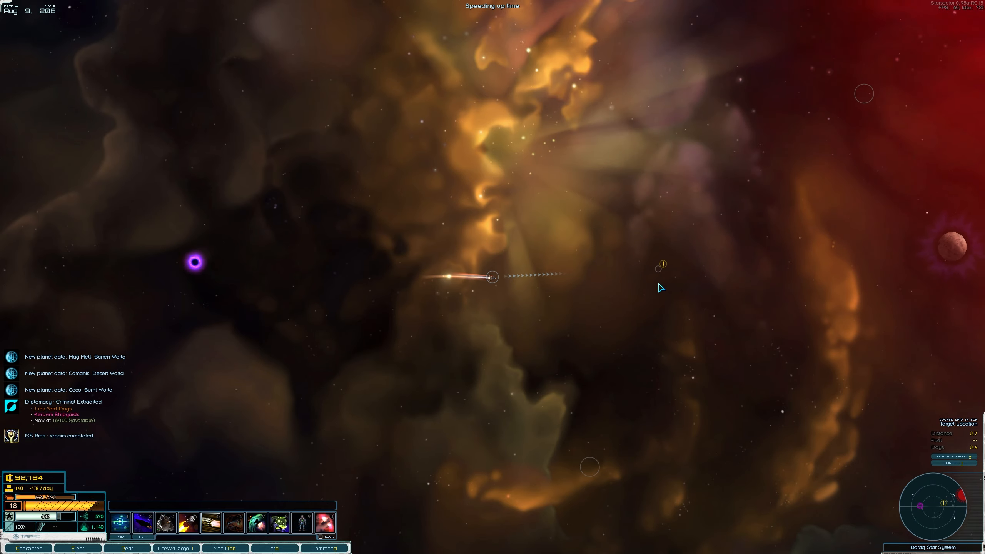
{"action": "mouse_move", "coordinate": [542, 278]}
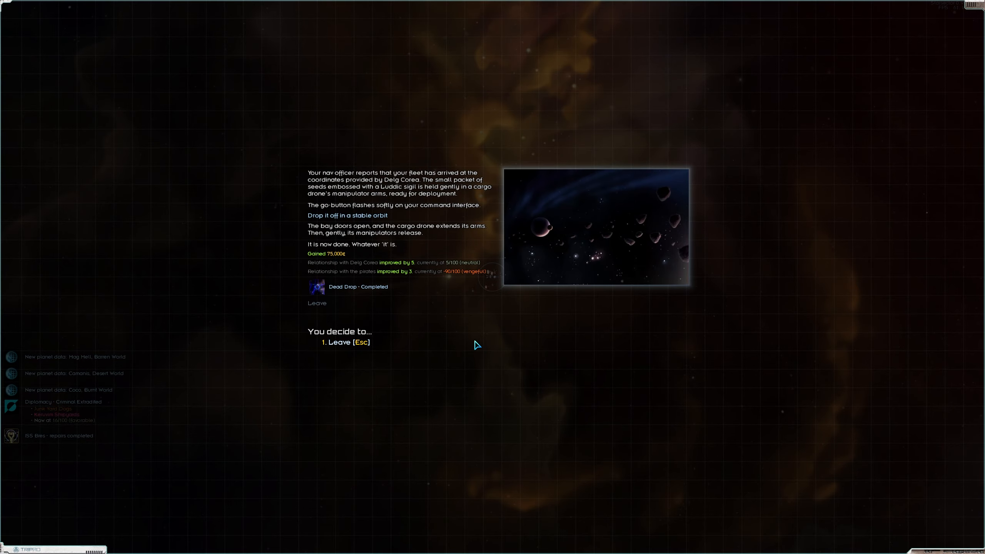
Step: Leave the completed Dead Drop report after collecting the 75,000-credit reward
{"action": "left_click", "coordinate": [338, 343]}
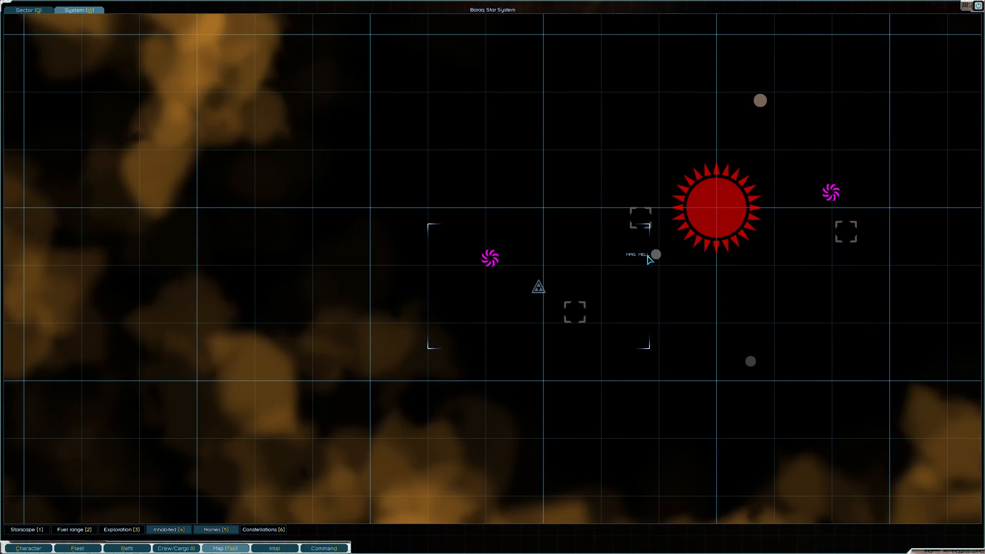
Step: Zoom out over the Baraq system to find Camanis, the desert world
{"action": "scroll", "scroll_direction": "down", "scroll_amount": 3}
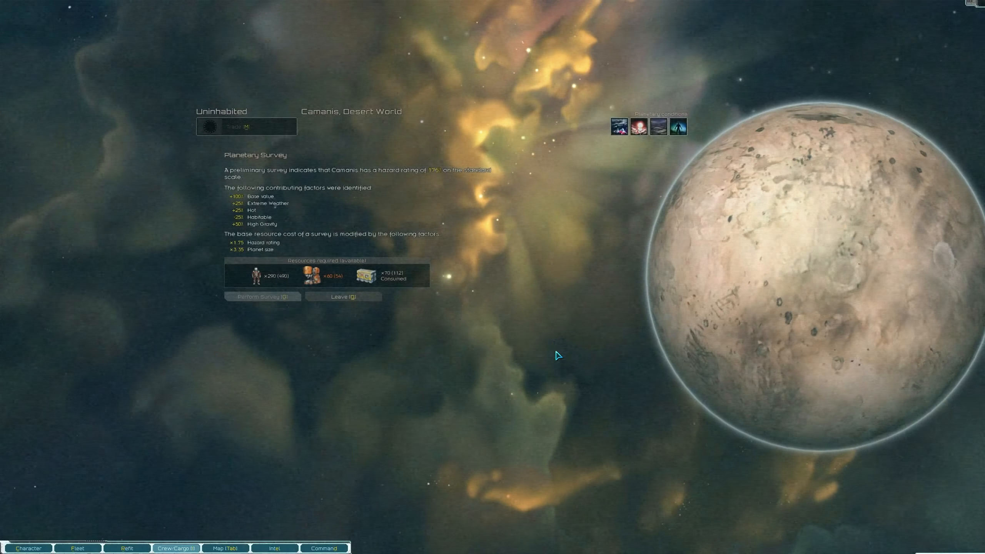
{"action": "mouse_move", "coordinate": [262, 297]}
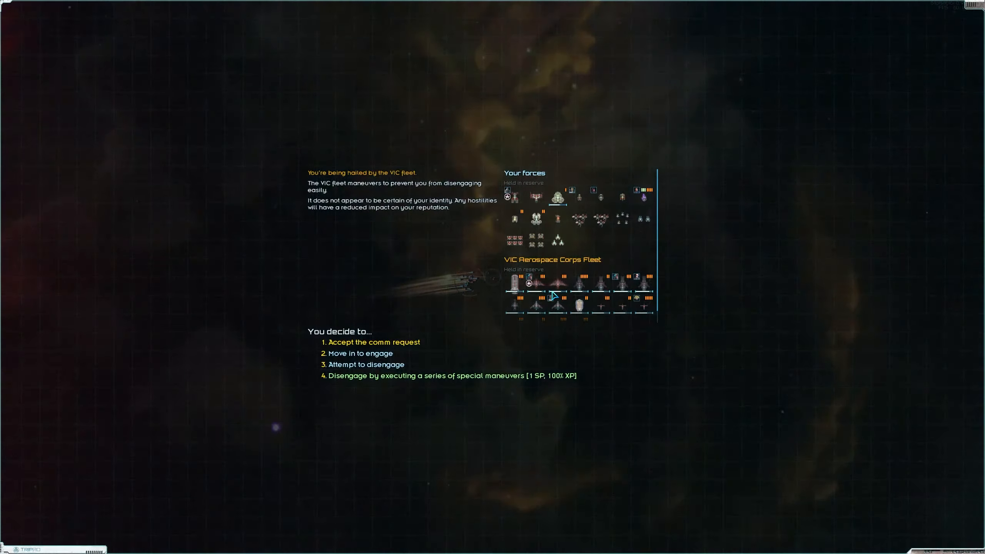
Step: Accept the VIC fleet's hail, hand over the dead drop coordinates and end the conversation
{"action": "left_click", "coordinate": [373, 341]}
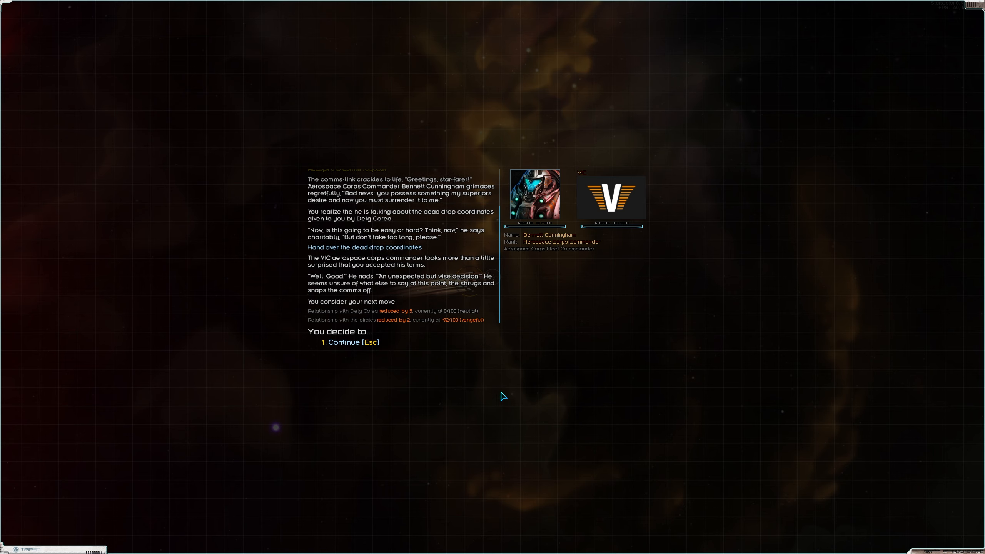
{"action": "mouse_move", "coordinate": [358, 328]}
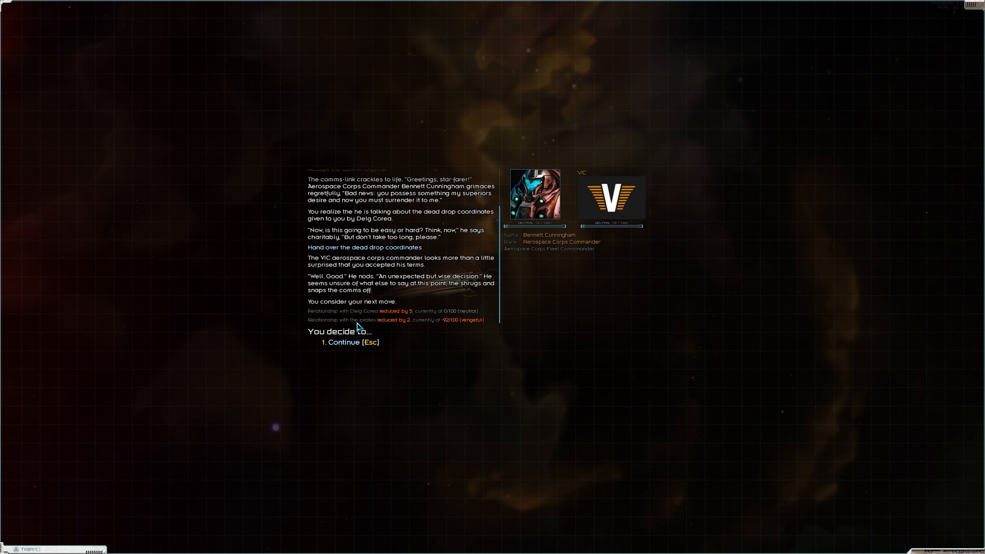
{"action": "left_click", "coordinate": [344, 342]}
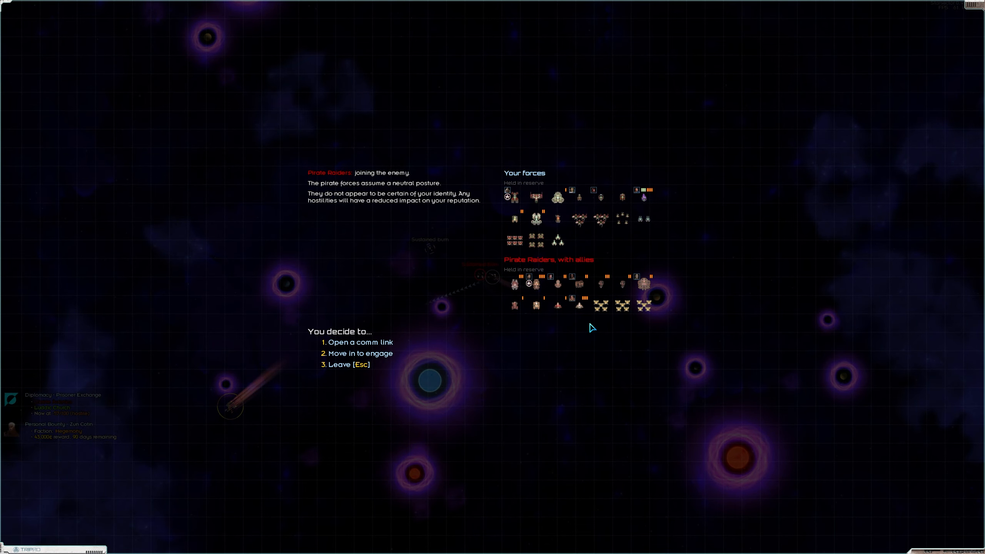
{"action": "mouse_move", "coordinate": [526, 302]}
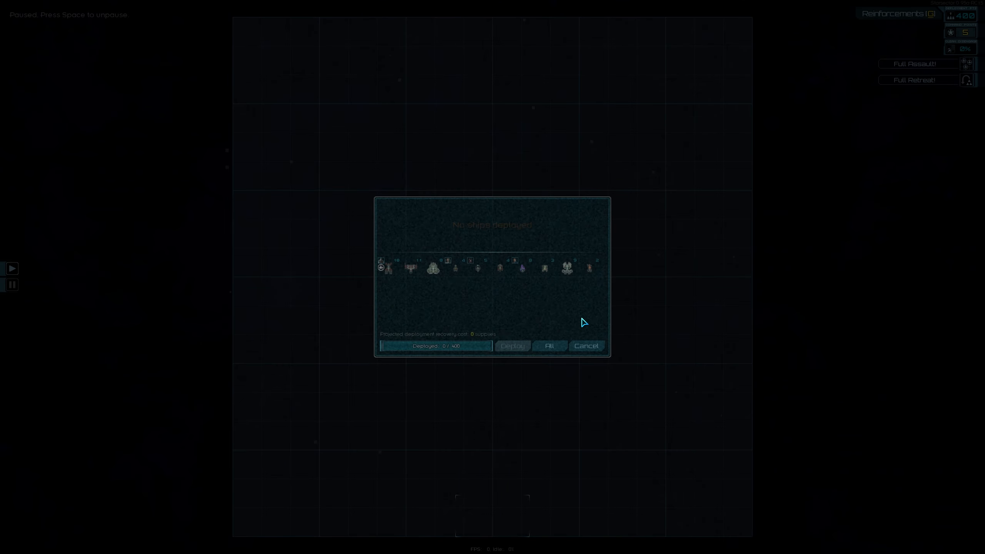
Step: Select ships in the deployment dialog and deploy them against the Pirate Raiders
{"action": "left_click", "coordinate": [454, 268]}
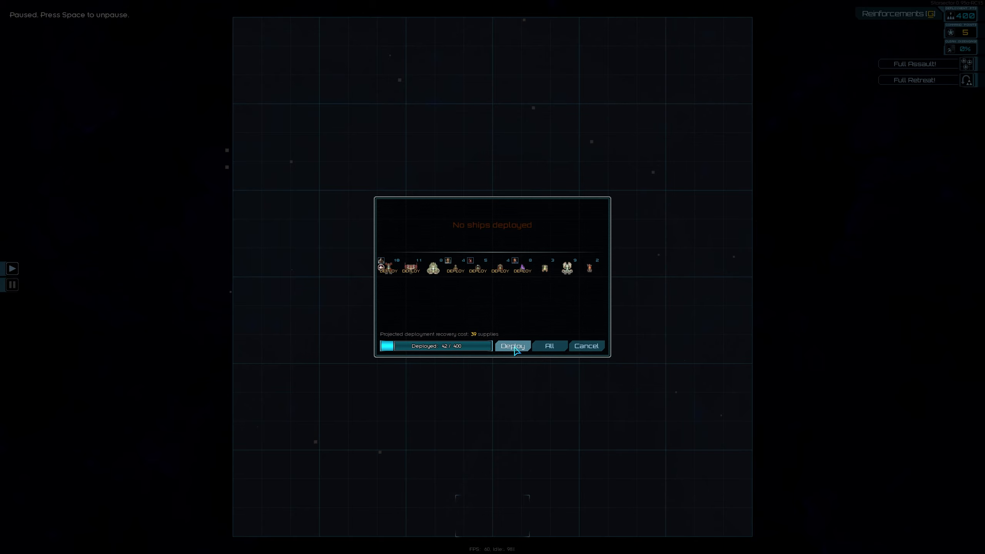
{"action": "left_click", "coordinate": [513, 346]}
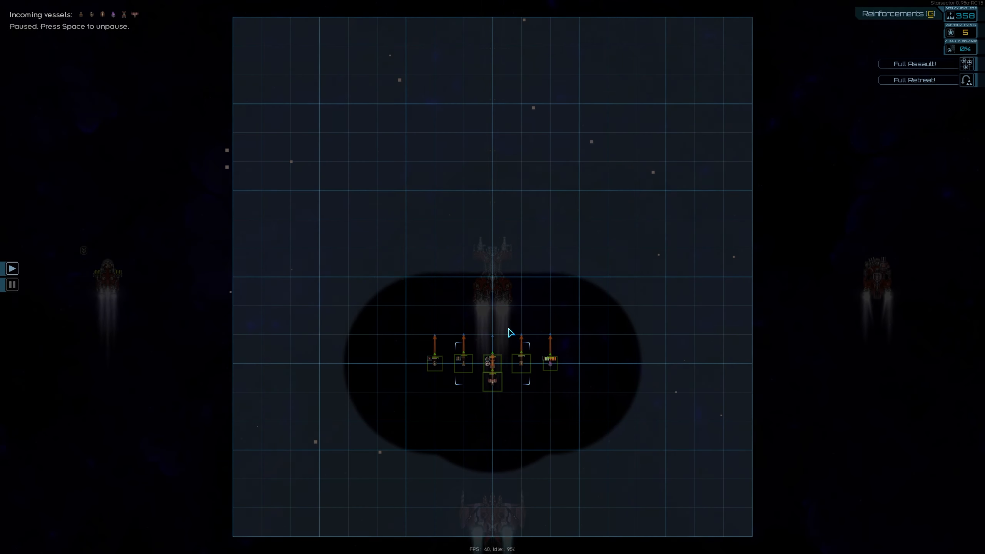
Step: Unpause and pilot the flagship through the fight, then bring up the command map
{"action": "left_click", "coordinate": [492, 286]}
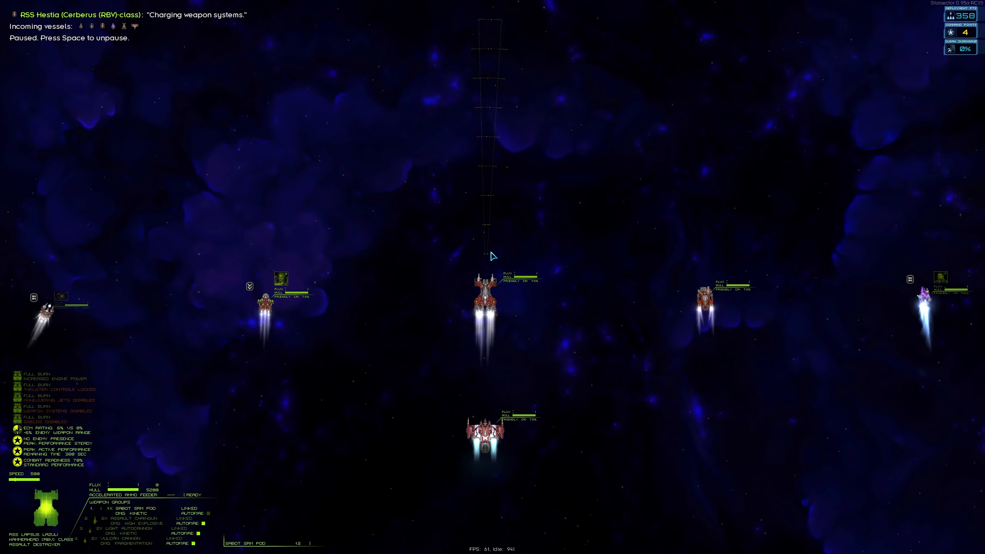
{"action": "key", "text": "space"}
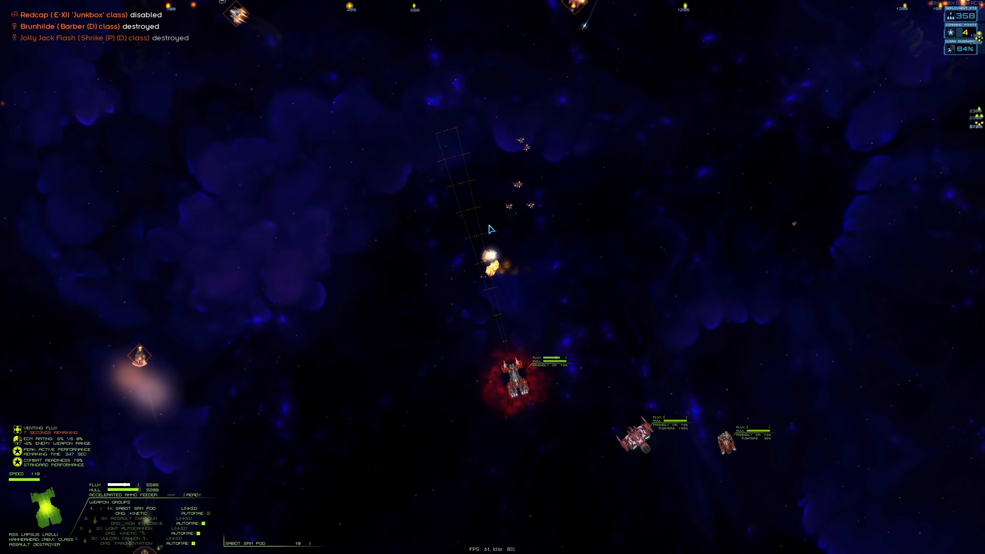
{"action": "key", "text": "space"}
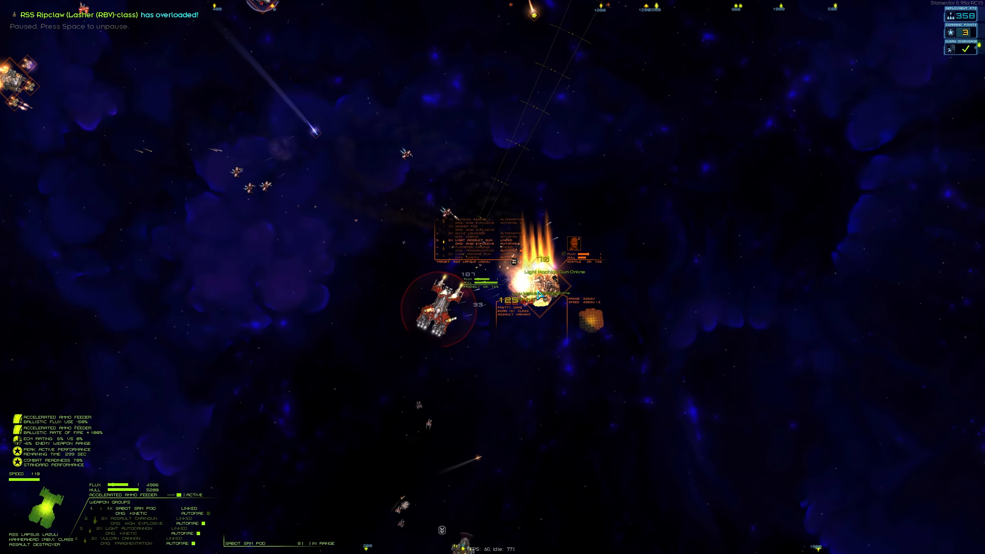
{"action": "key", "text": "space"}
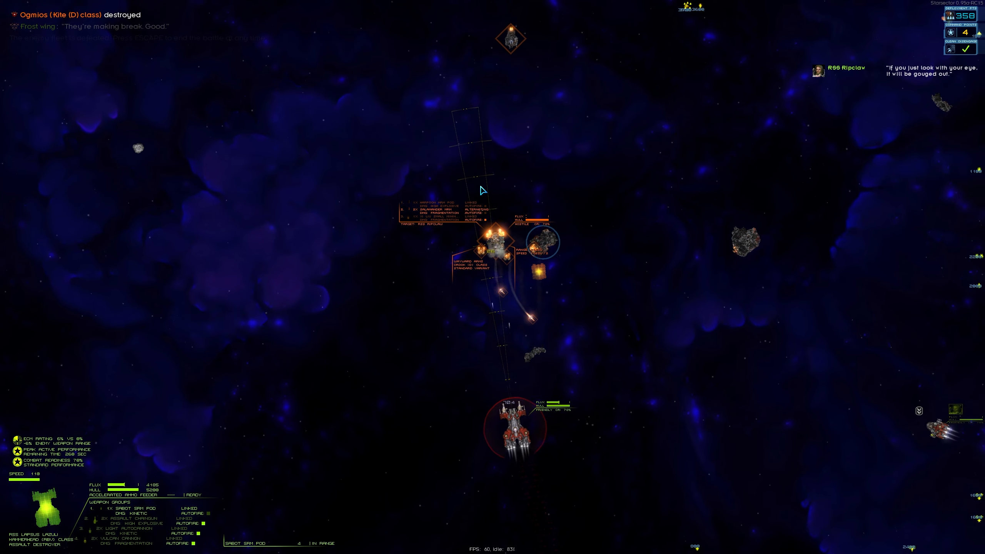
{"action": "key", "text": "tab"}
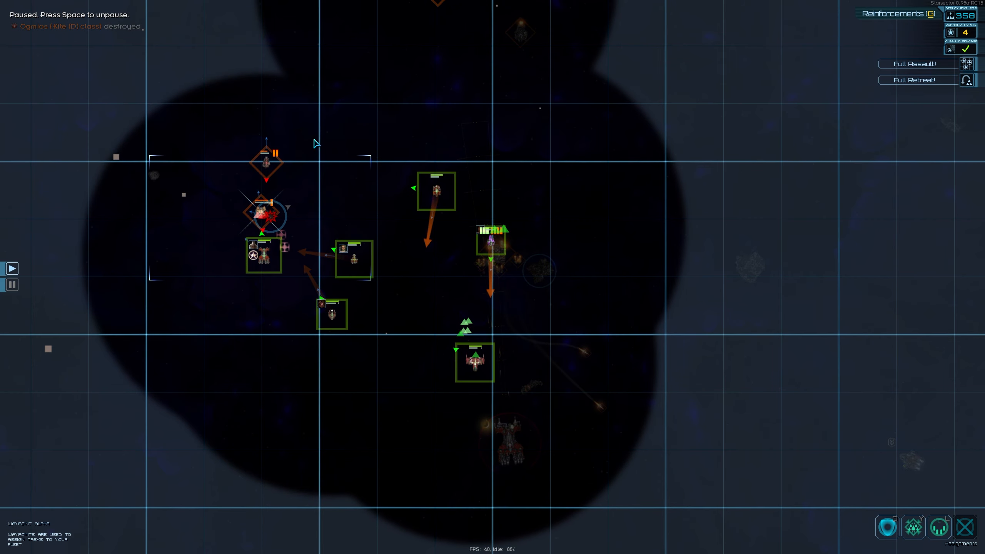
Step: Order a Full Assault and confirm it to finish off the Pirate Raiders
{"action": "left_click", "coordinate": [917, 63]}
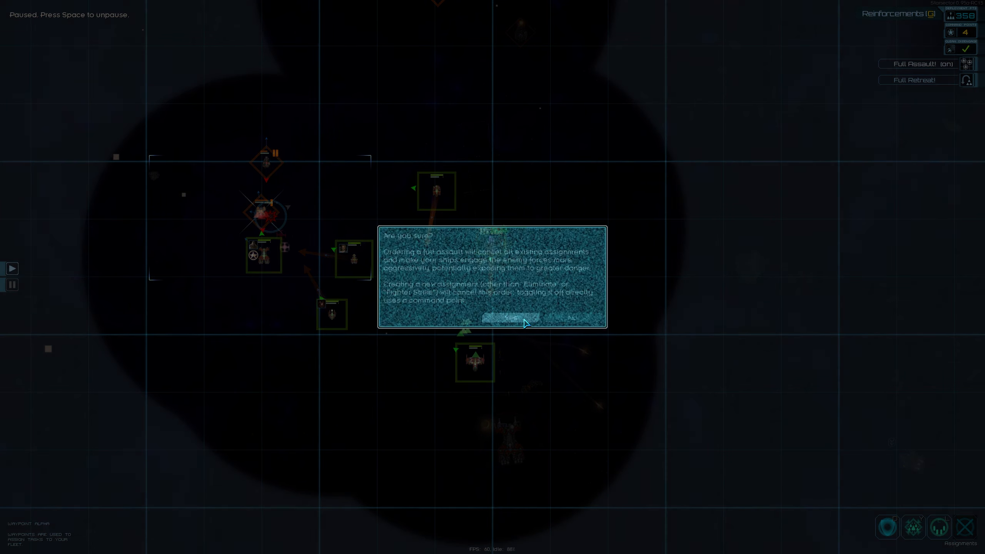
{"action": "left_click", "coordinate": [510, 317]}
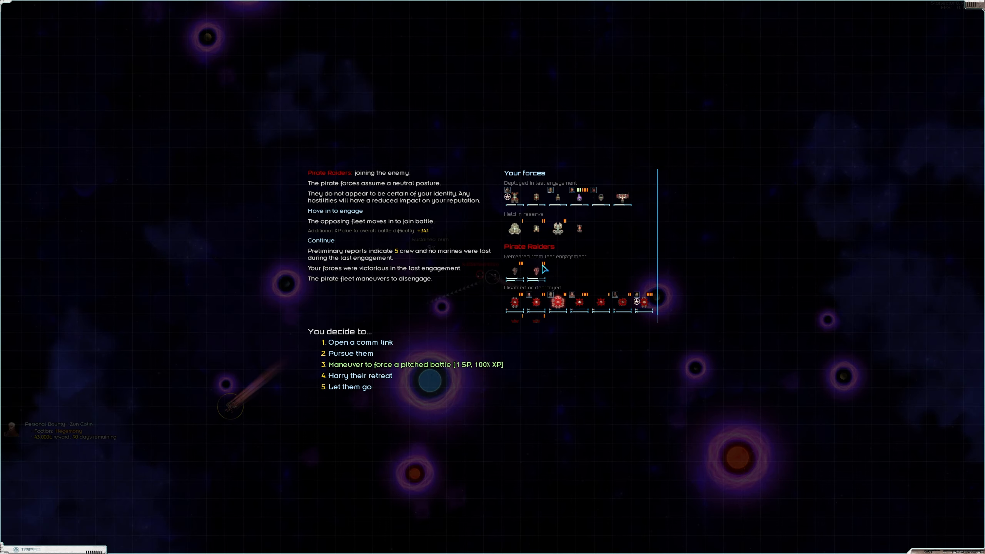
Step: Hand pursuit of the retreating pirates to the second-in-command and take all salvaged loot
{"action": "left_click", "coordinate": [350, 353]}
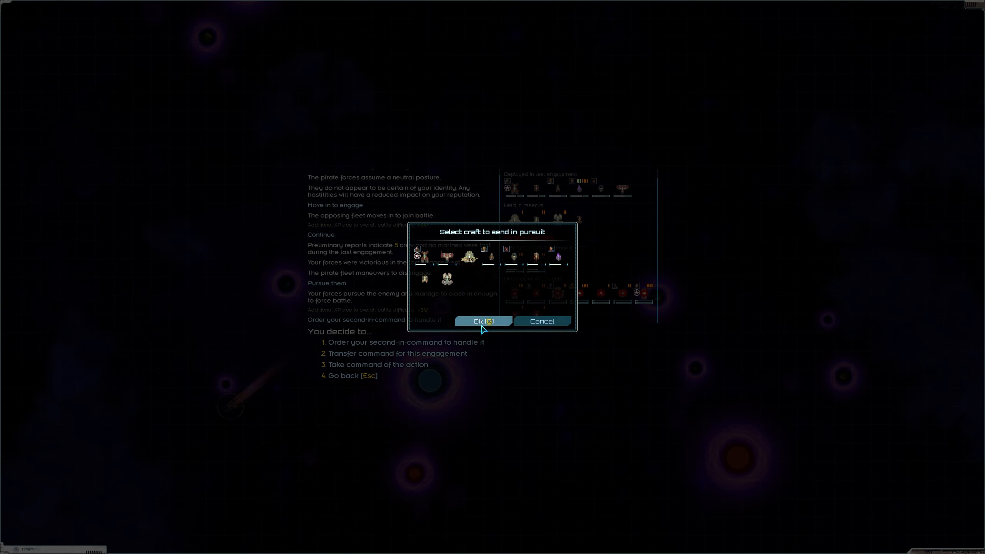
{"action": "left_click", "coordinate": [482, 321]}
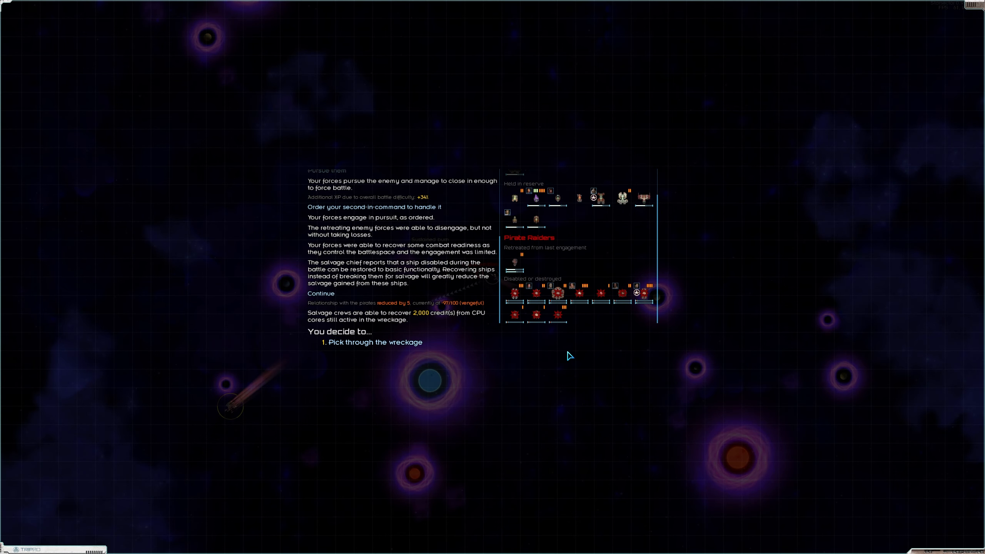
{"action": "left_click", "coordinate": [375, 342]}
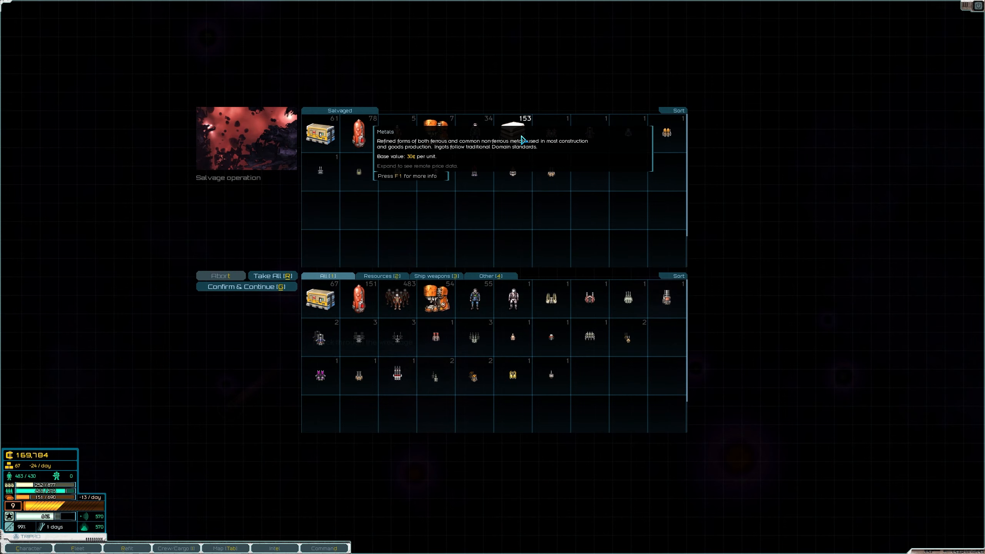
{"action": "left_click", "coordinate": [246, 286]}
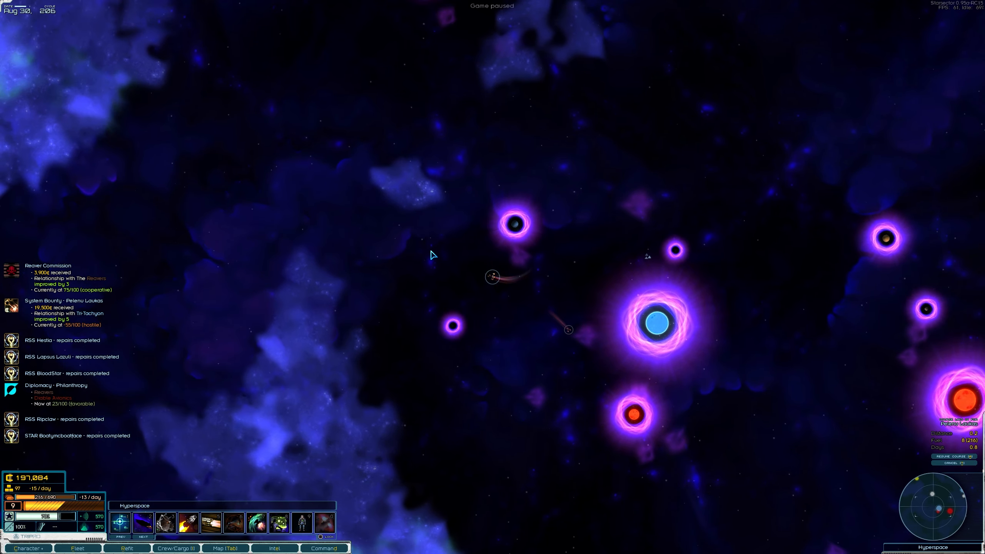
Step: Look up the system bounty in Intel, set course for its system, and review Rex Carnem's skills
{"action": "left_click", "coordinate": [274, 548]}
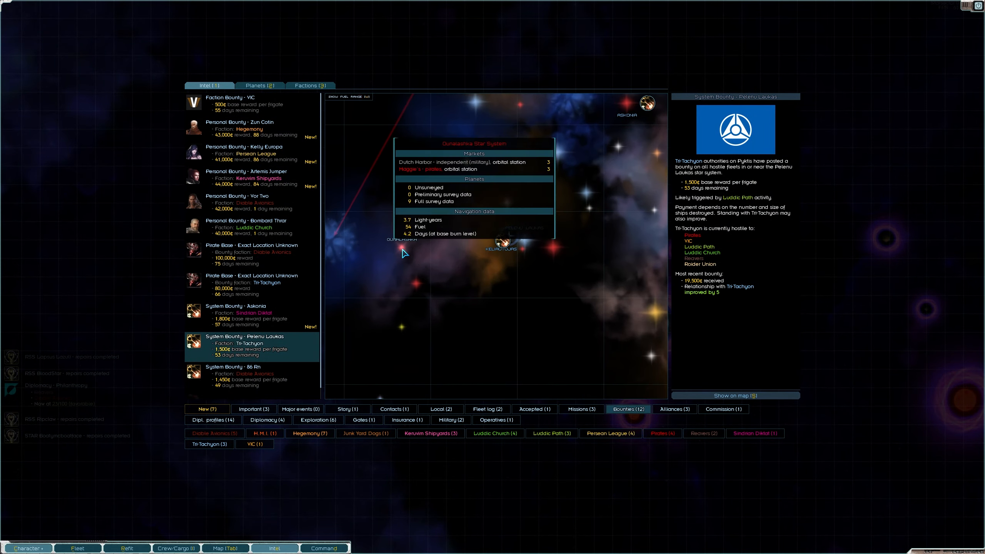
{"action": "left_click", "coordinate": [501, 238]}
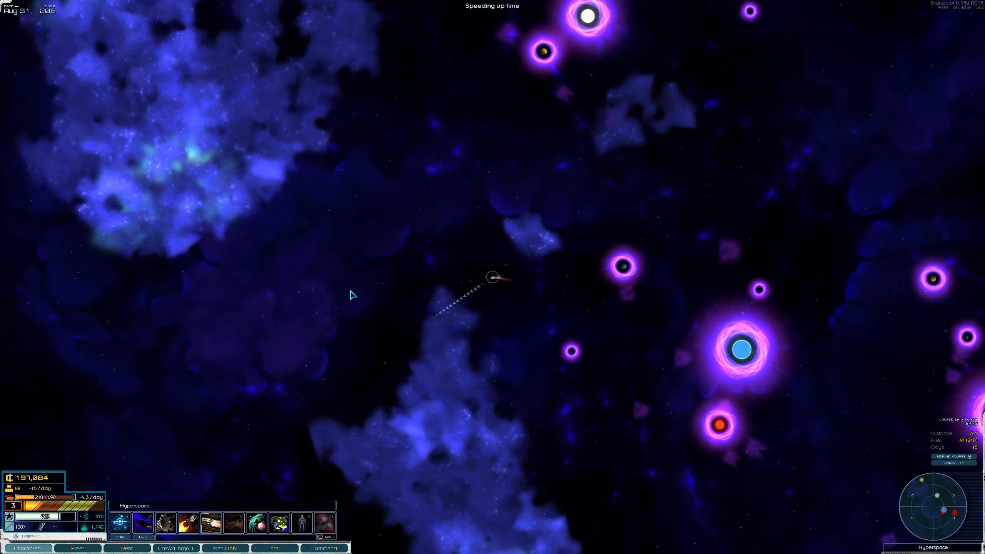
{"action": "left_click", "coordinate": [28, 548]}
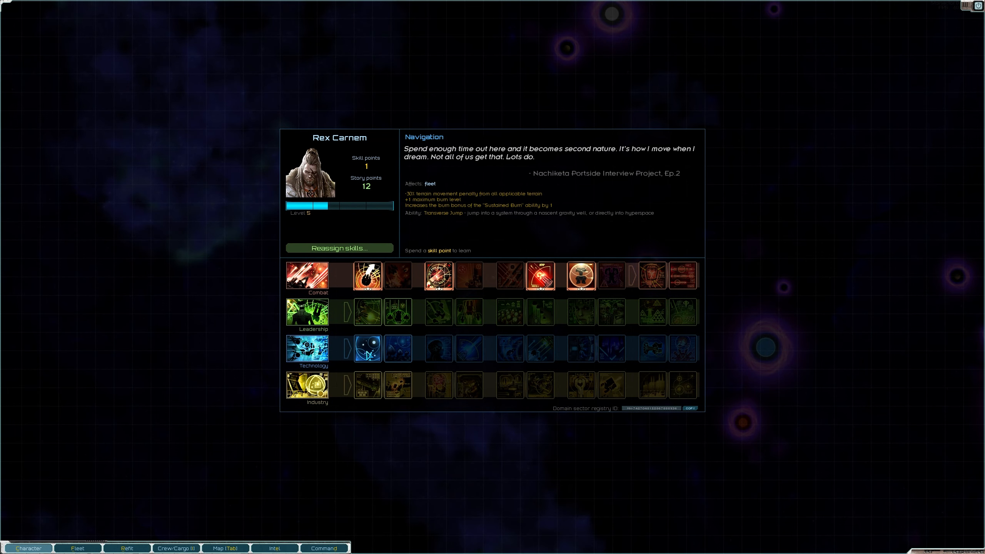
{"action": "mouse_move", "coordinate": [398, 349]}
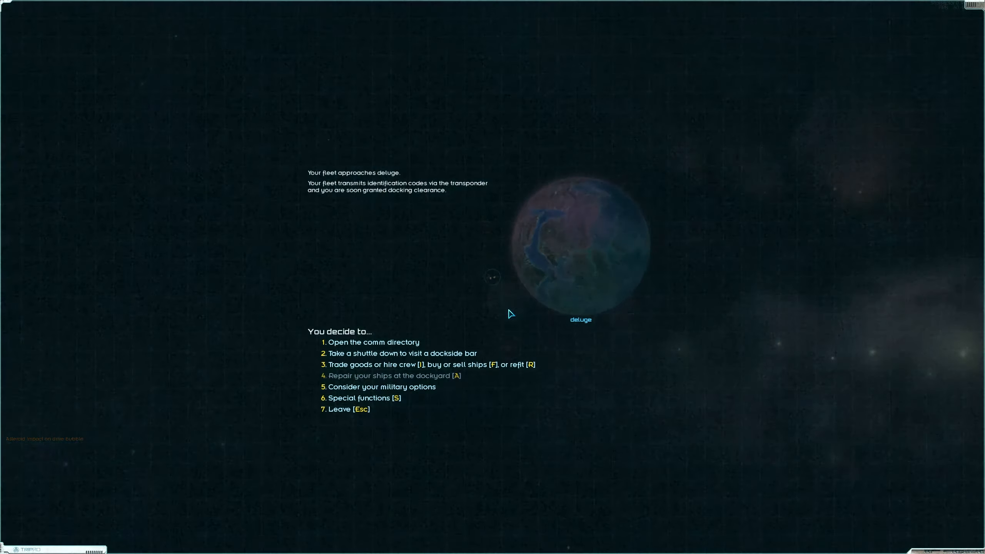
Step: Contact the officer available for hire at deluge and ask about her skills
{"action": "left_click", "coordinate": [373, 342]}
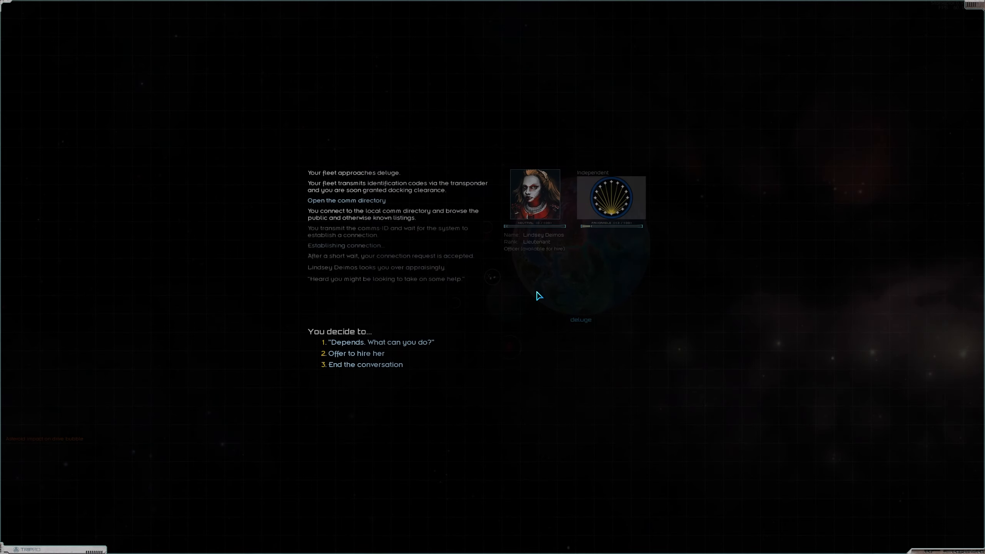
{"action": "left_click", "coordinate": [381, 342]}
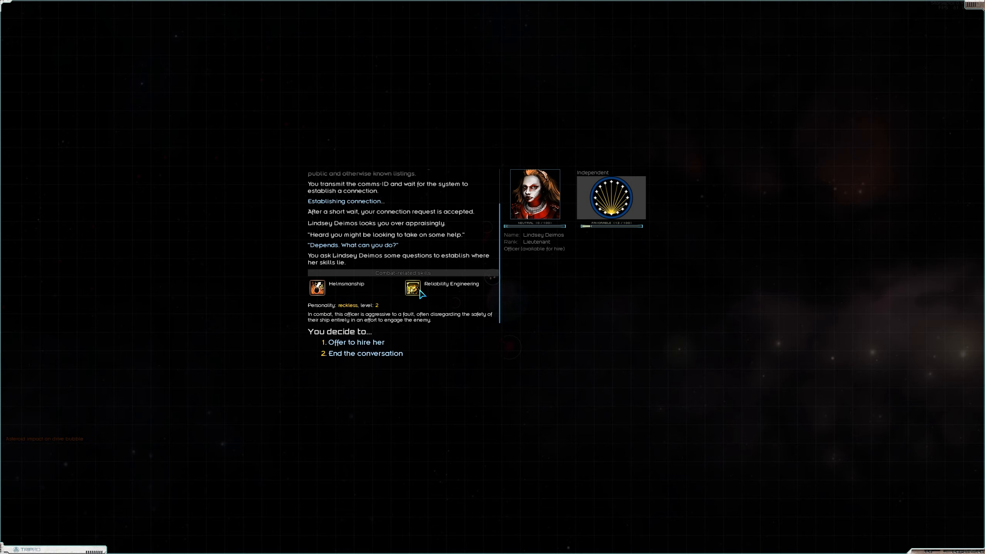
{"action": "mouse_move", "coordinate": [464, 380]}
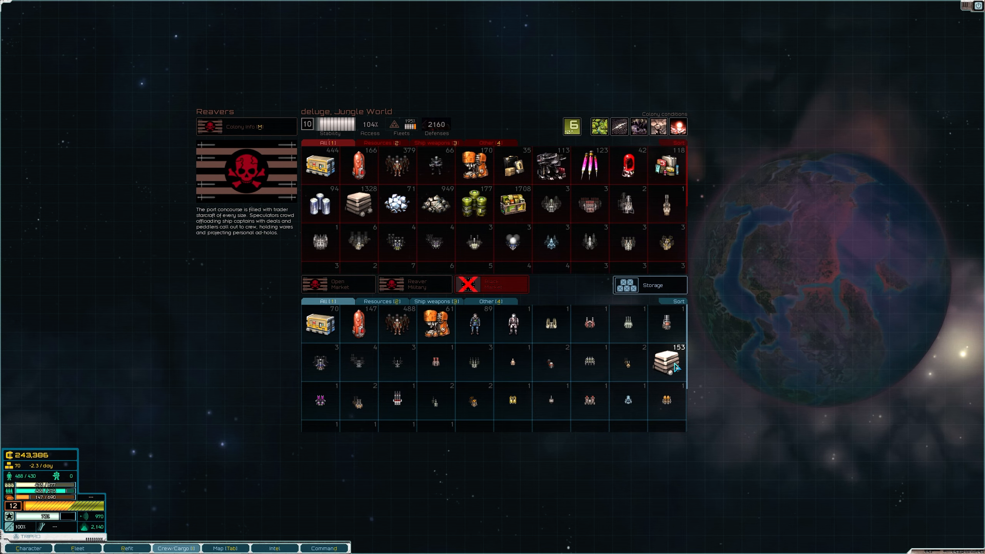
Step: Sell the 153 salvaged metals, tidy the cargo, and move to the ship market
{"action": "left_click", "coordinate": [666, 367]}
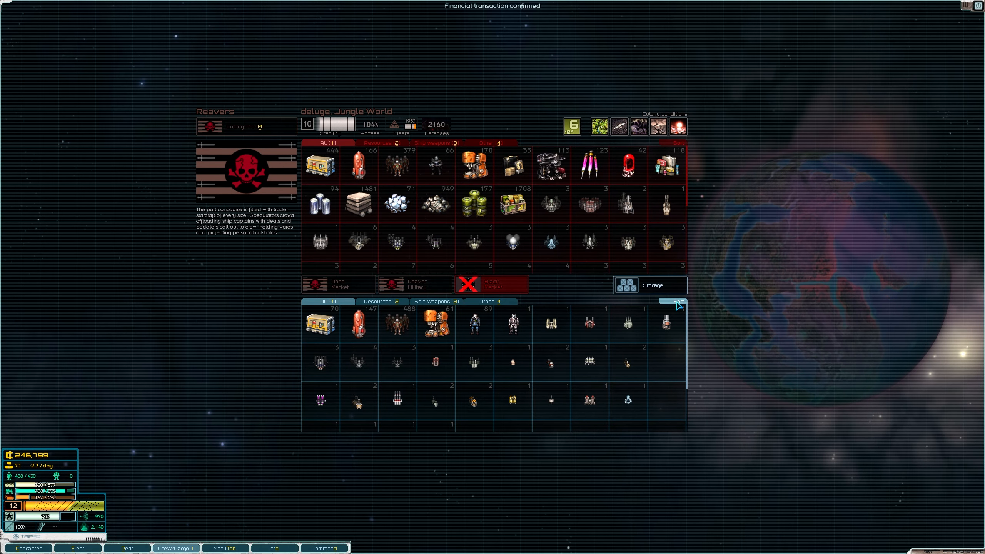
{"action": "left_click", "coordinate": [678, 301]}
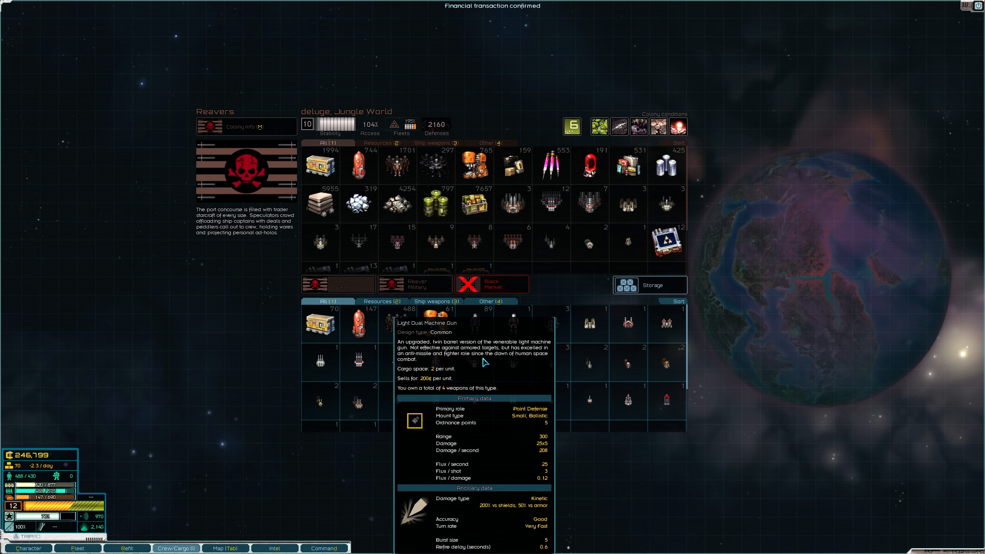
{"action": "left_click", "coordinate": [78, 548]}
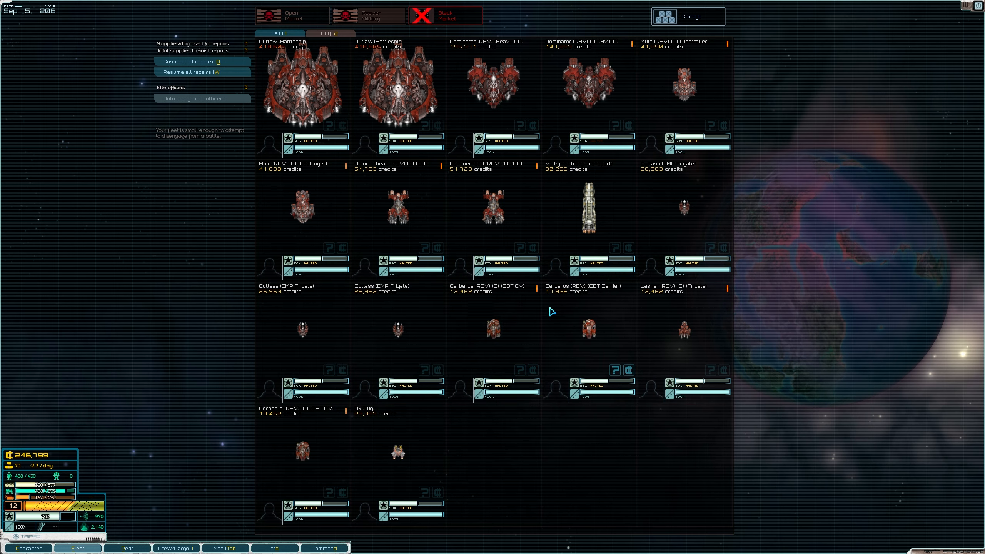
Step: Browse the ship lists, then buy the Dominator (RBV) heavy cruiser for 196,371 credits and move to refit
{"action": "left_click", "coordinate": [368, 15]}
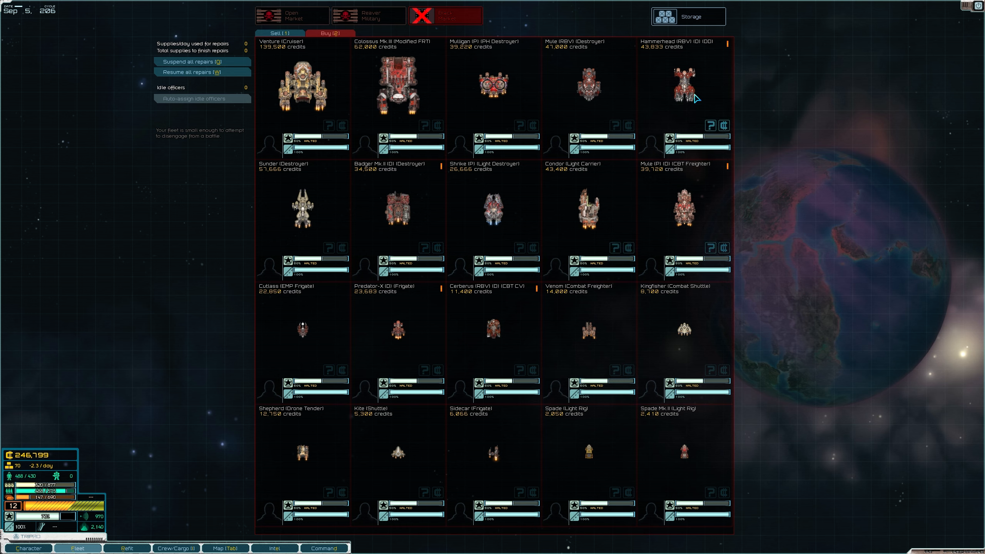
{"action": "left_click", "coordinate": [368, 15]}
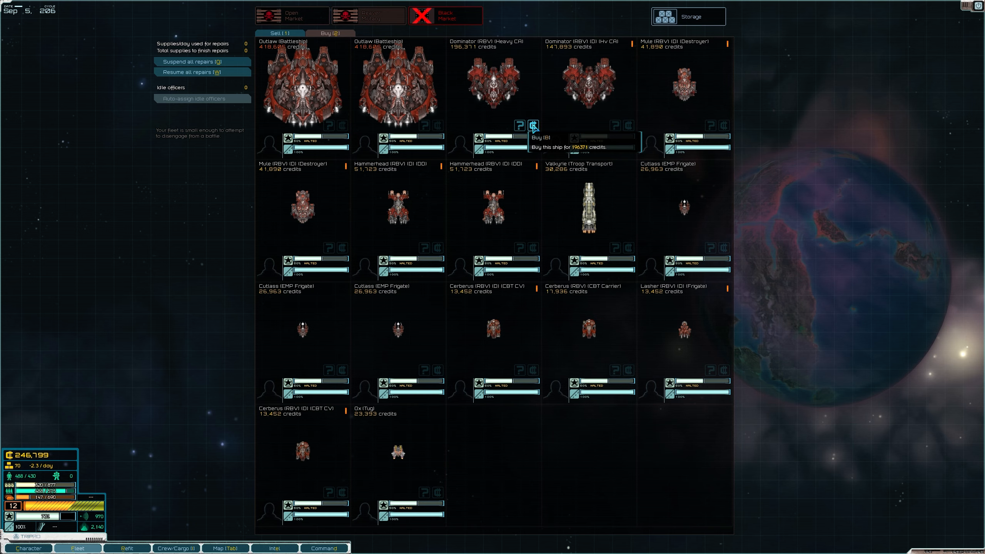
{"action": "left_click", "coordinate": [534, 125]}
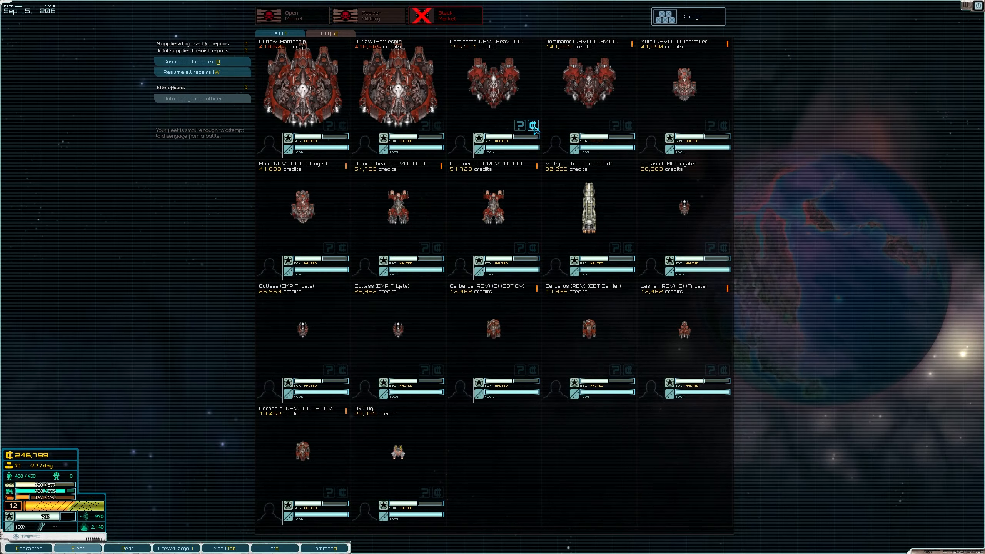
{"action": "left_click", "coordinate": [534, 125]}
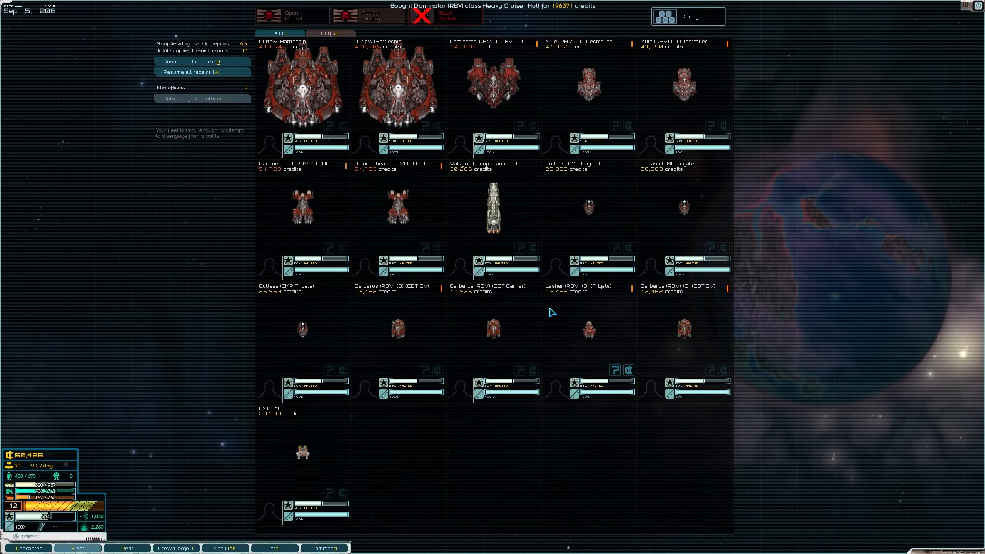
{"action": "left_click", "coordinate": [127, 547]}
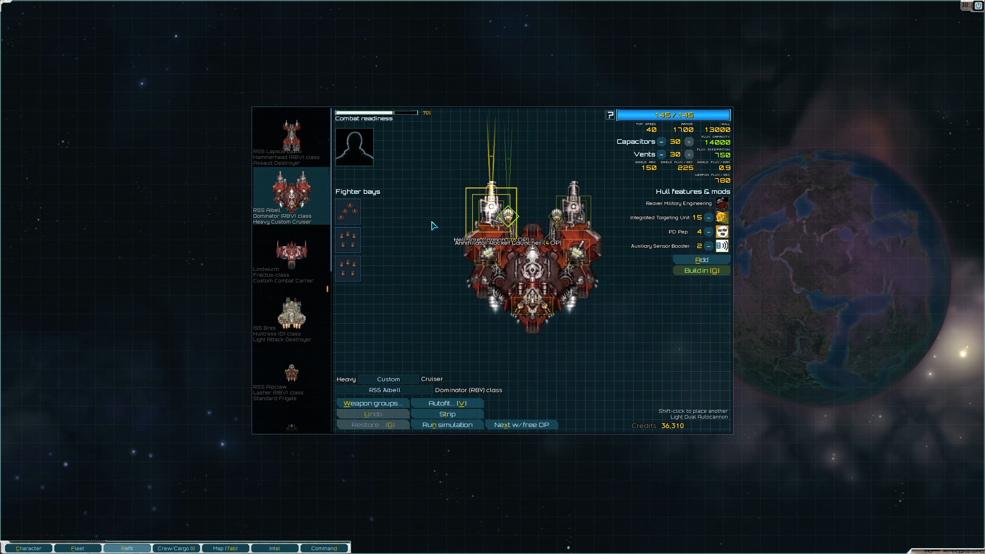
{"action": "mouse_move", "coordinate": [346, 239]}
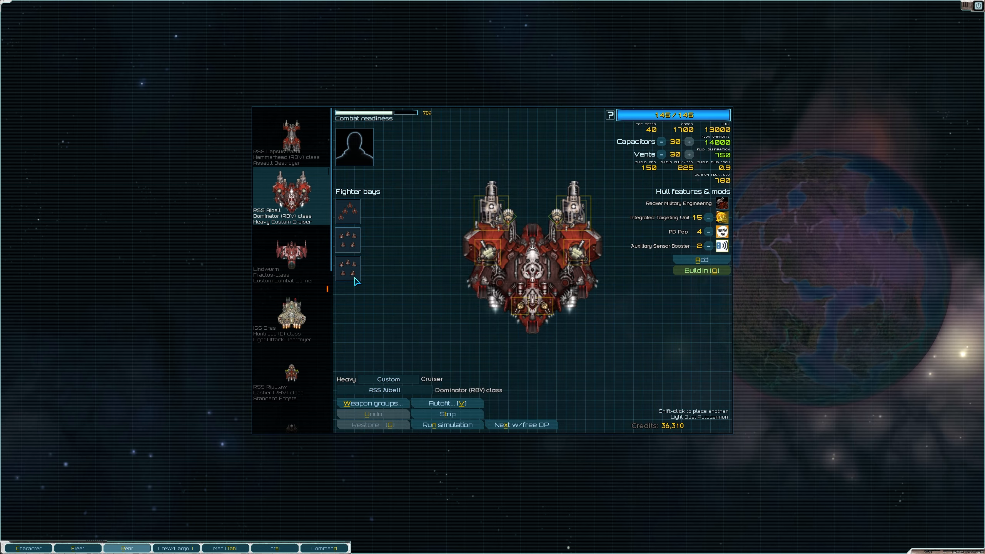
{"action": "mouse_move", "coordinate": [558, 217]}
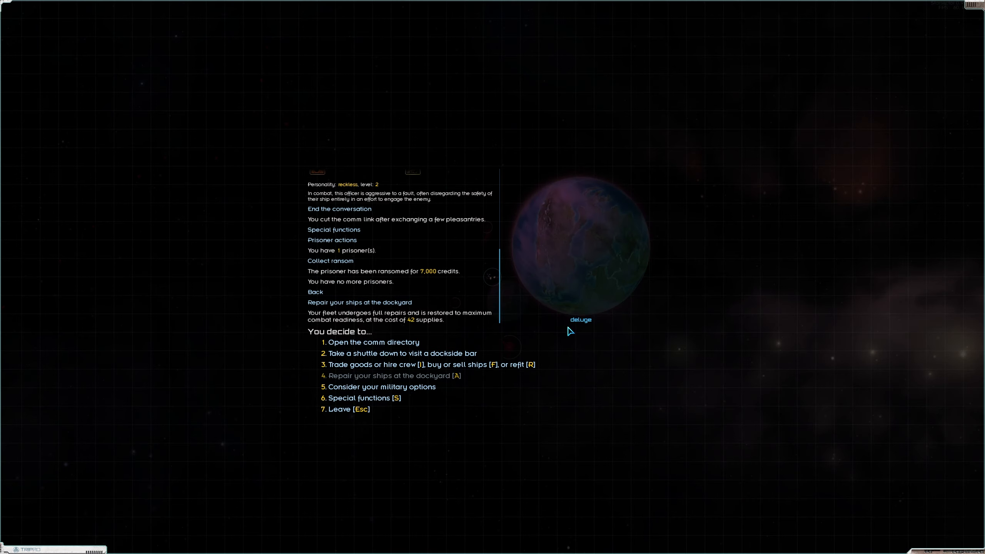
Step: Butcher the 89 captive crew for organs and food via the prisoner actions
{"action": "left_click", "coordinate": [374, 341]}
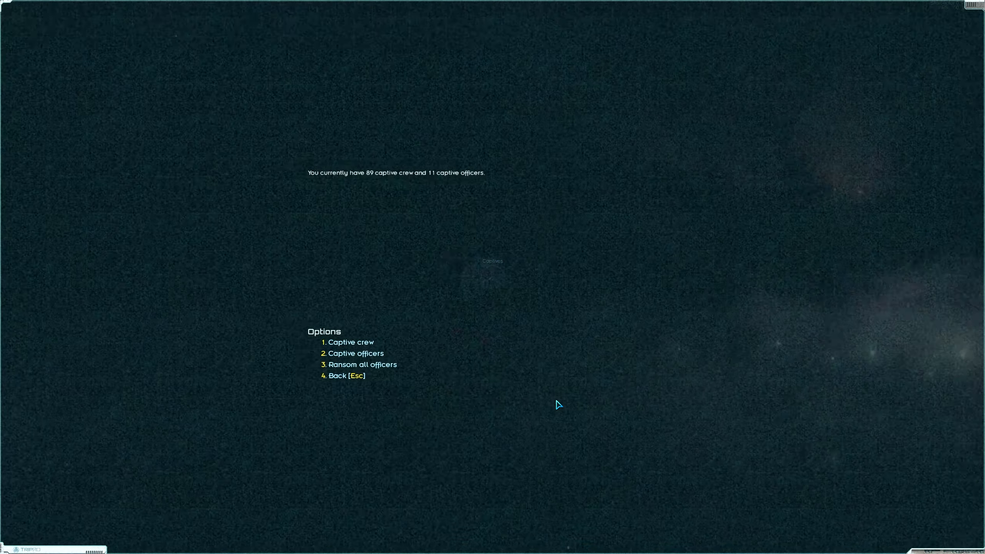
{"action": "left_click", "coordinate": [350, 342]}
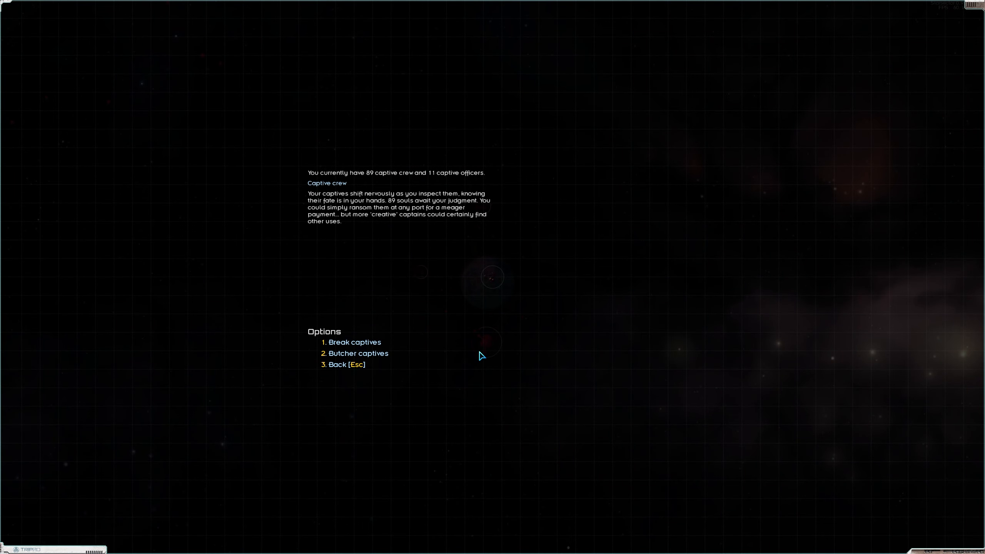
{"action": "left_click", "coordinate": [357, 353]}
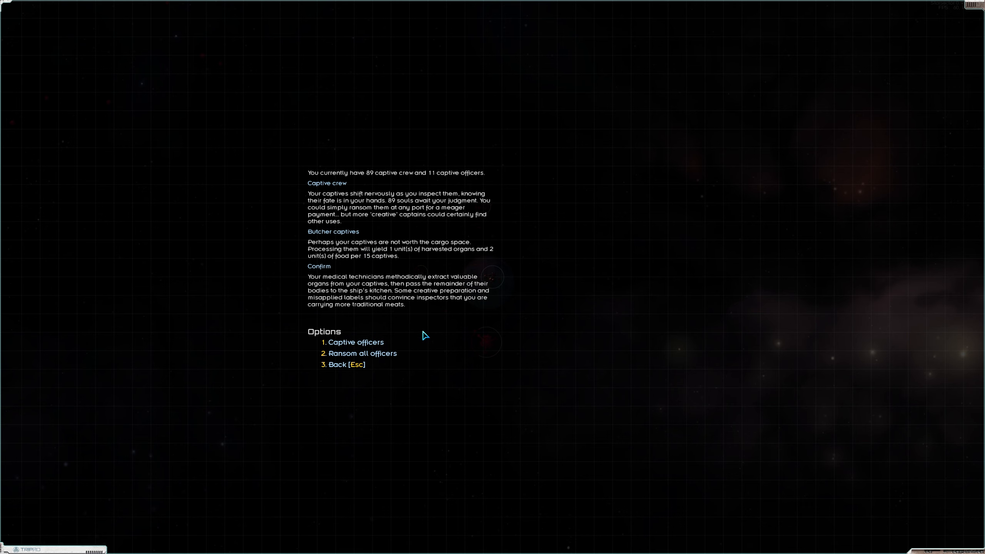
Step: Page through the list of captive officers and return to its first page
{"action": "left_click", "coordinate": [355, 342]}
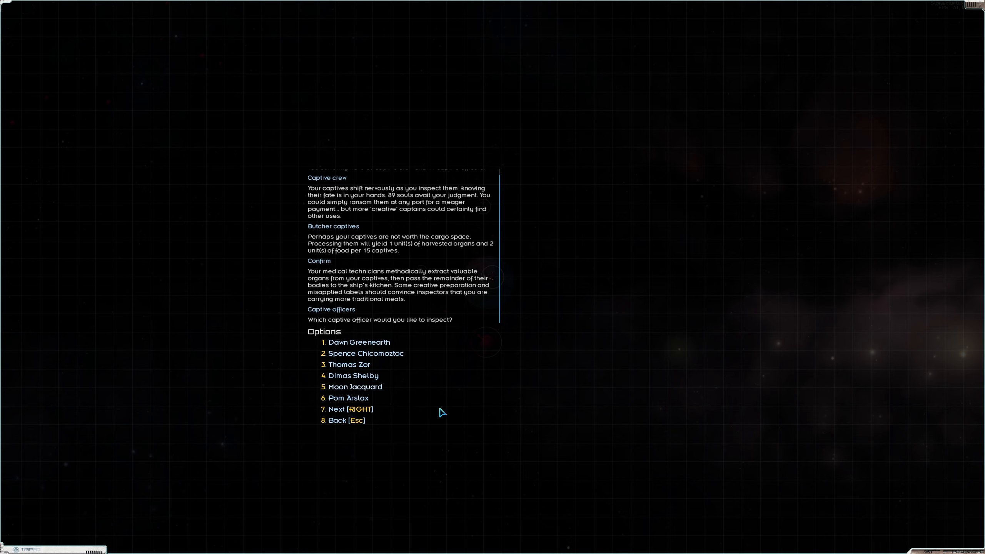
{"action": "left_click", "coordinate": [351, 409]}
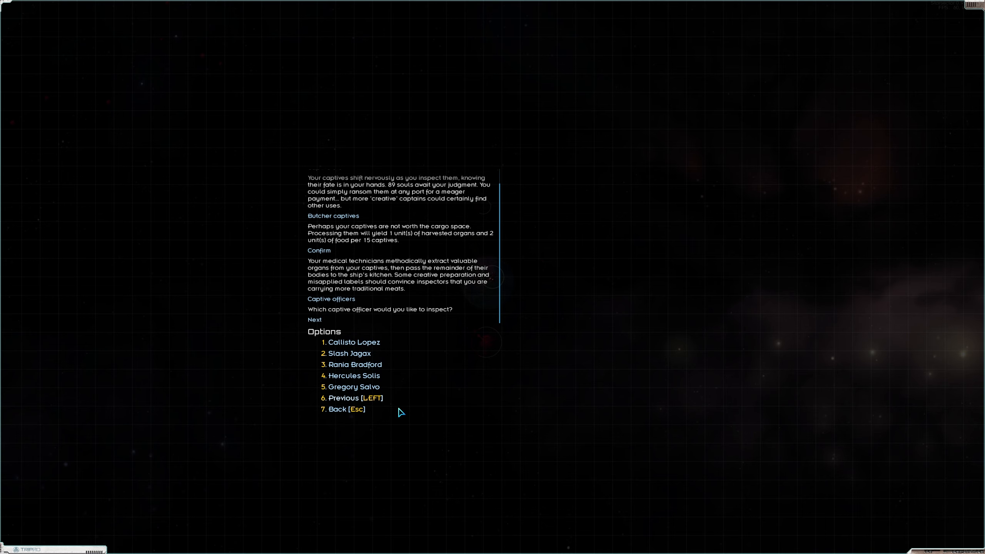
{"action": "left_click", "coordinate": [314, 319]}
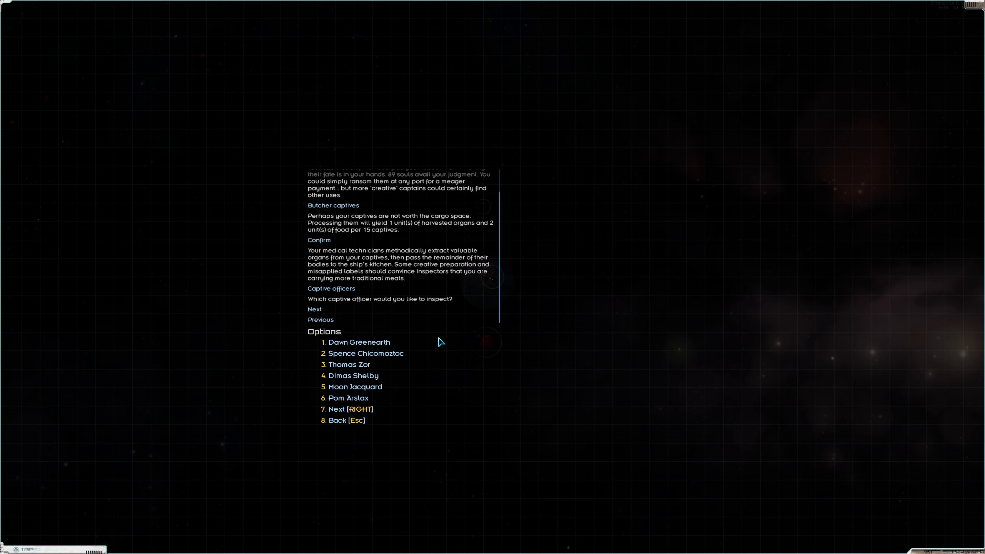
{"action": "mouse_move", "coordinate": [464, 368]}
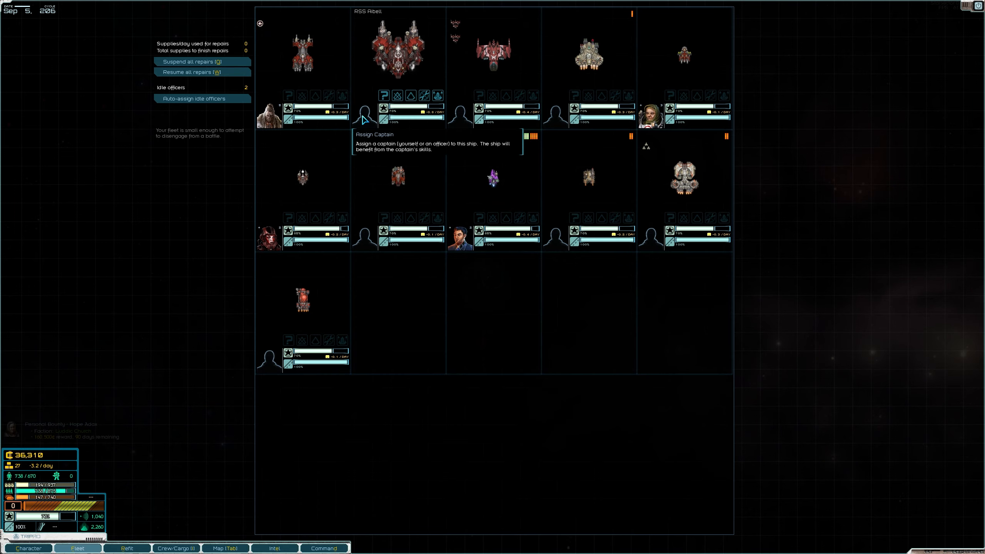
Step: Make the purple-haired Level 2 officer Pom Pirelax captain of the RSS Aibell
{"action": "left_click", "coordinate": [364, 110]}
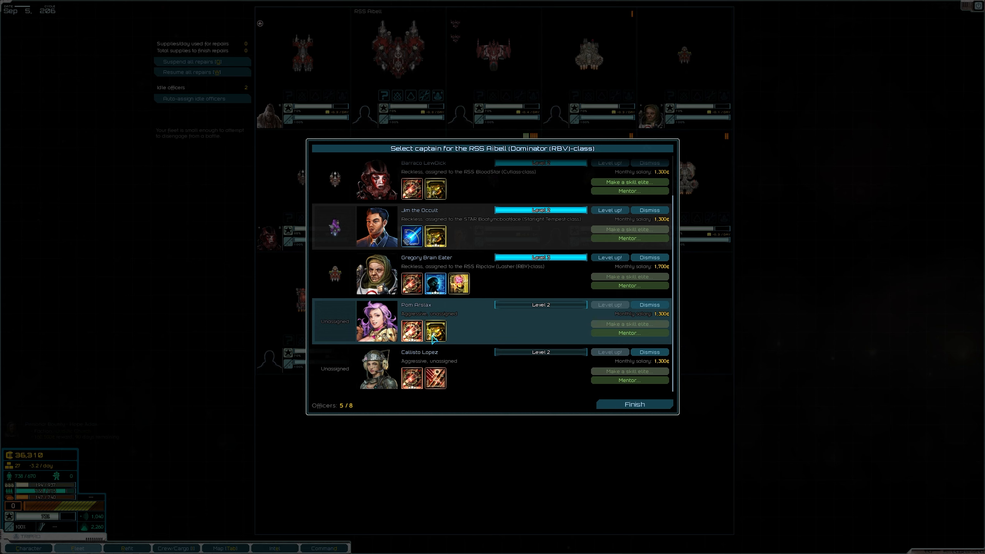
{"action": "mouse_move", "coordinate": [494, 335]}
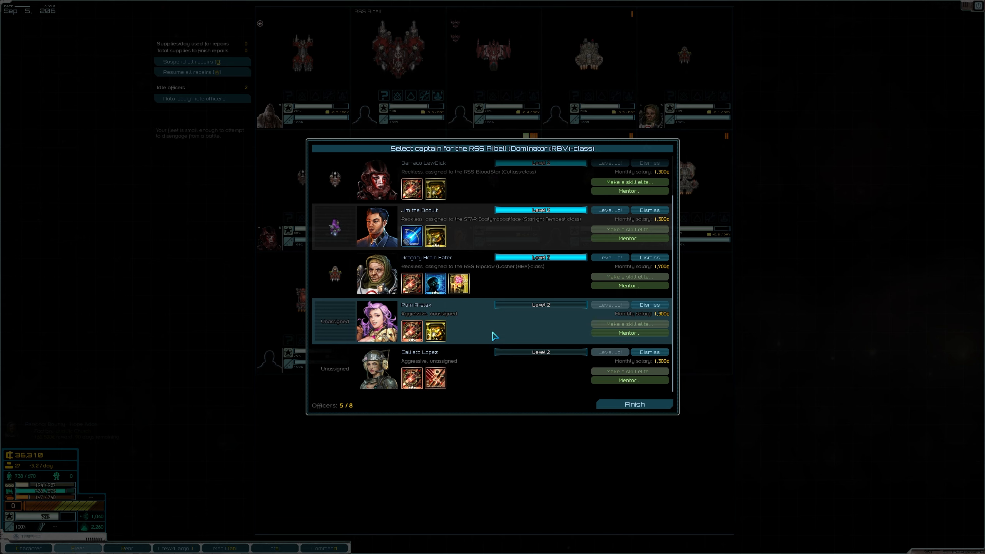
{"action": "mouse_move", "coordinate": [411, 378]}
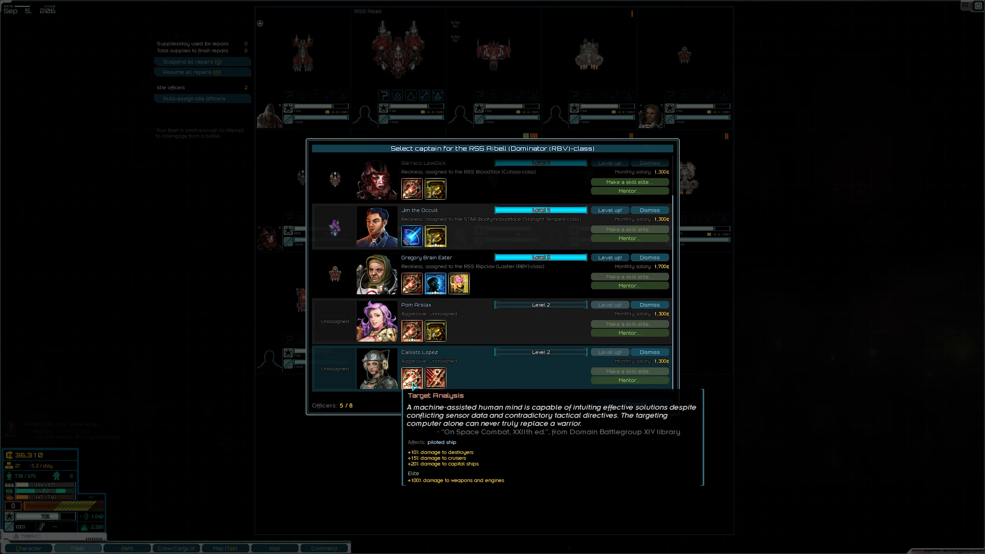
{"action": "mouse_move", "coordinate": [434, 378]}
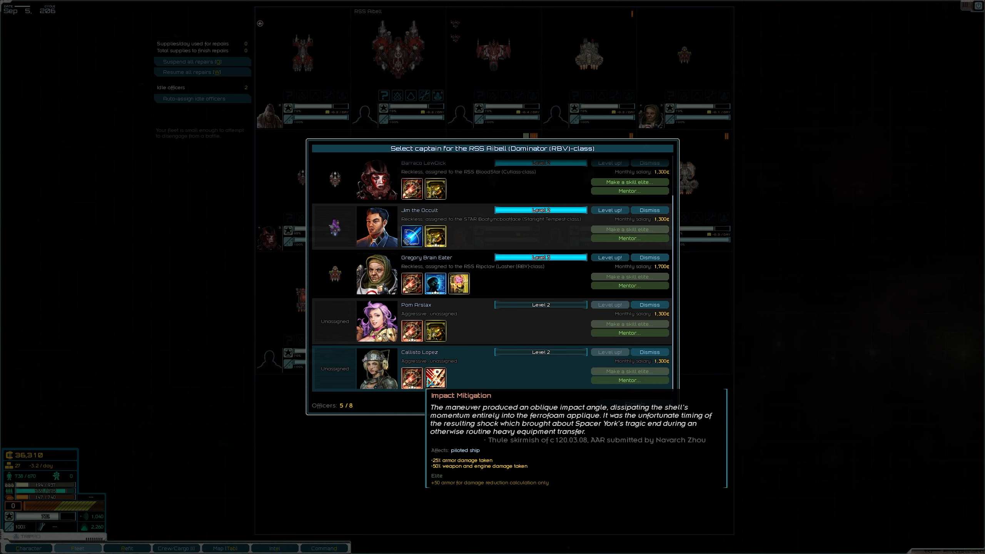
{"action": "mouse_move", "coordinate": [435, 331]}
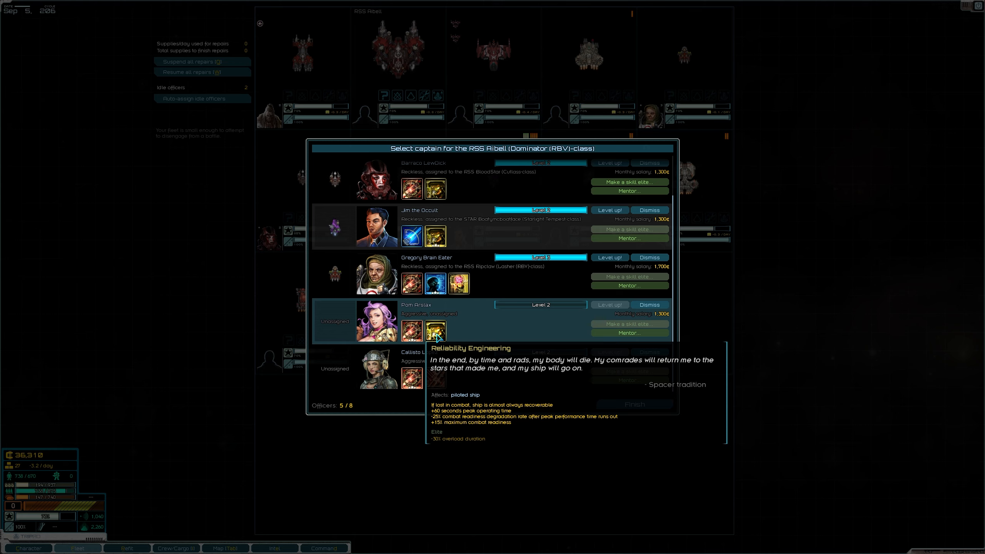
{"action": "mouse_move", "coordinate": [519, 333]}
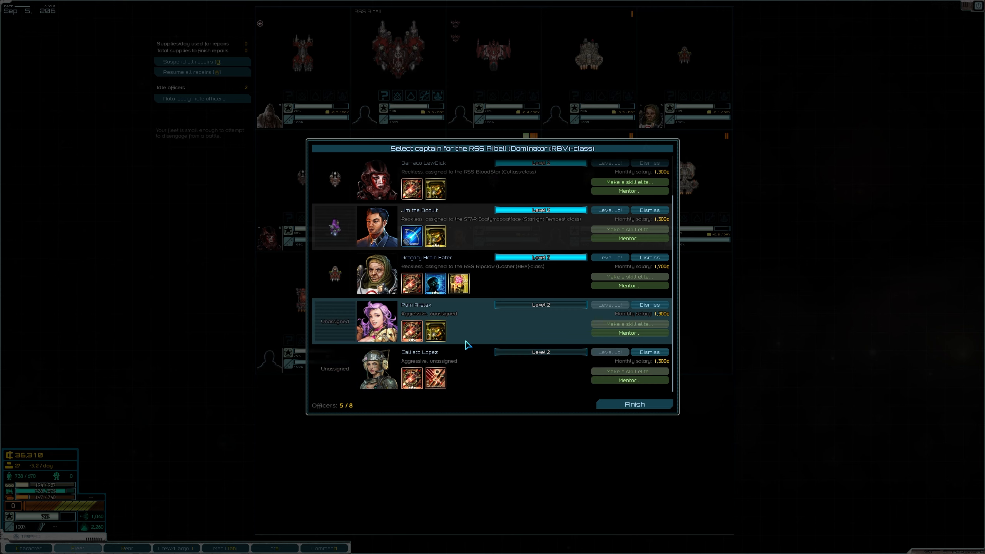
{"action": "left_click", "coordinate": [415, 320]}
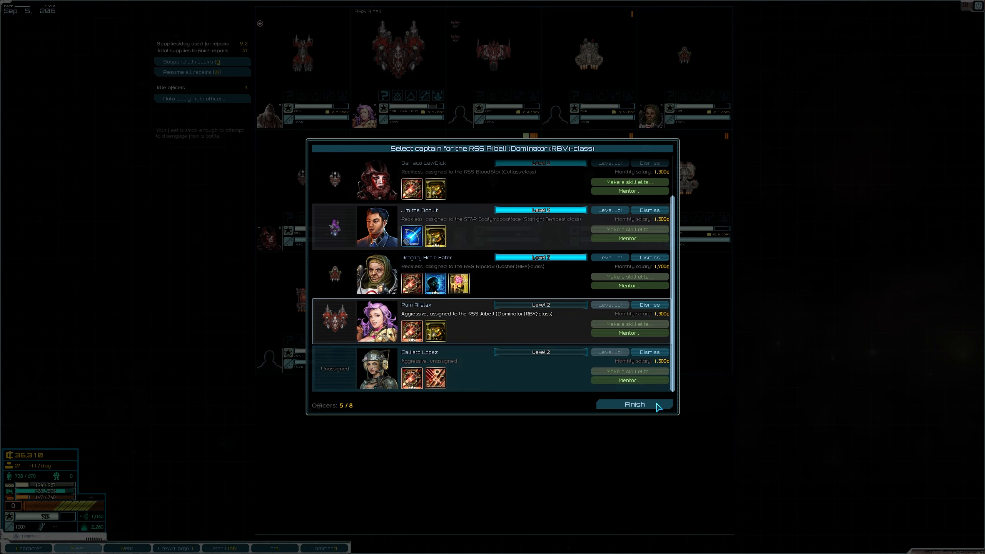
{"action": "left_click", "coordinate": [634, 404]}
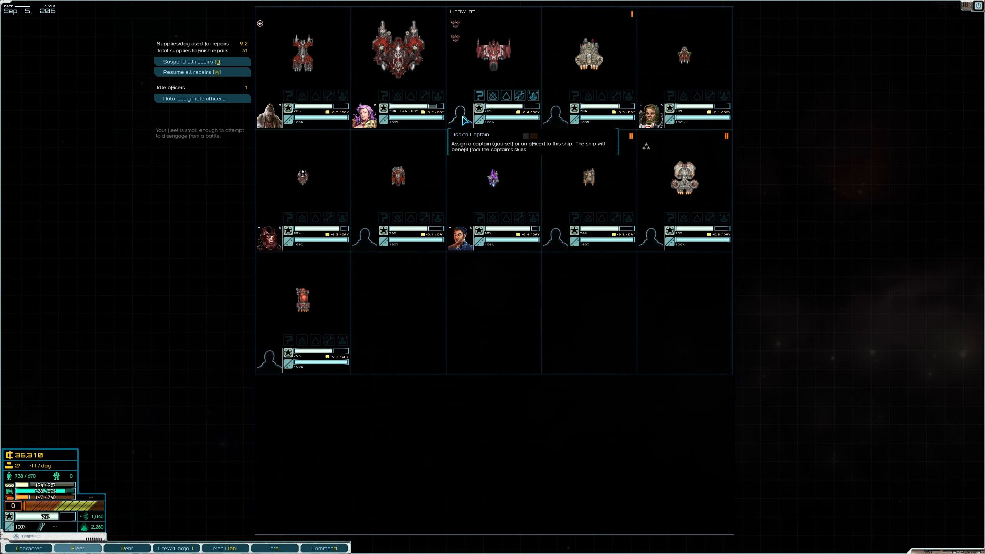
Step: Assign the helmeted officer as captain of the ISS Bres
{"action": "left_click", "coordinate": [459, 114]}
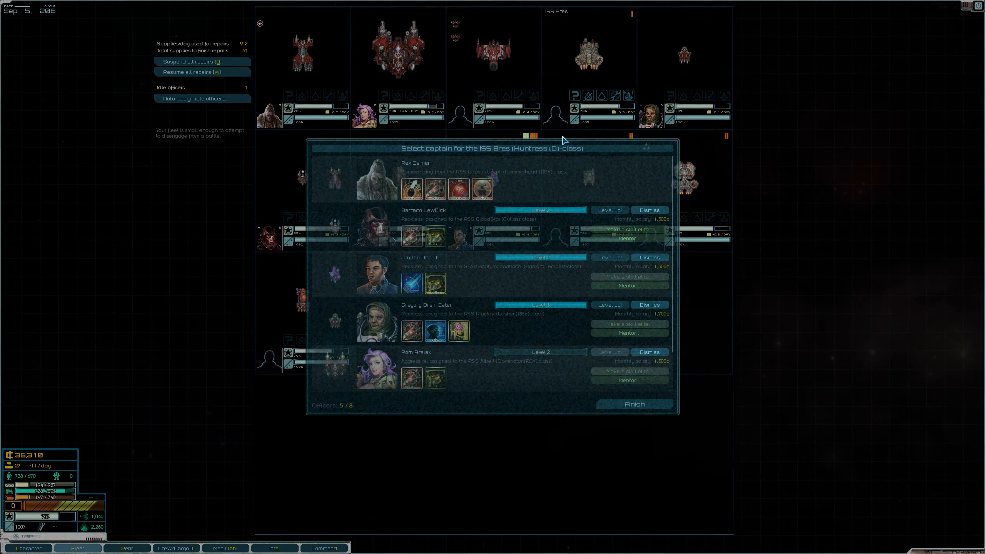
{"action": "left_click", "coordinate": [634, 404]}
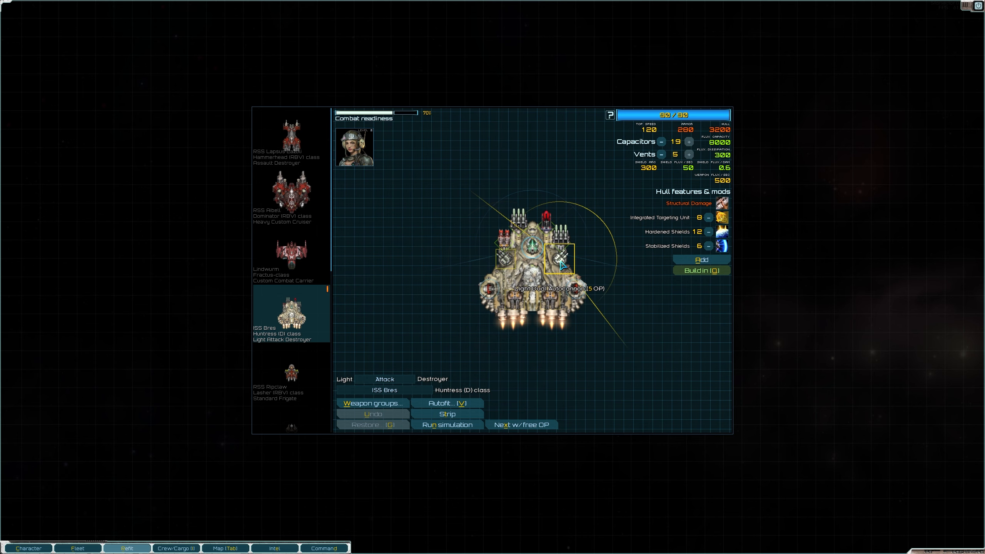
Step: Change the weapon in the ISS Bres destroyer's mount before returning to the campaign map
{"action": "left_click", "coordinate": [534, 251]}
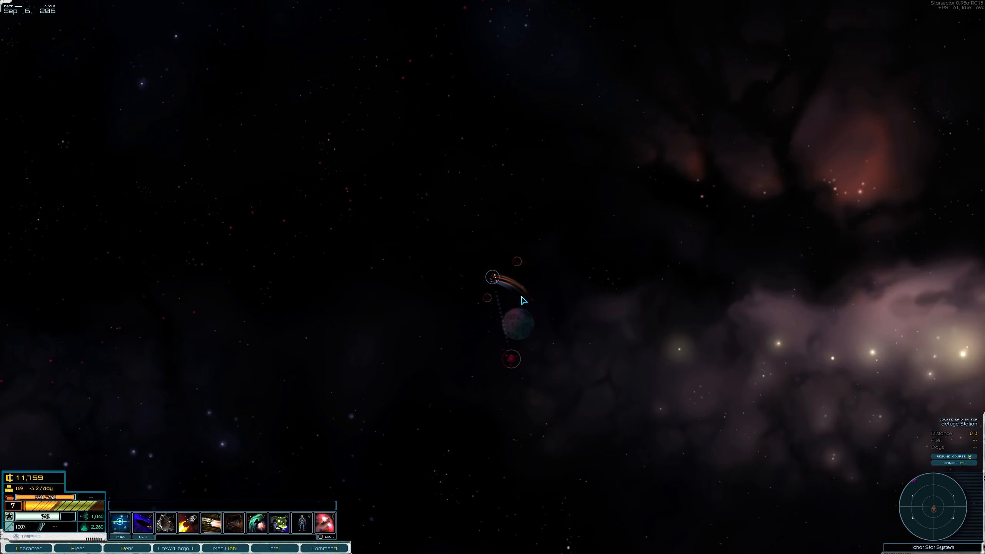
Step: Check the Bounties list for Pelenu Laukas, then close it to fly on into the smuggler fleet
{"action": "left_click", "coordinate": [274, 548]}
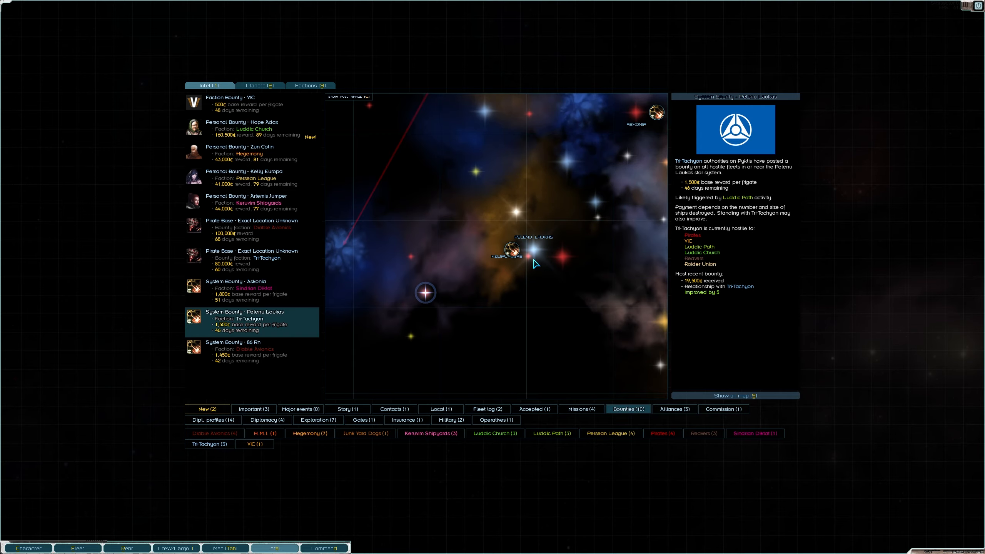
{"action": "left_click", "coordinate": [274, 548]}
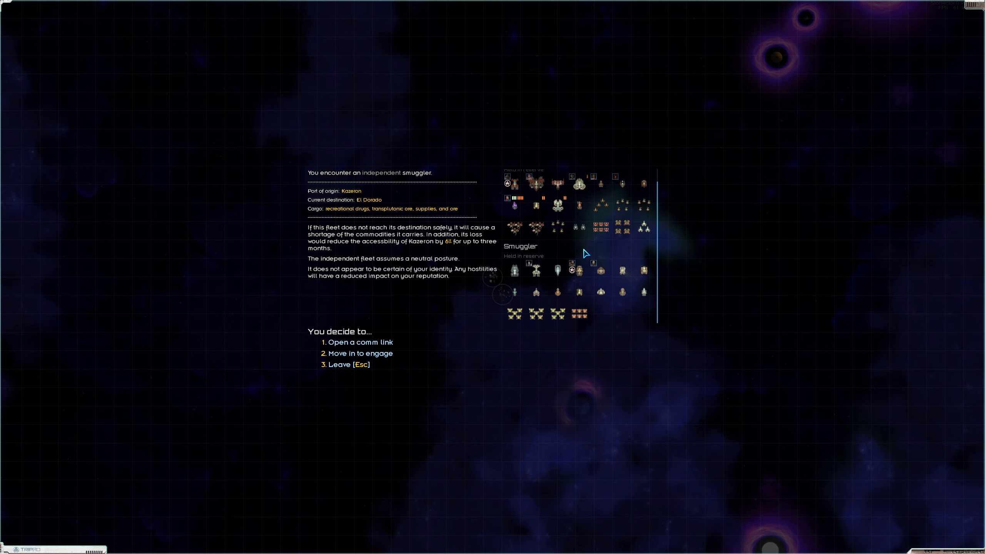
Step: Move in to engage the independent smuggler fleet and start the battle
{"action": "left_click", "coordinate": [366, 353]}
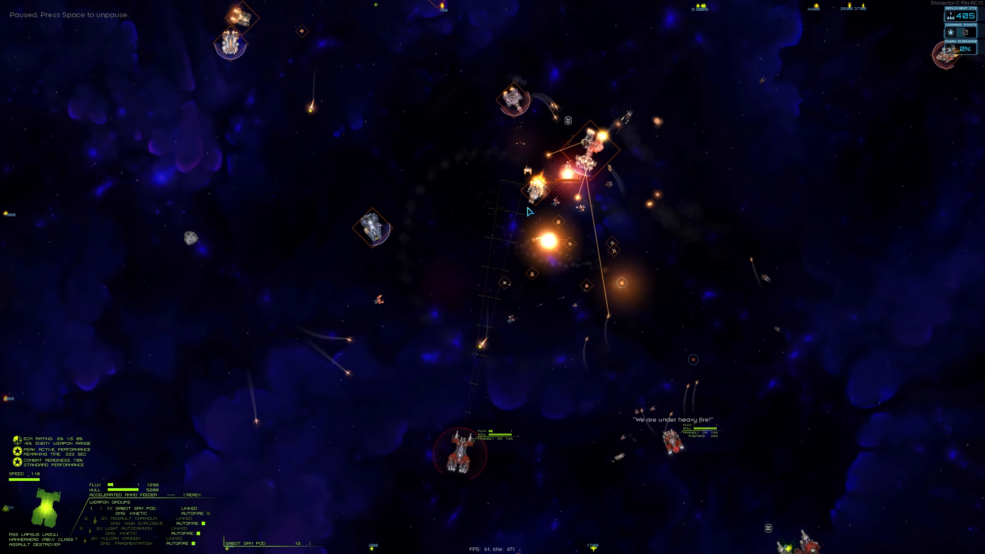
{"action": "key", "text": "space"}
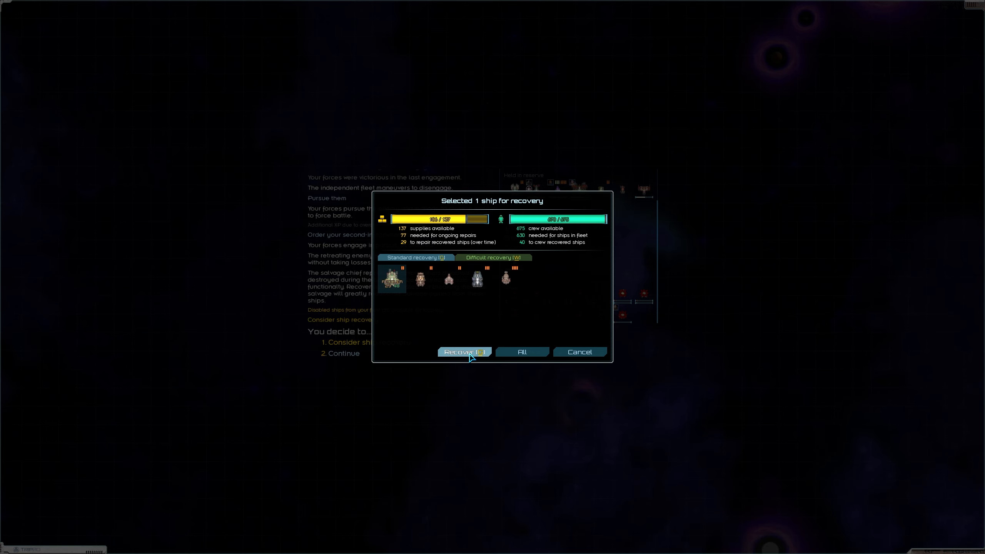
Step: Recover the disabled ship, take all the salvaged loot and confirm to continue
{"action": "left_click", "coordinate": [464, 352]}
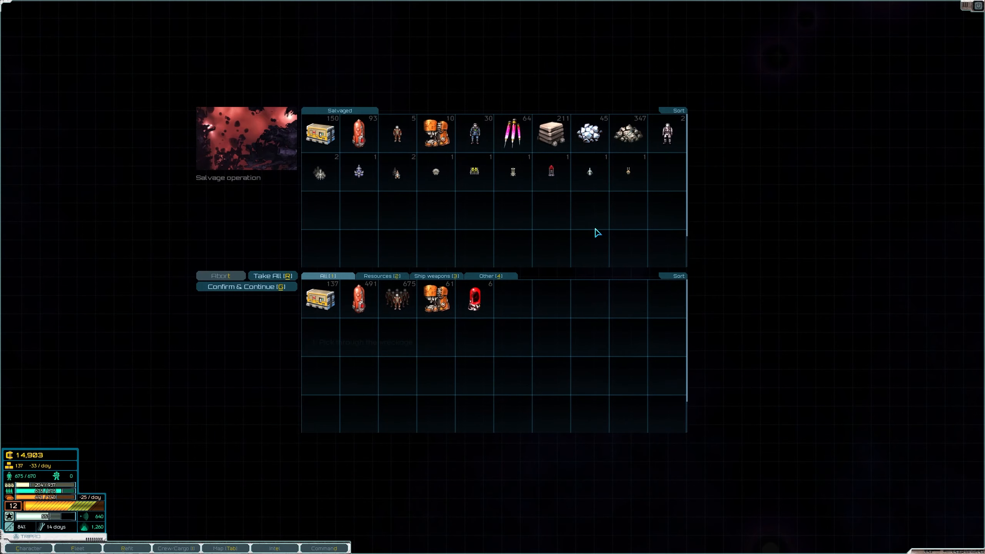
{"action": "mouse_move", "coordinate": [512, 132]}
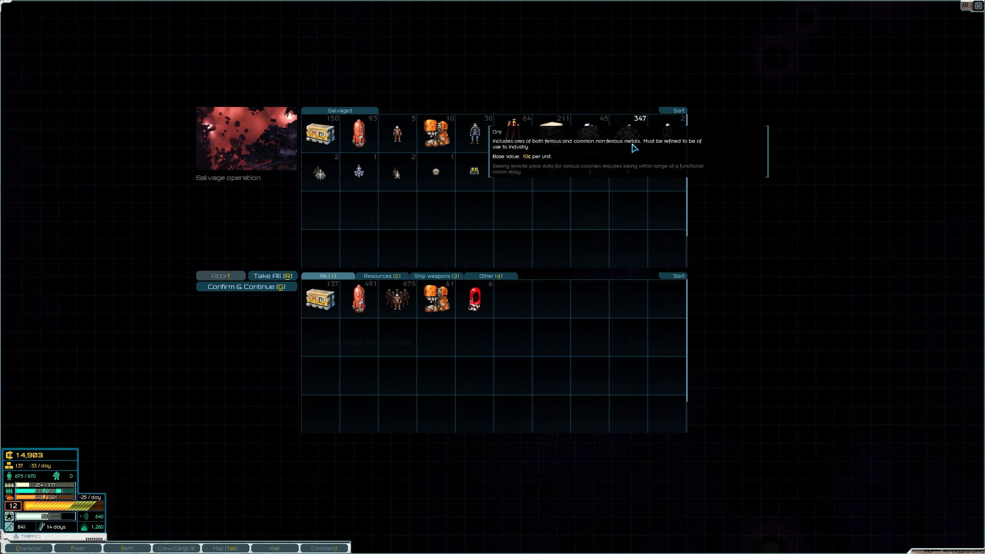
{"action": "left_click", "coordinate": [273, 276]}
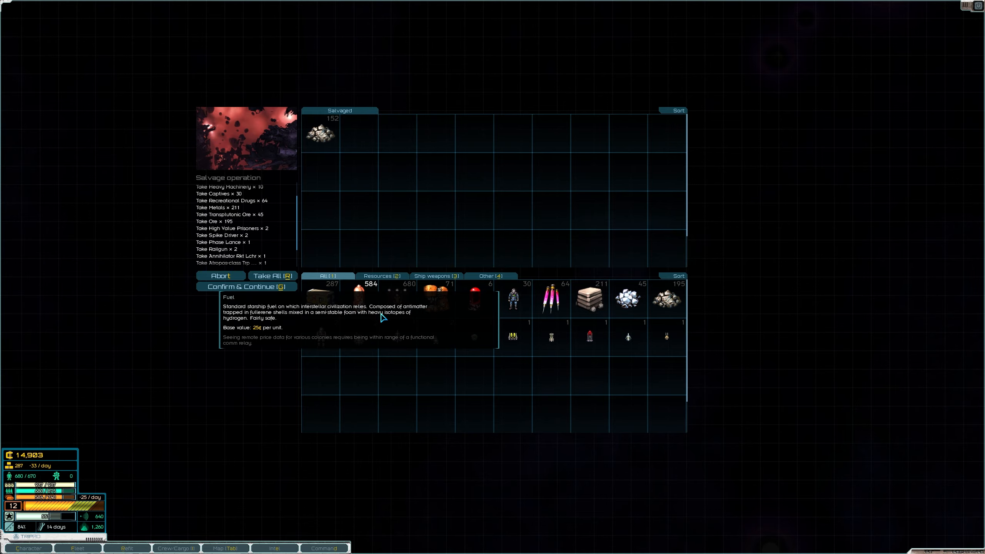
{"action": "left_click", "coordinate": [248, 287]}
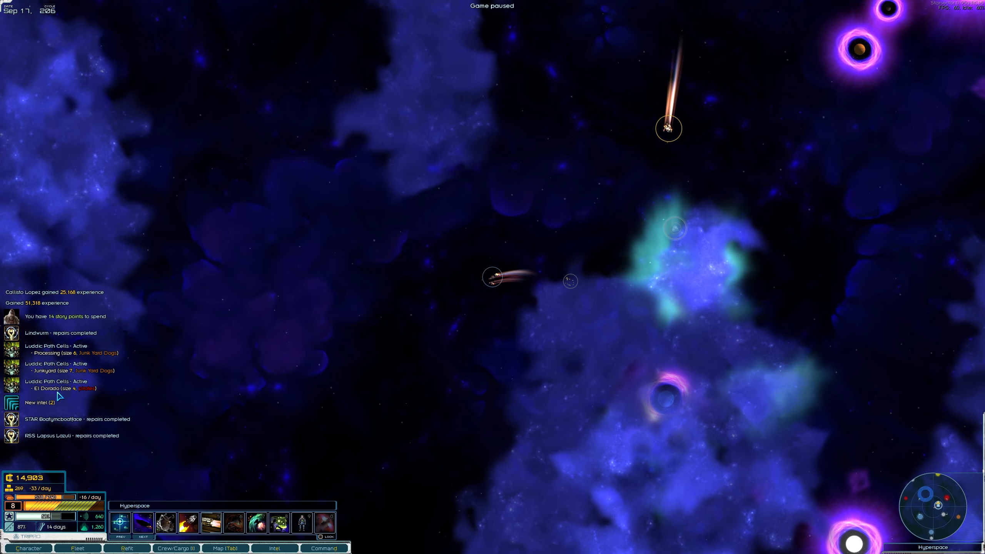
{"action": "mouse_move", "coordinate": [668, 128]}
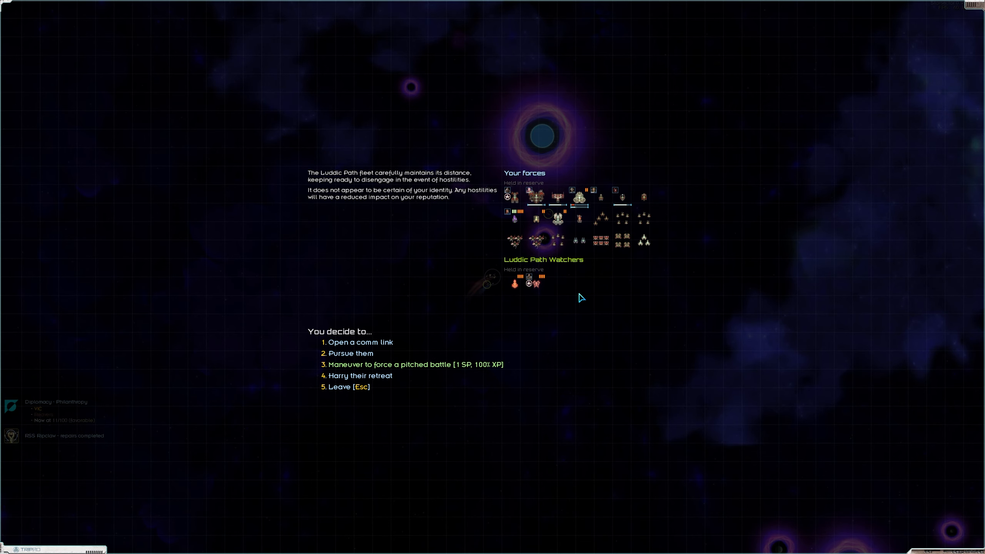
Step: Pursue the Luddic Path Watchers and let the second-in-command handle the fight
{"action": "left_click", "coordinate": [351, 354]}
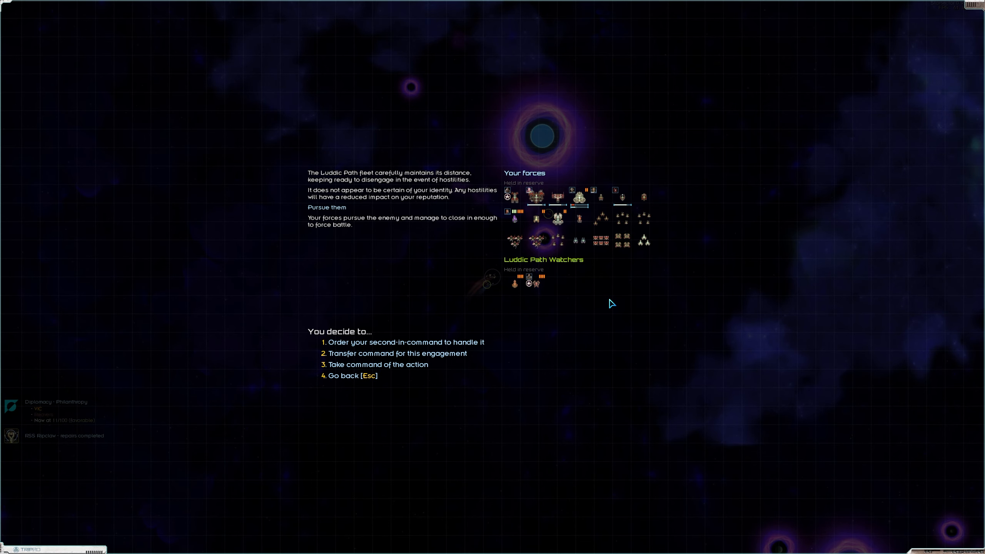
{"action": "left_click", "coordinate": [405, 342]}
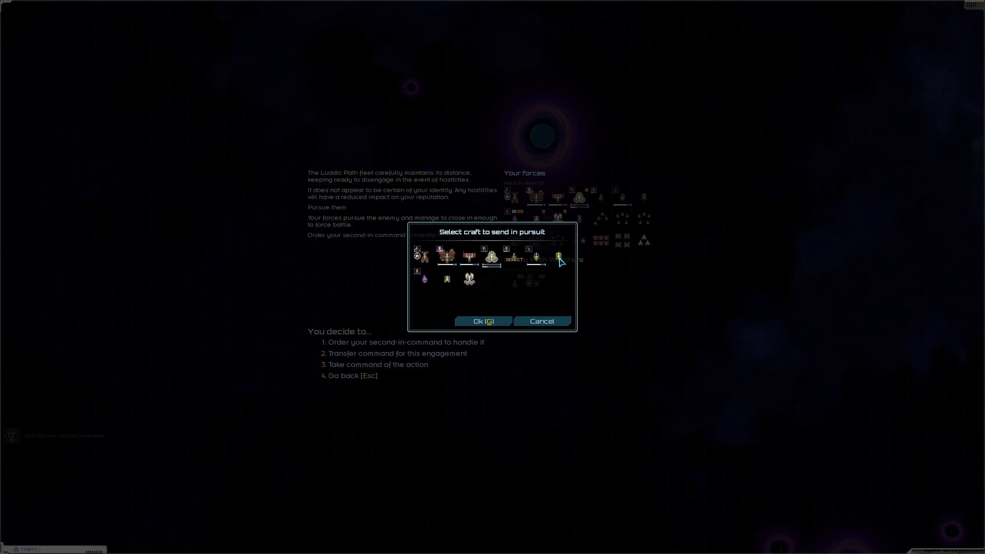
{"action": "left_click", "coordinate": [482, 321]}
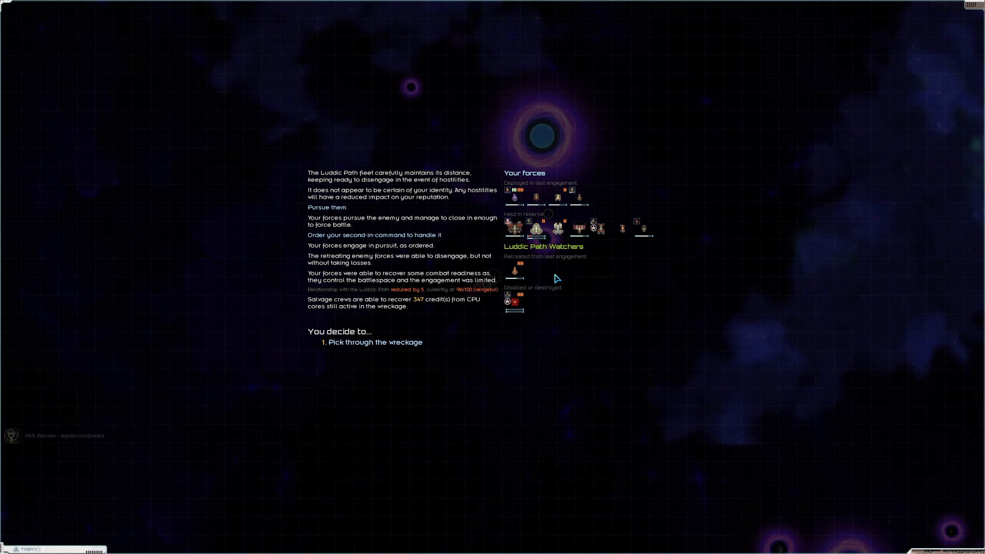
Step: Pick through the wreckage, take the salvage and proceed to the captive options
{"action": "left_click", "coordinate": [377, 341]}
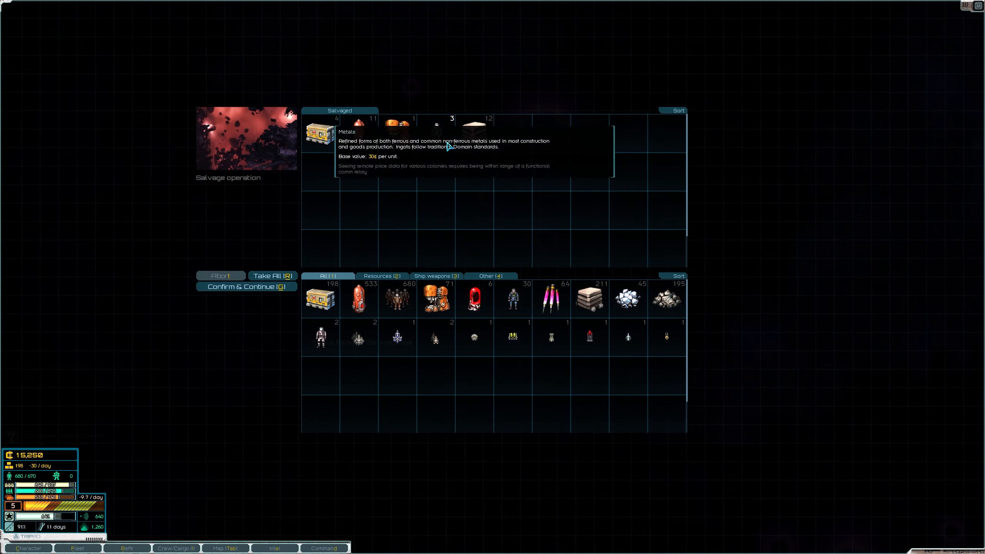
{"action": "left_click", "coordinate": [273, 276]}
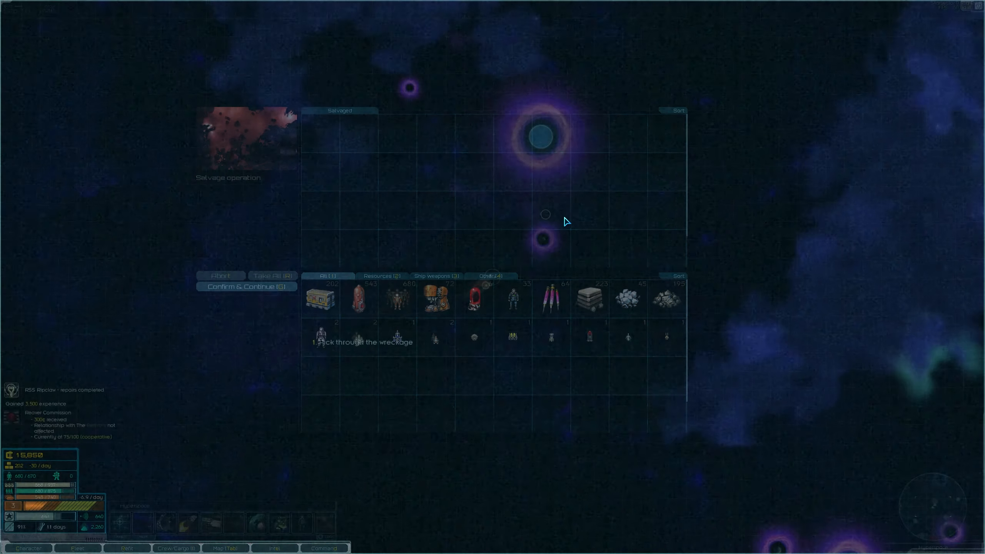
{"action": "left_click", "coordinate": [247, 286]}
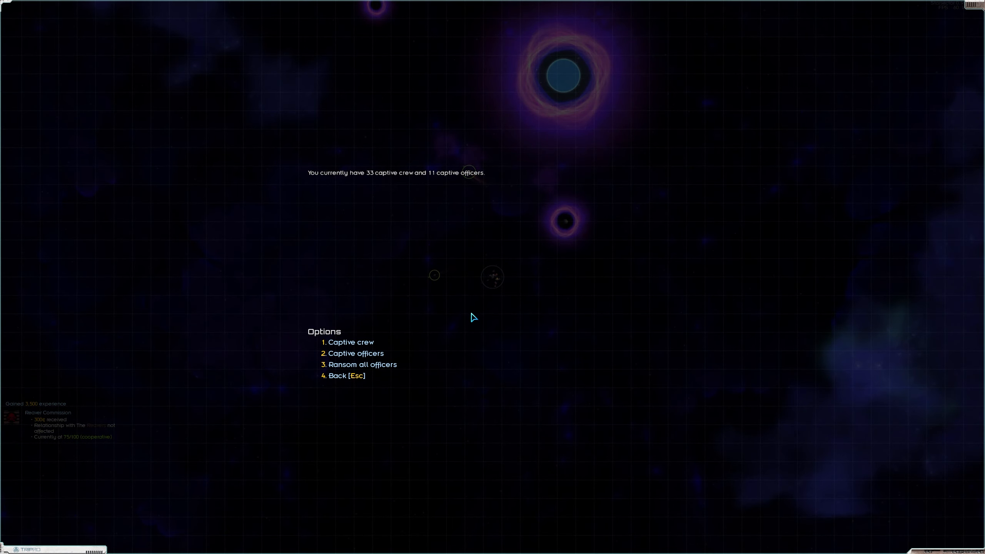
Step: Review the captive crew options and back out of them
{"action": "left_click", "coordinate": [350, 342]}
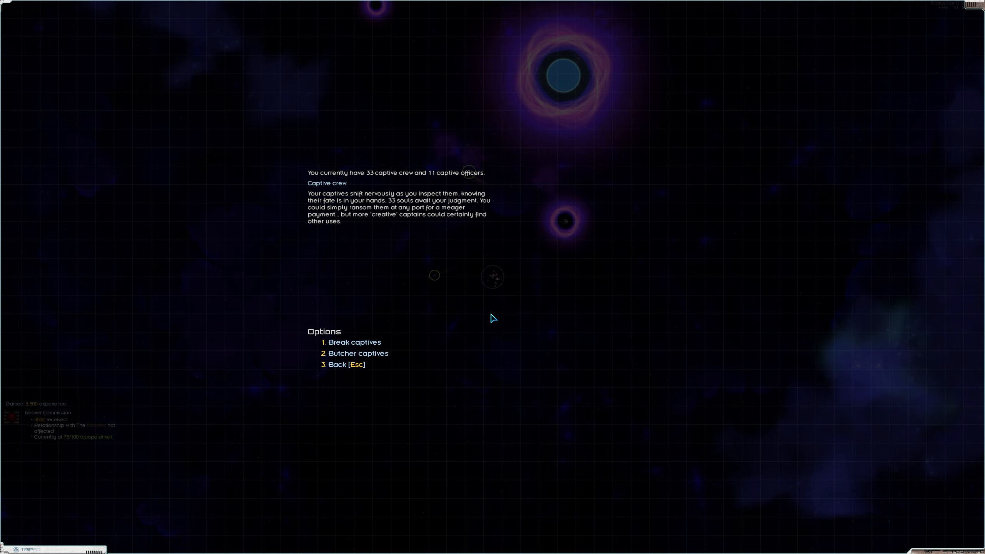
{"action": "left_click", "coordinate": [360, 353]}
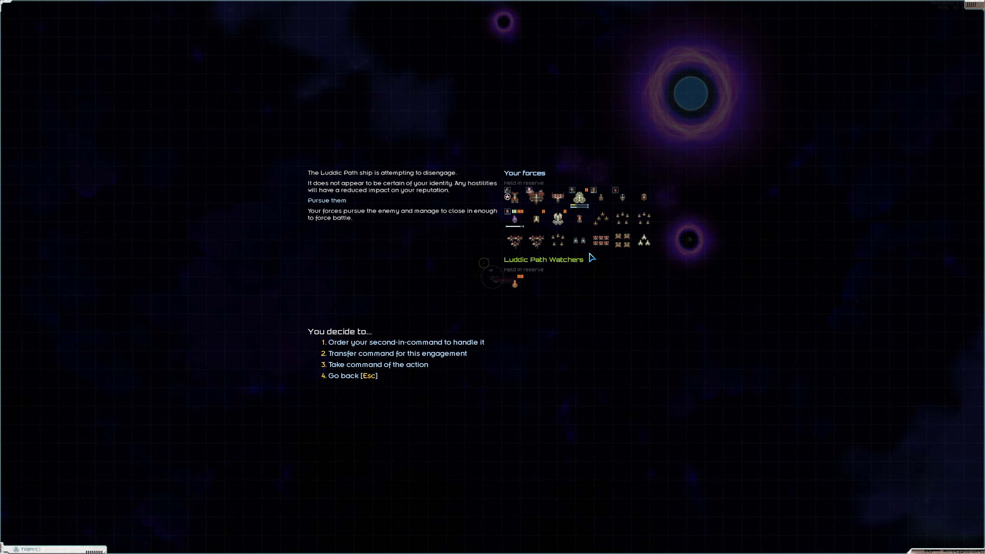
Step: Have the second-in-command pursue the Luddic Path ship, then lay in a course for Tartessus Station
{"action": "left_click", "coordinate": [405, 341]}
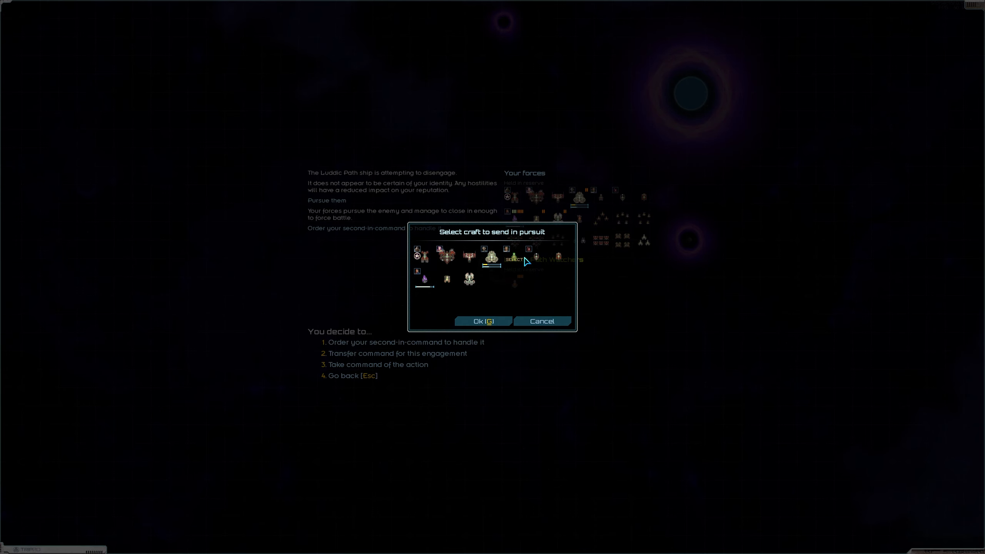
{"action": "left_click", "coordinate": [483, 321]}
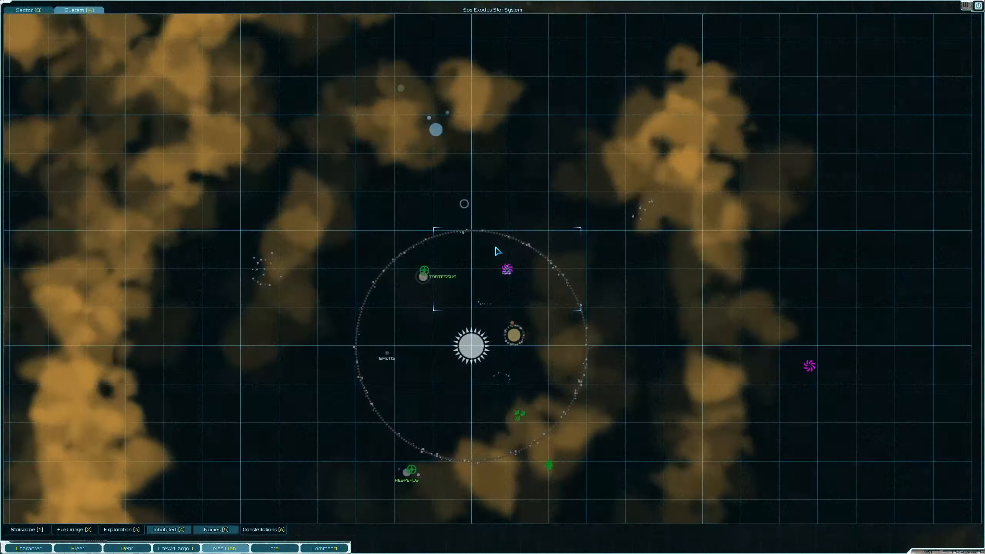
{"action": "left_click", "coordinate": [422, 269]}
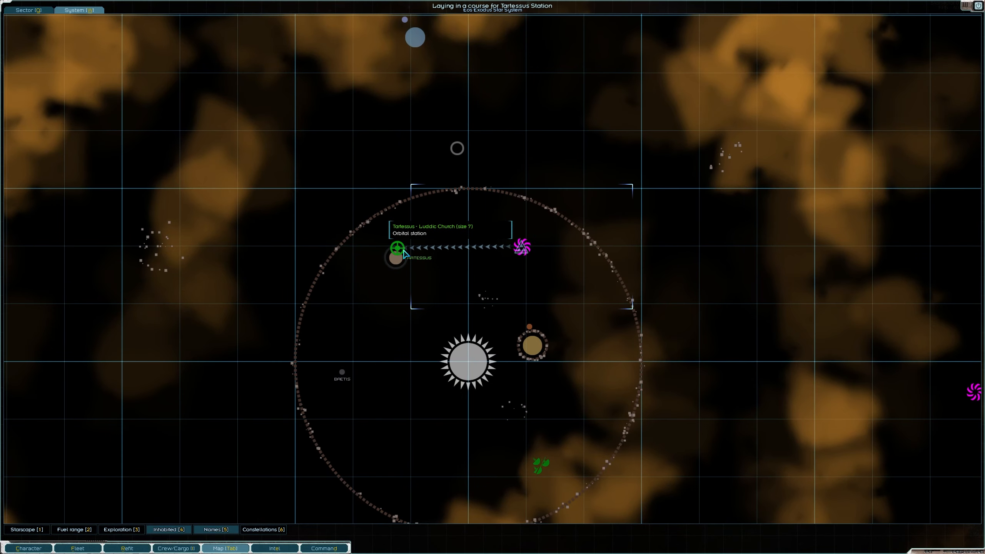